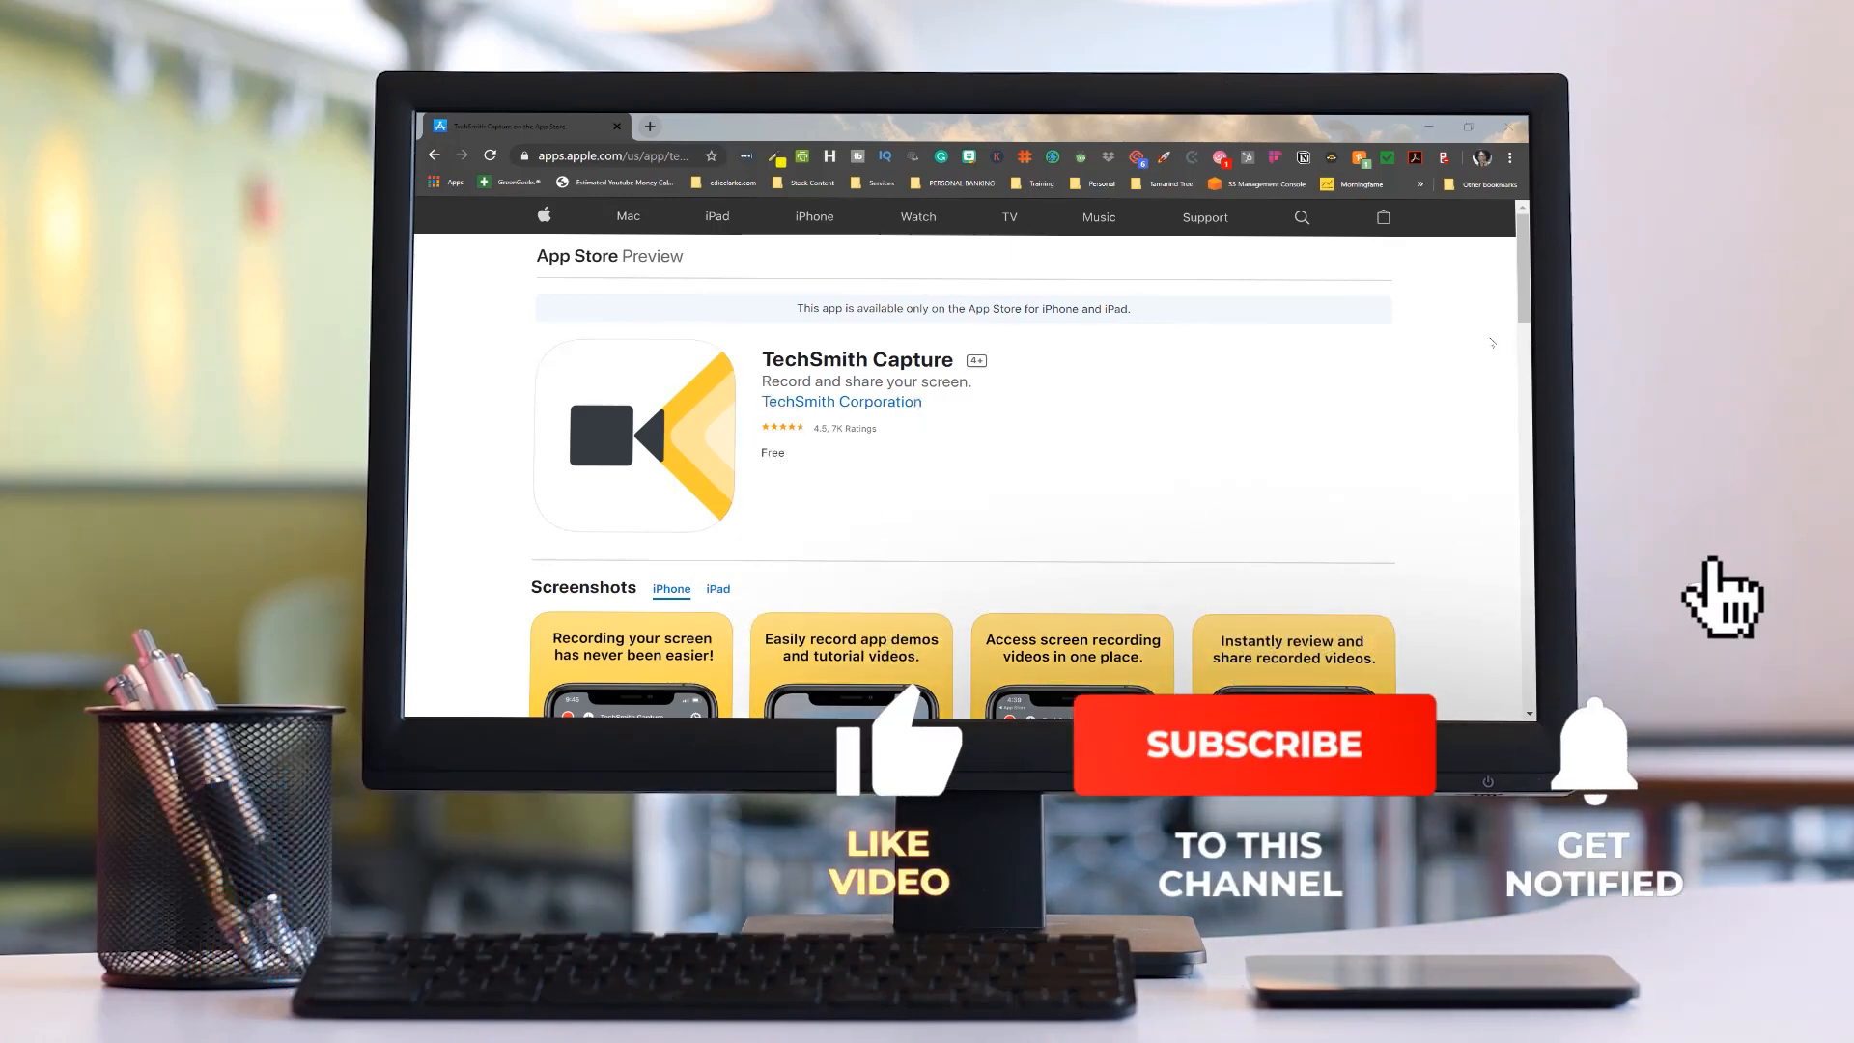
Launch TechSmith Capture from the home screen and browse the phone's photo albums for import
{"action": "scroll", "scroll_direction": "down", "scroll_amount": 3}
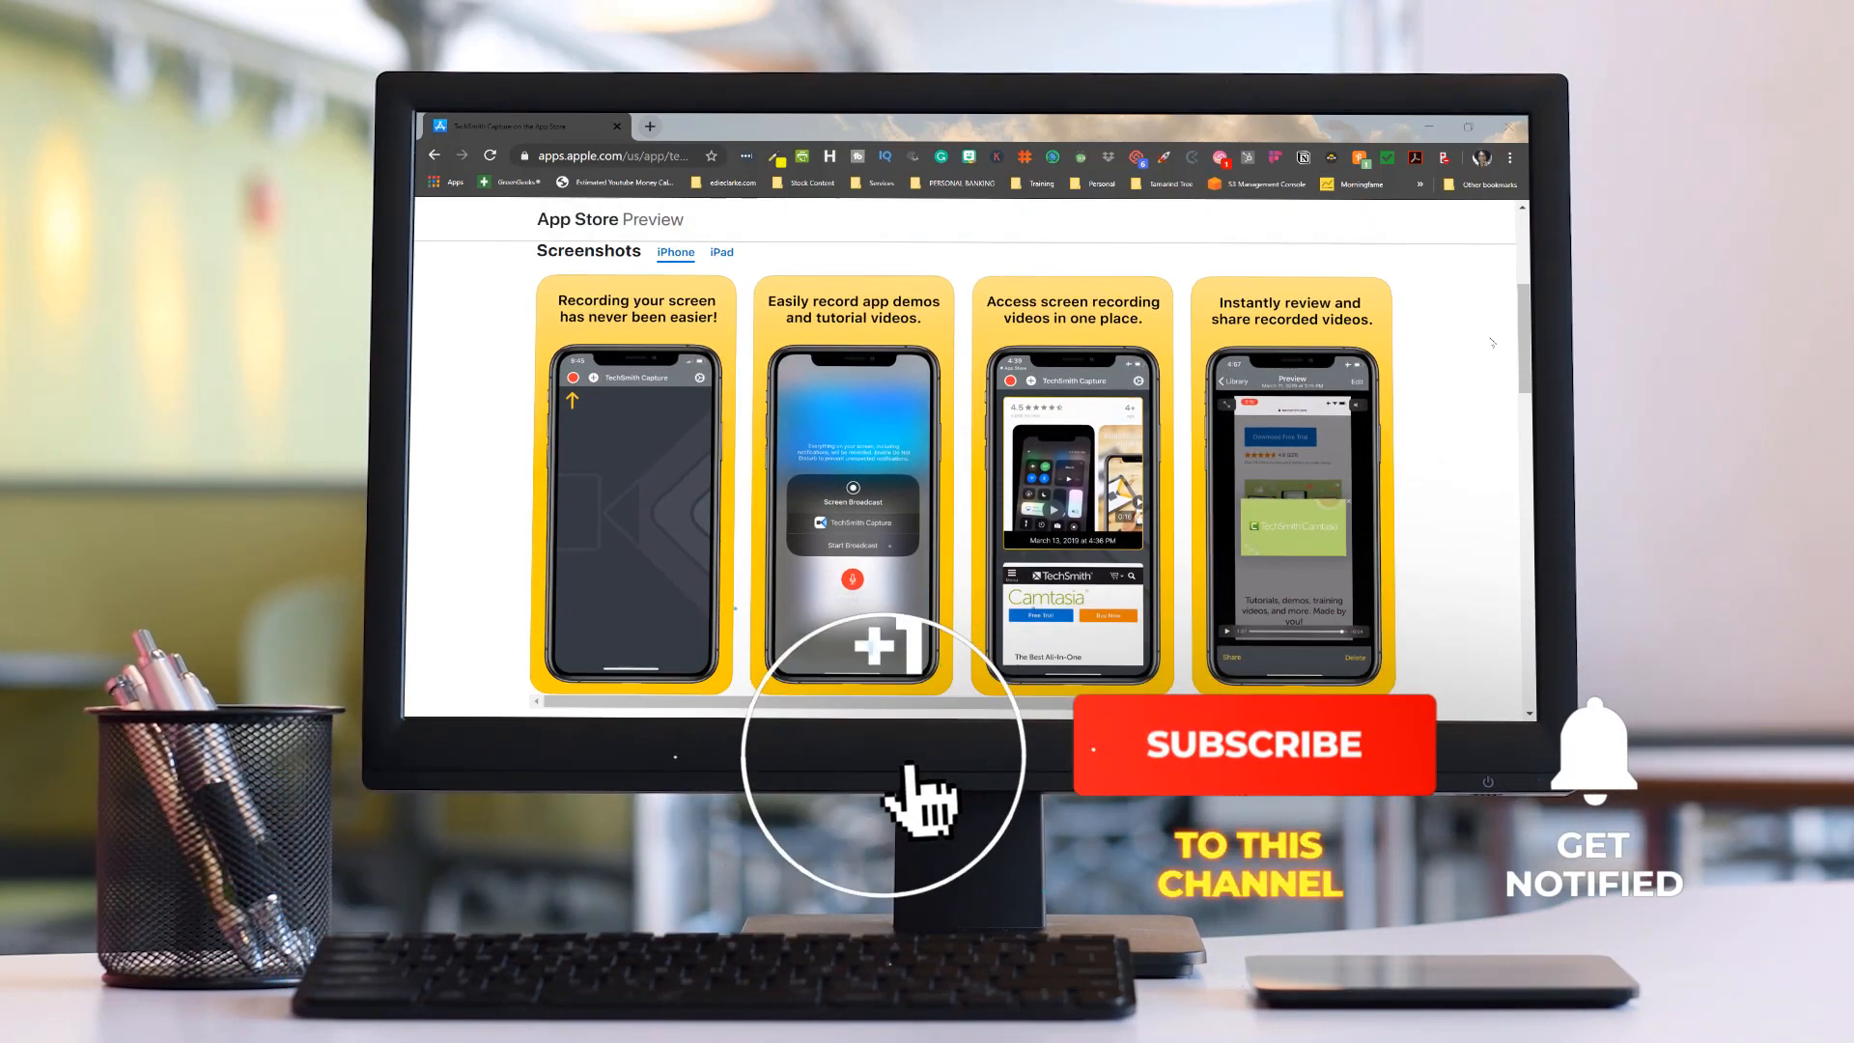
{"action": "left_click", "coordinate": [1251, 745]}
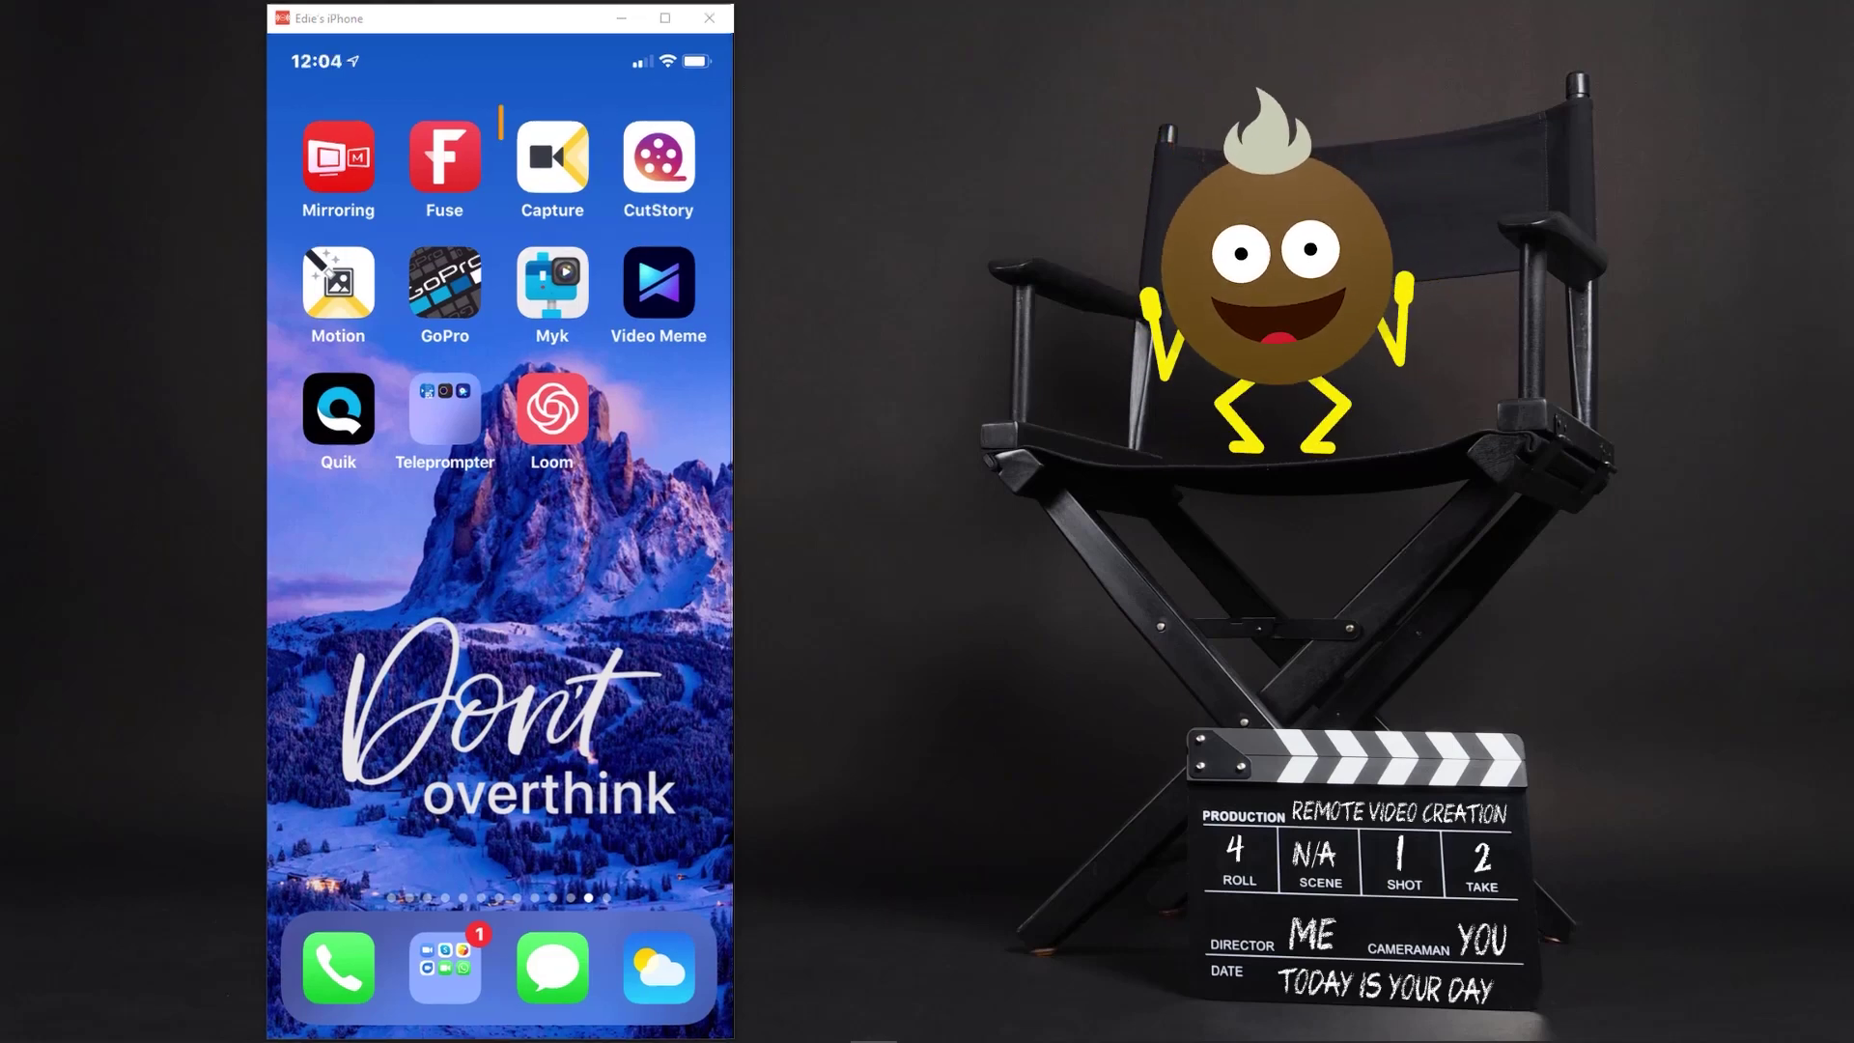
{"action": "left_click", "coordinate": [551, 154]}
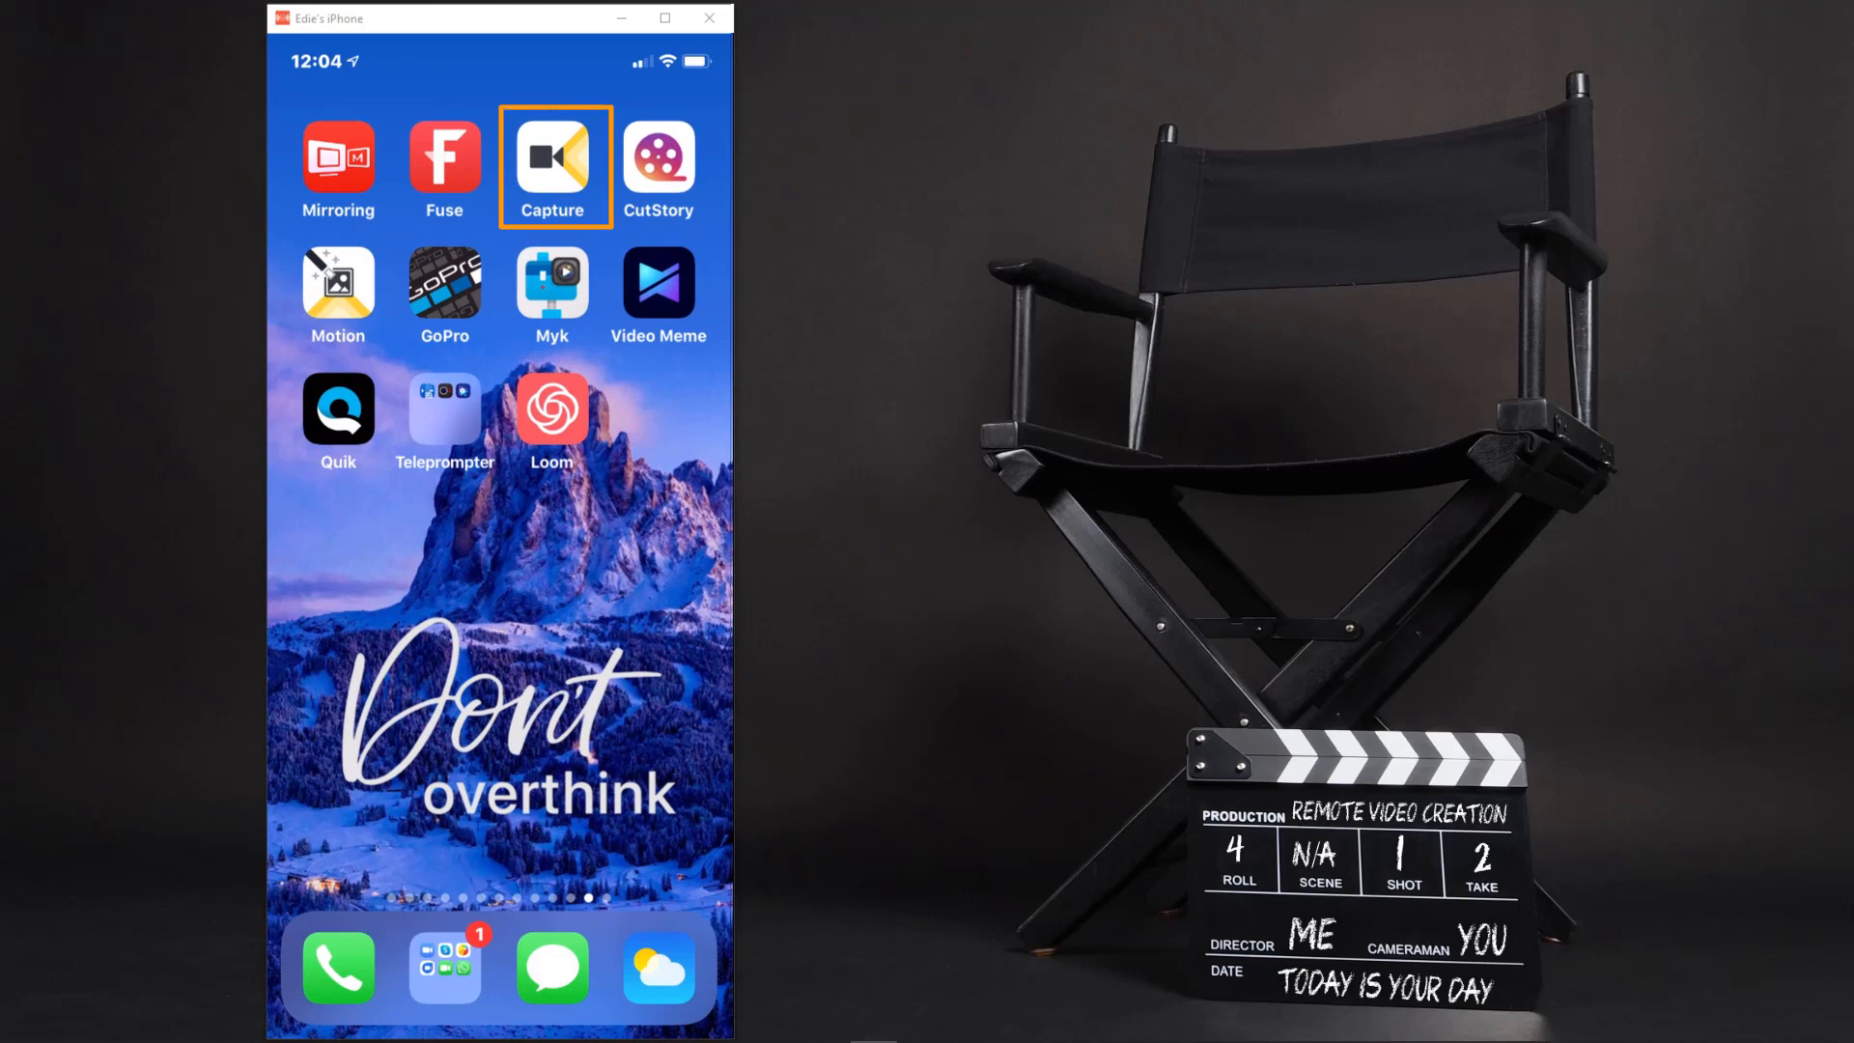
{"action": "left_click", "coordinate": [553, 164]}
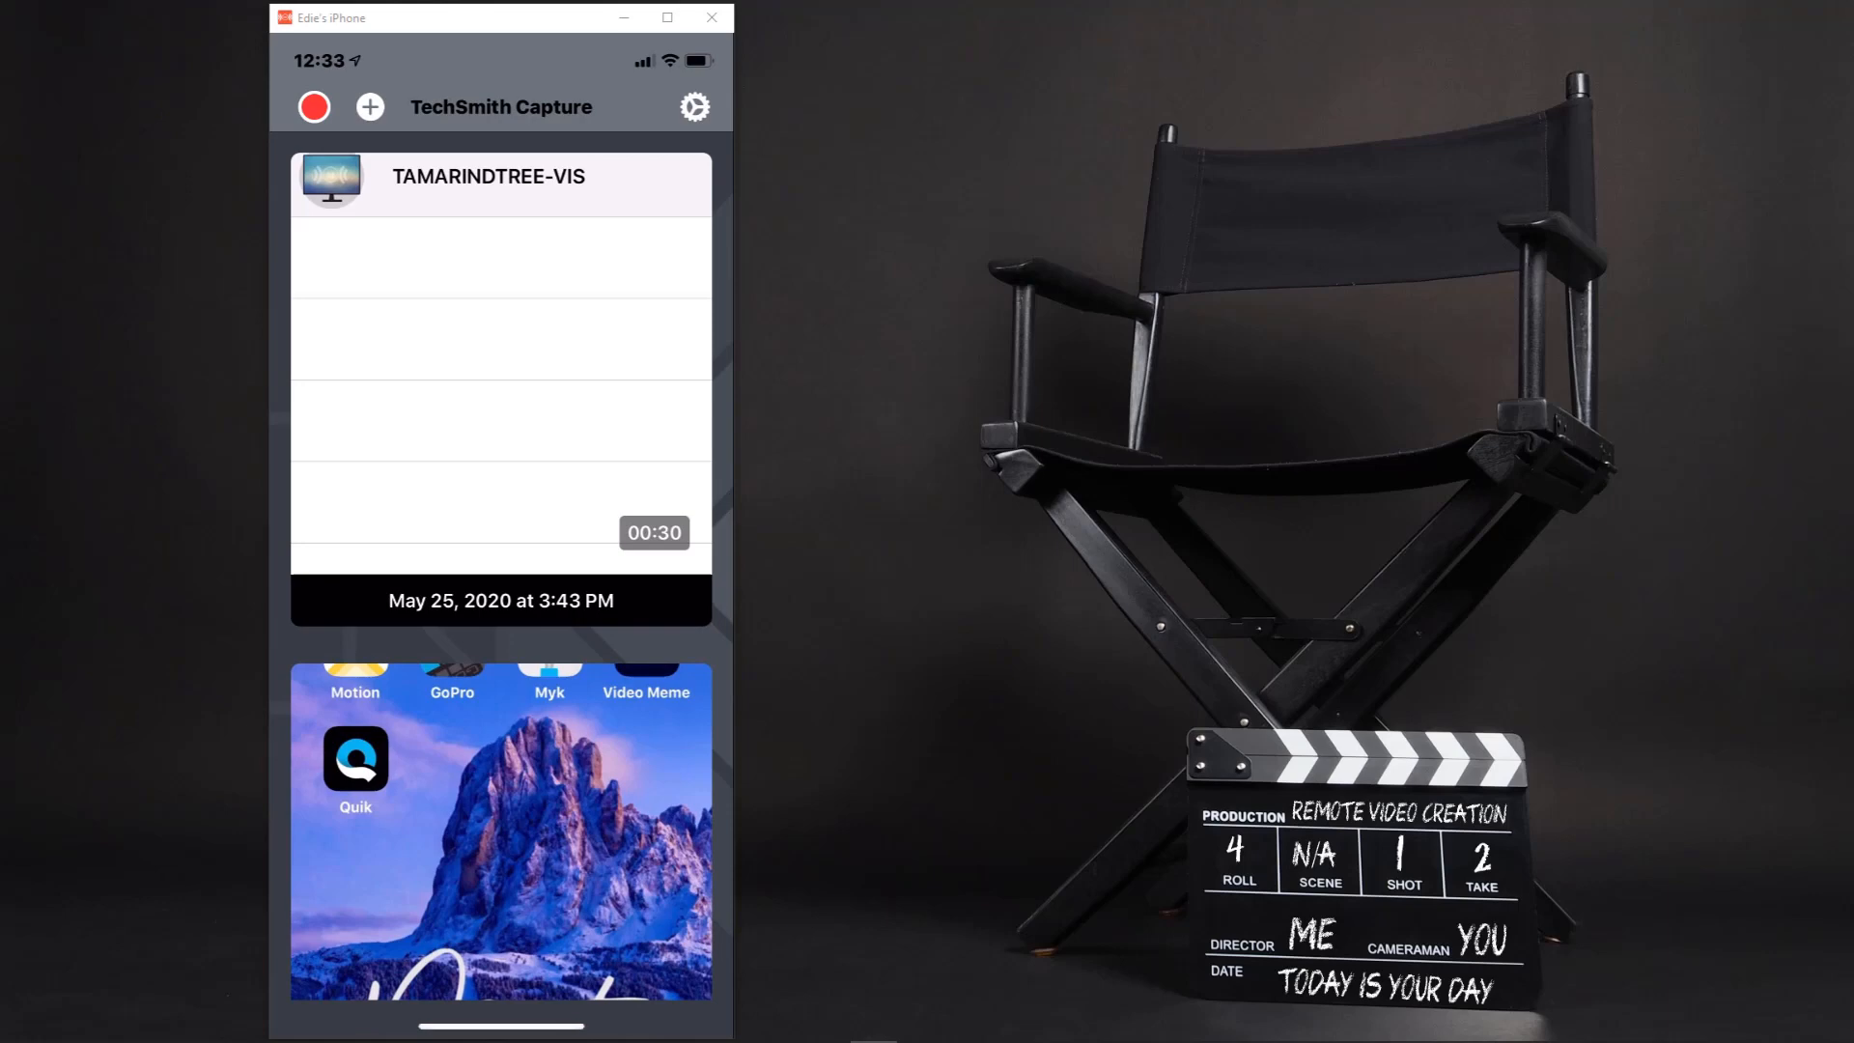
{"action": "left_click", "coordinate": [370, 106]}
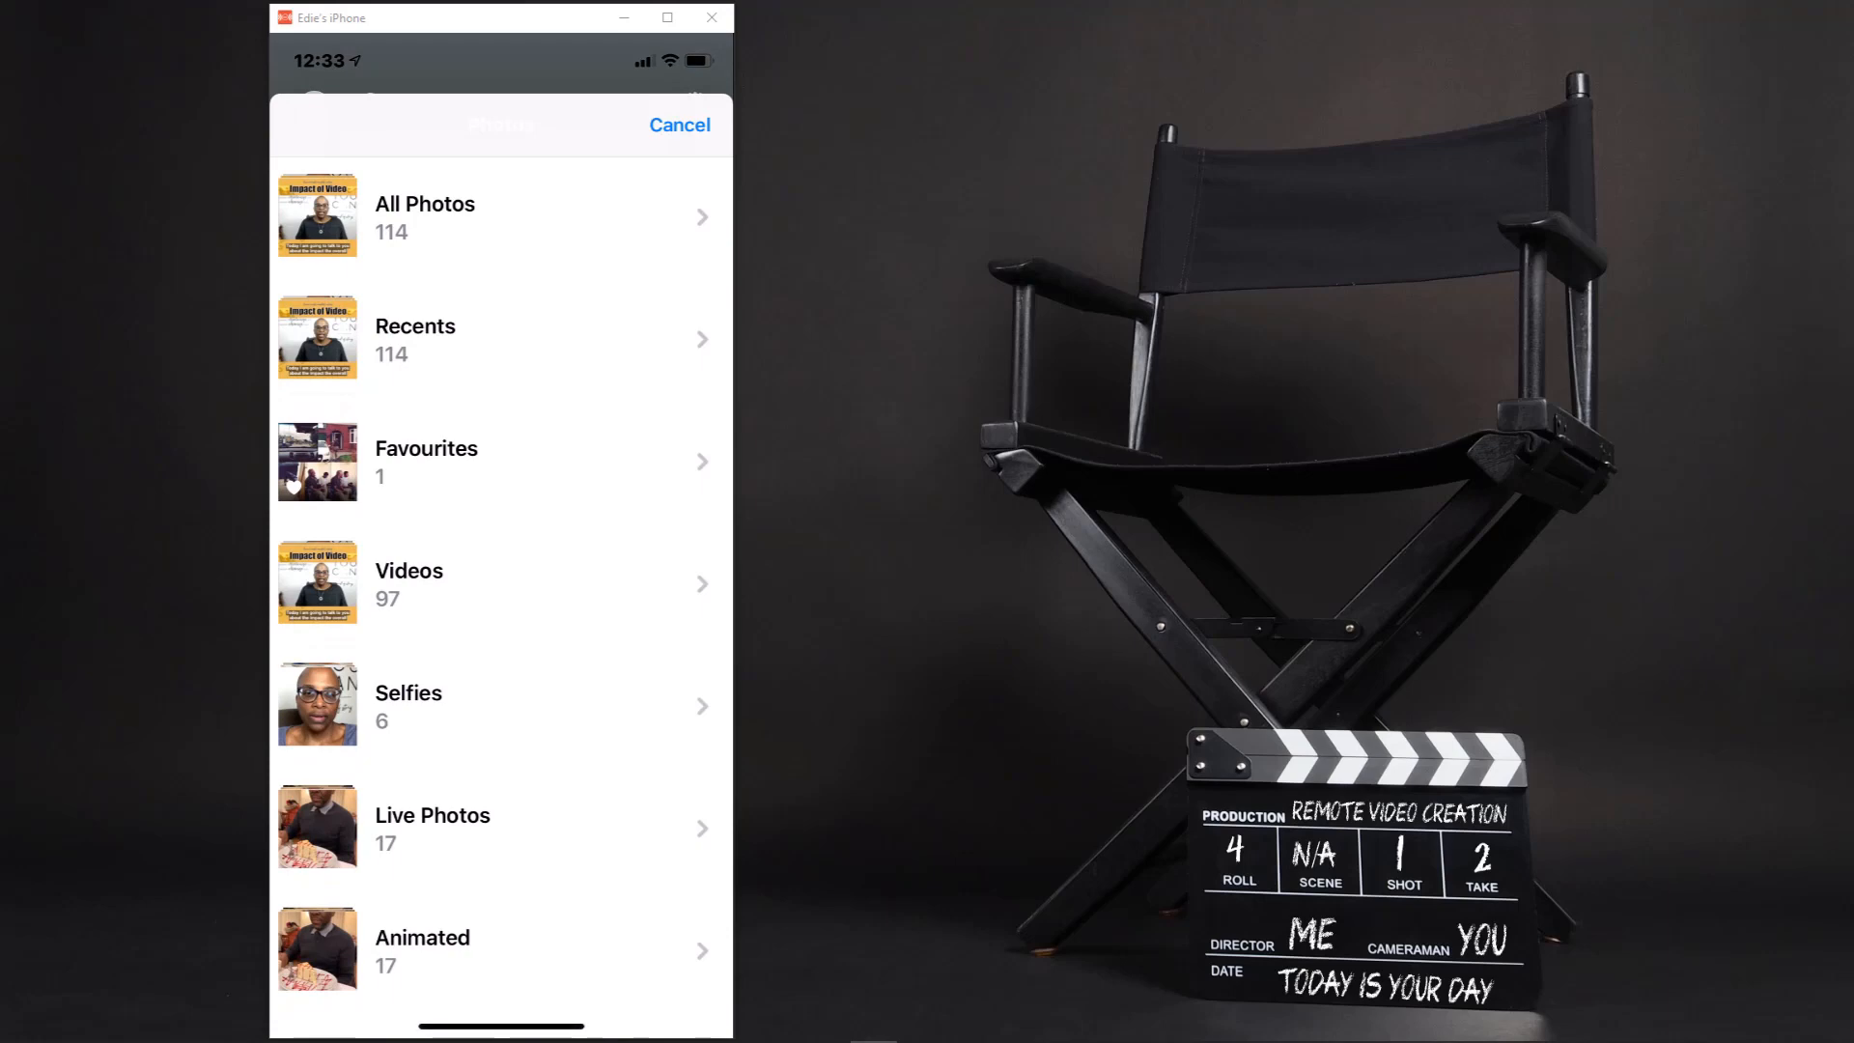
{"action": "left_click", "coordinate": [679, 125]}
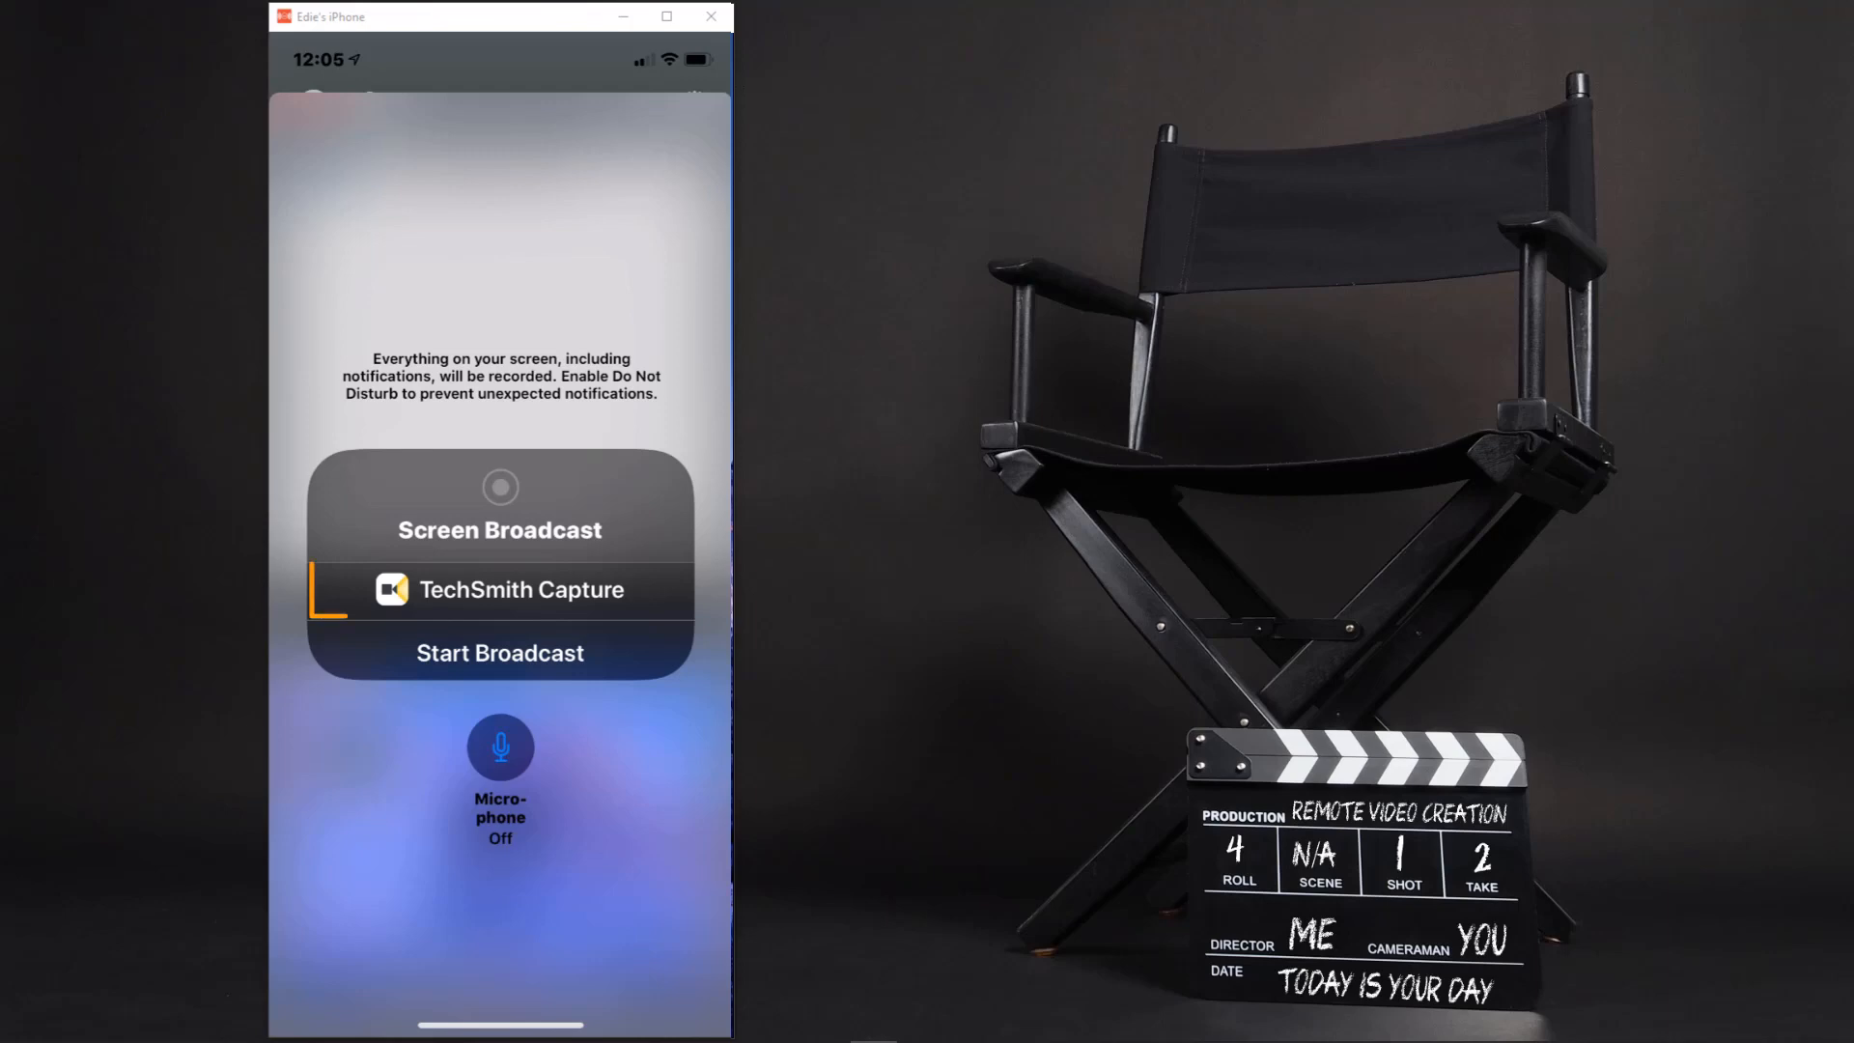
In Screen Broadcast, select TechSmith Capture as destination with Microphone Off, then dismiss the panel
{"action": "left_click", "coordinate": [500, 589]}
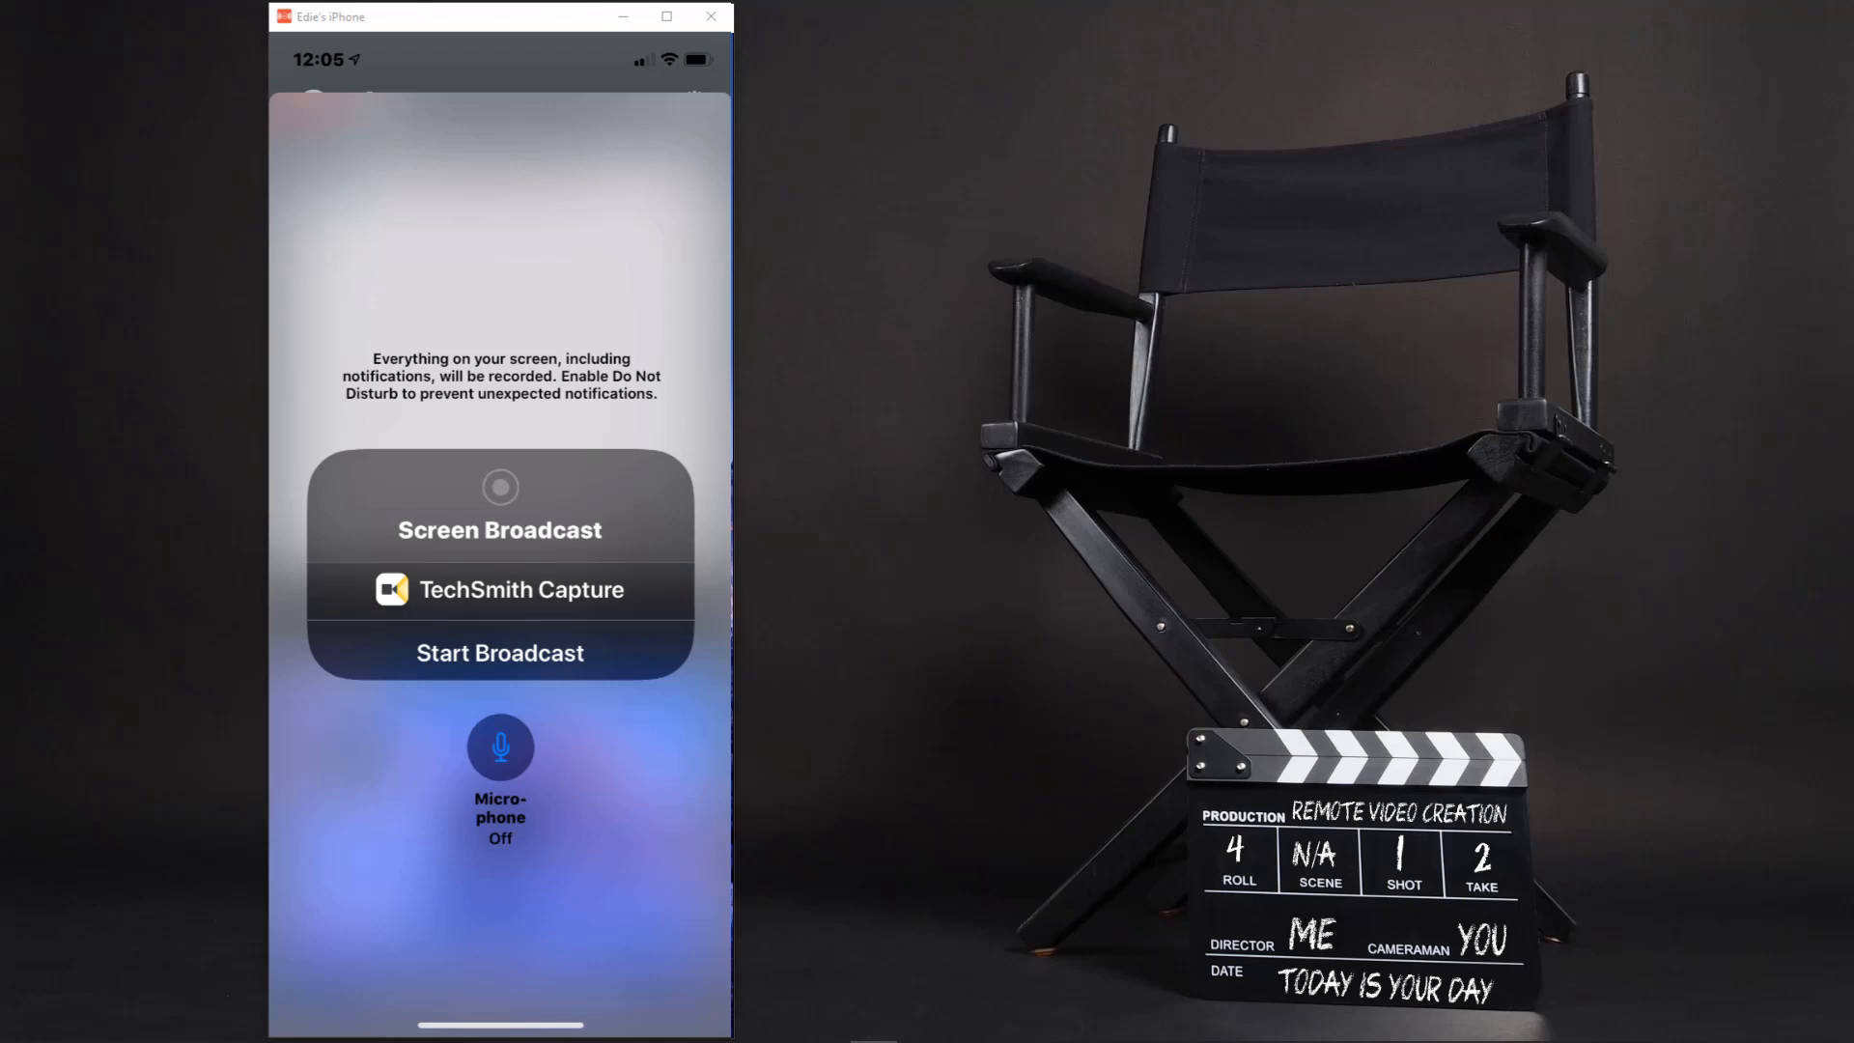
{"action": "left_click", "coordinate": [499, 775]}
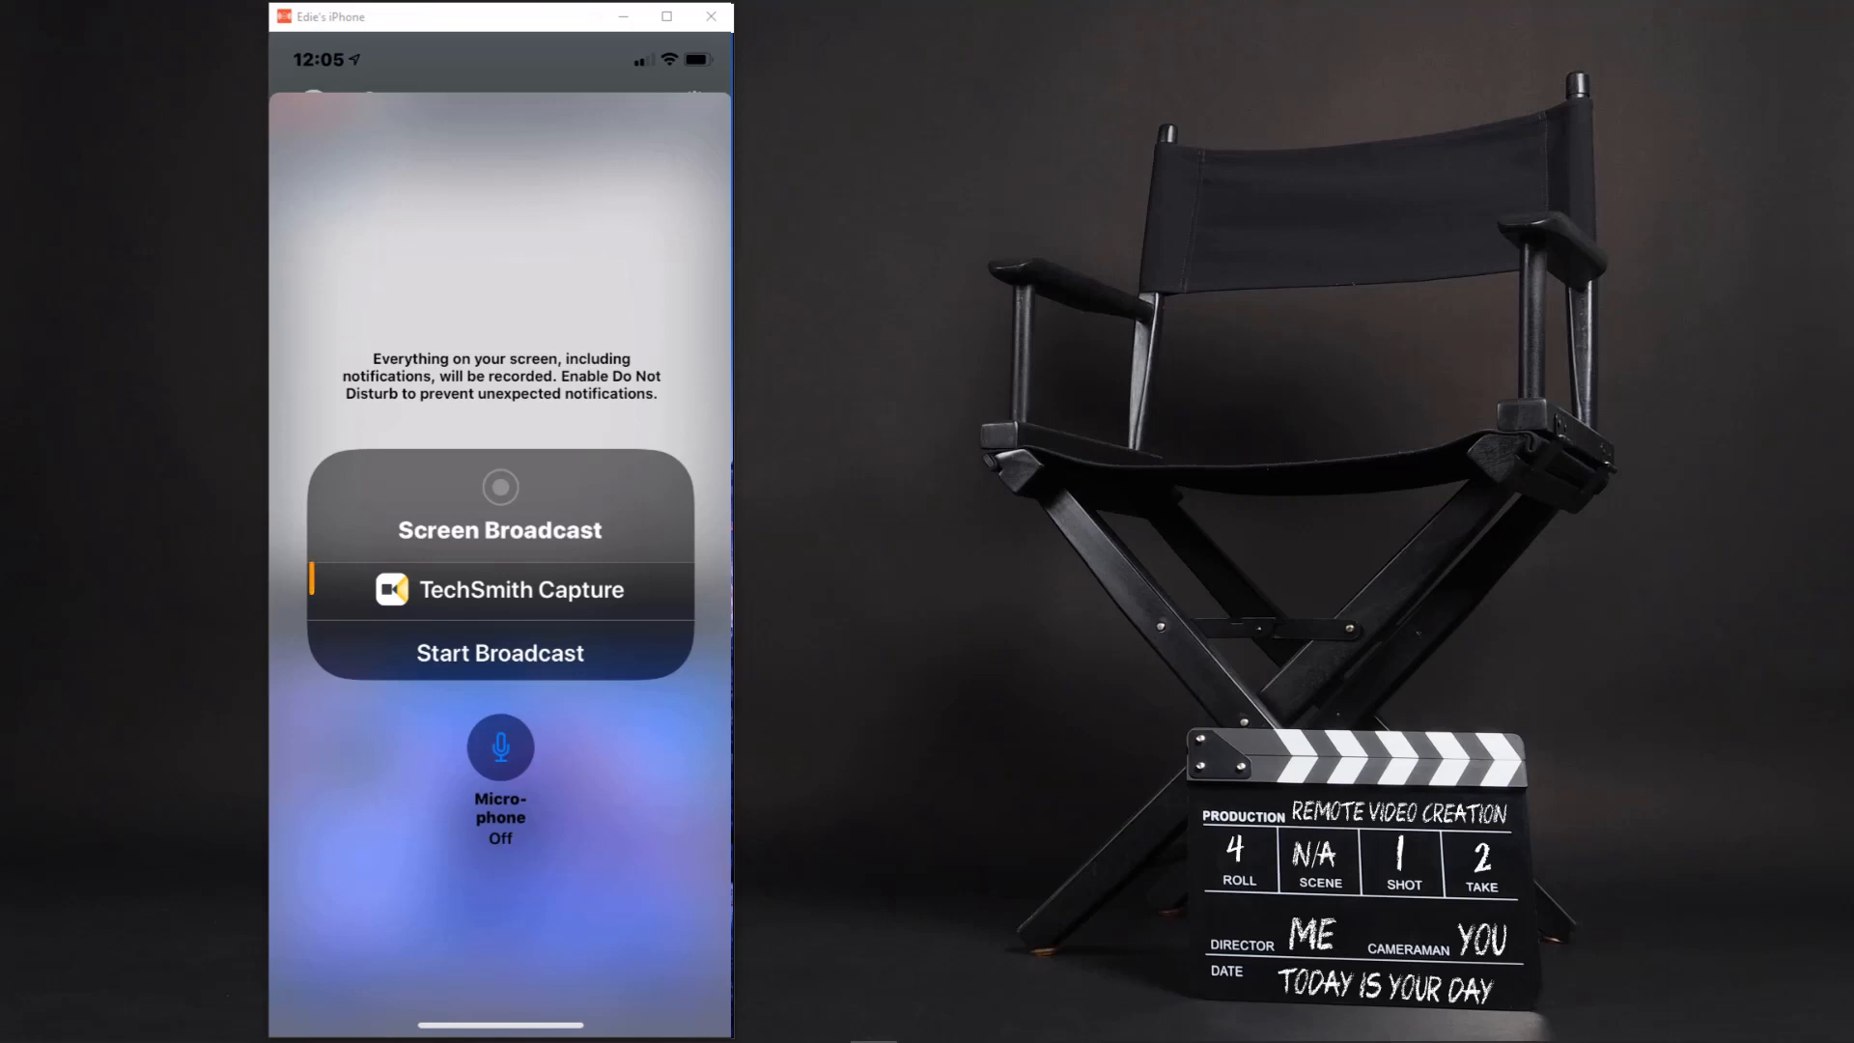
{"action": "left_click", "coordinate": [500, 589]}
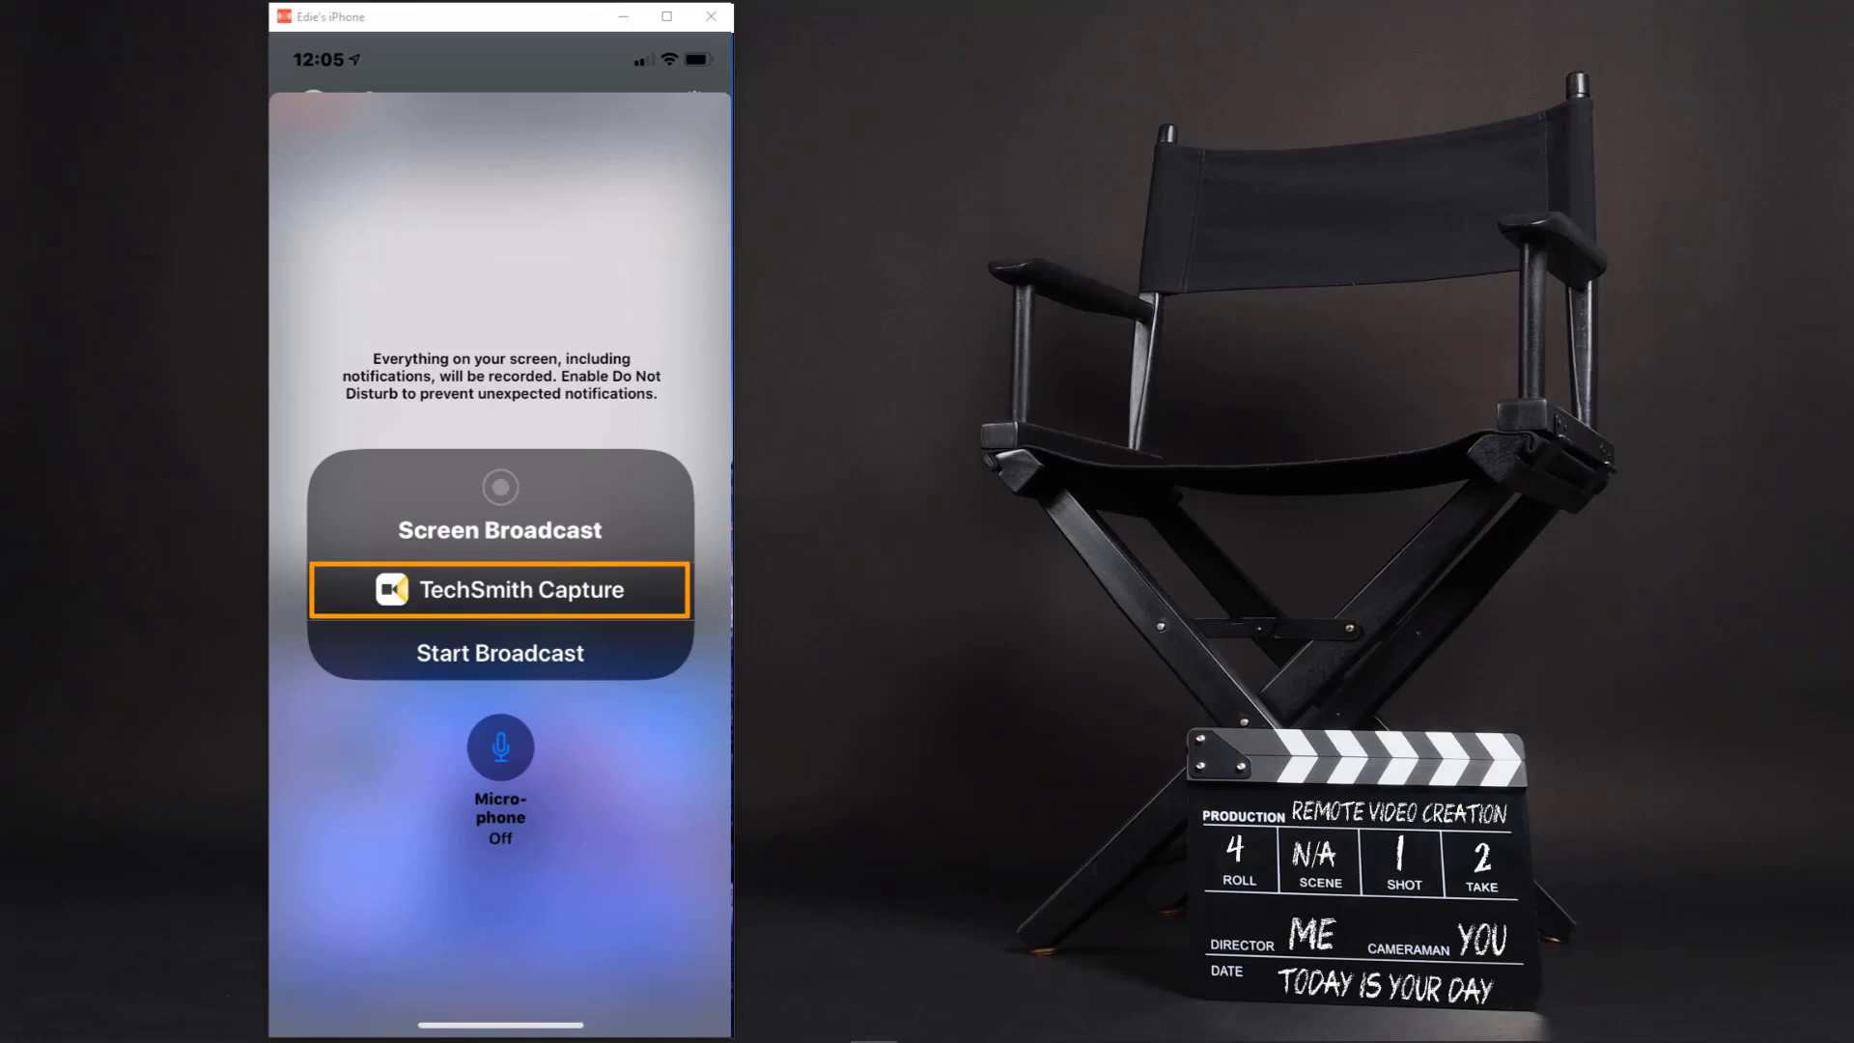
{"action": "left_click", "coordinate": [499, 747]}
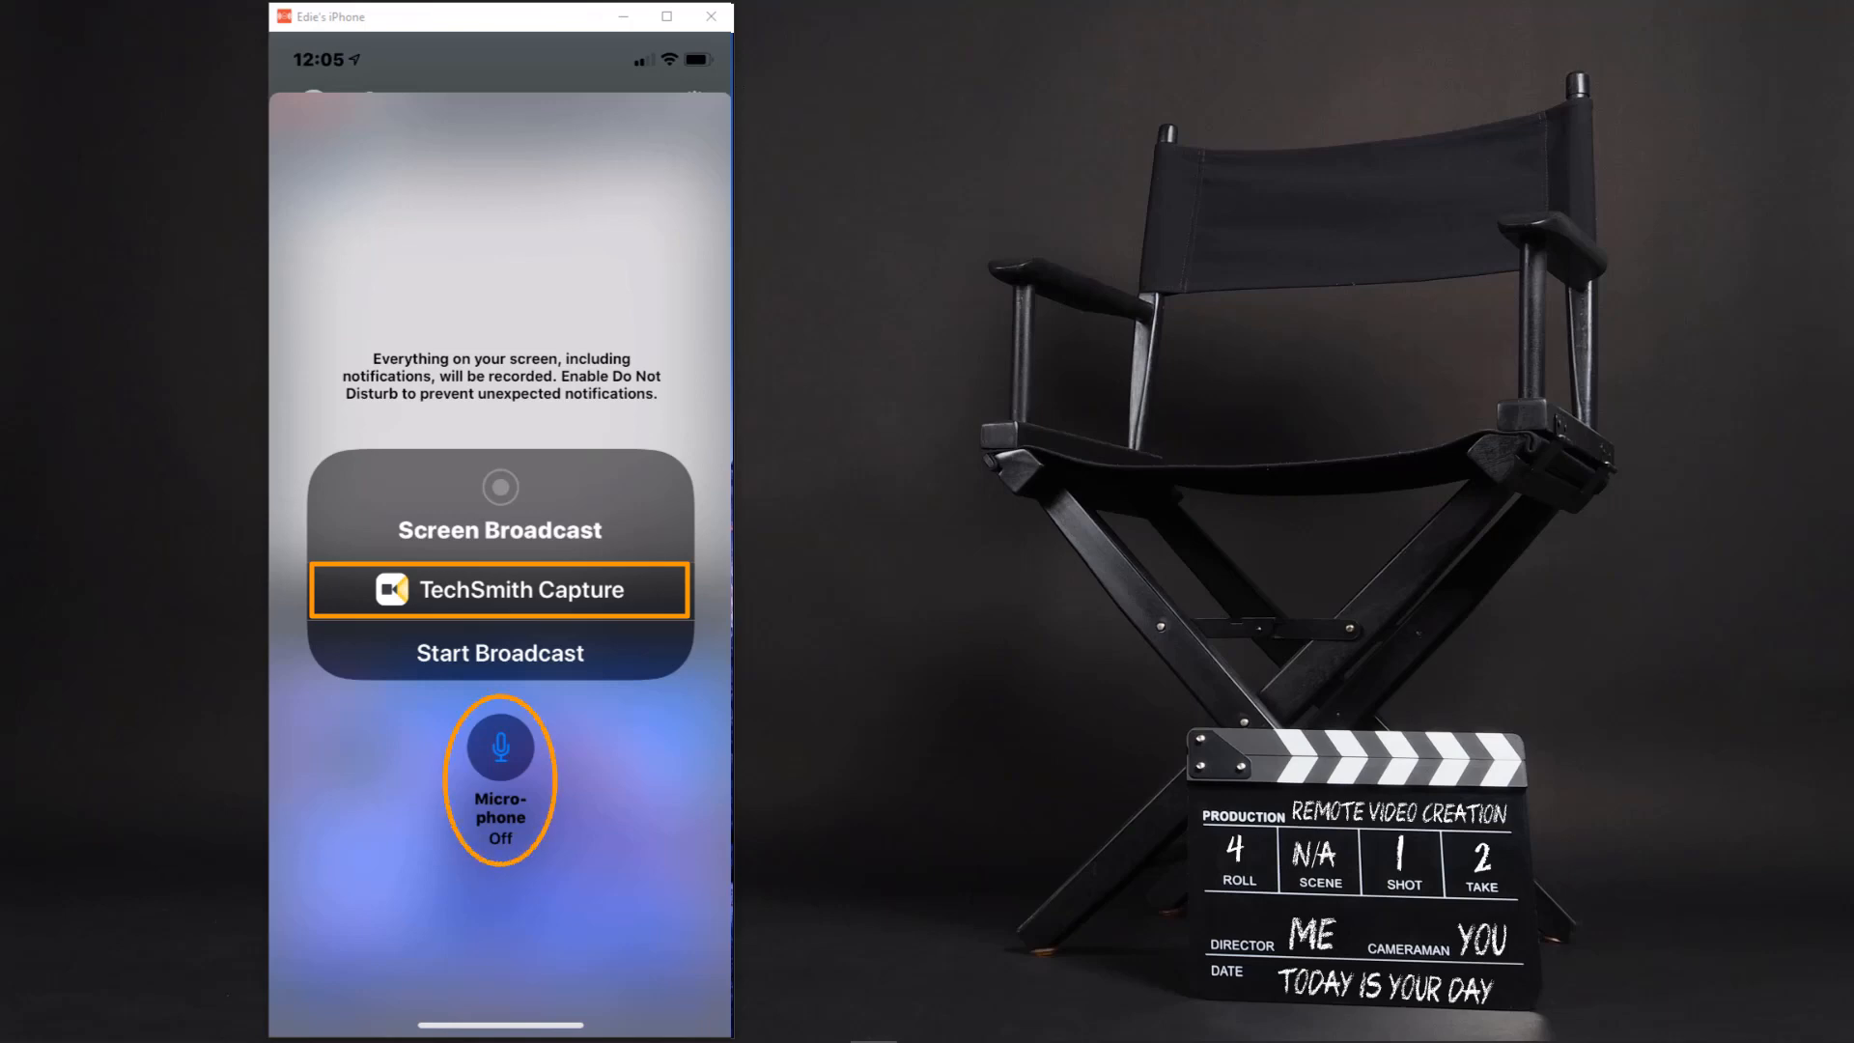
{"action": "left_click", "coordinate": [499, 652]}
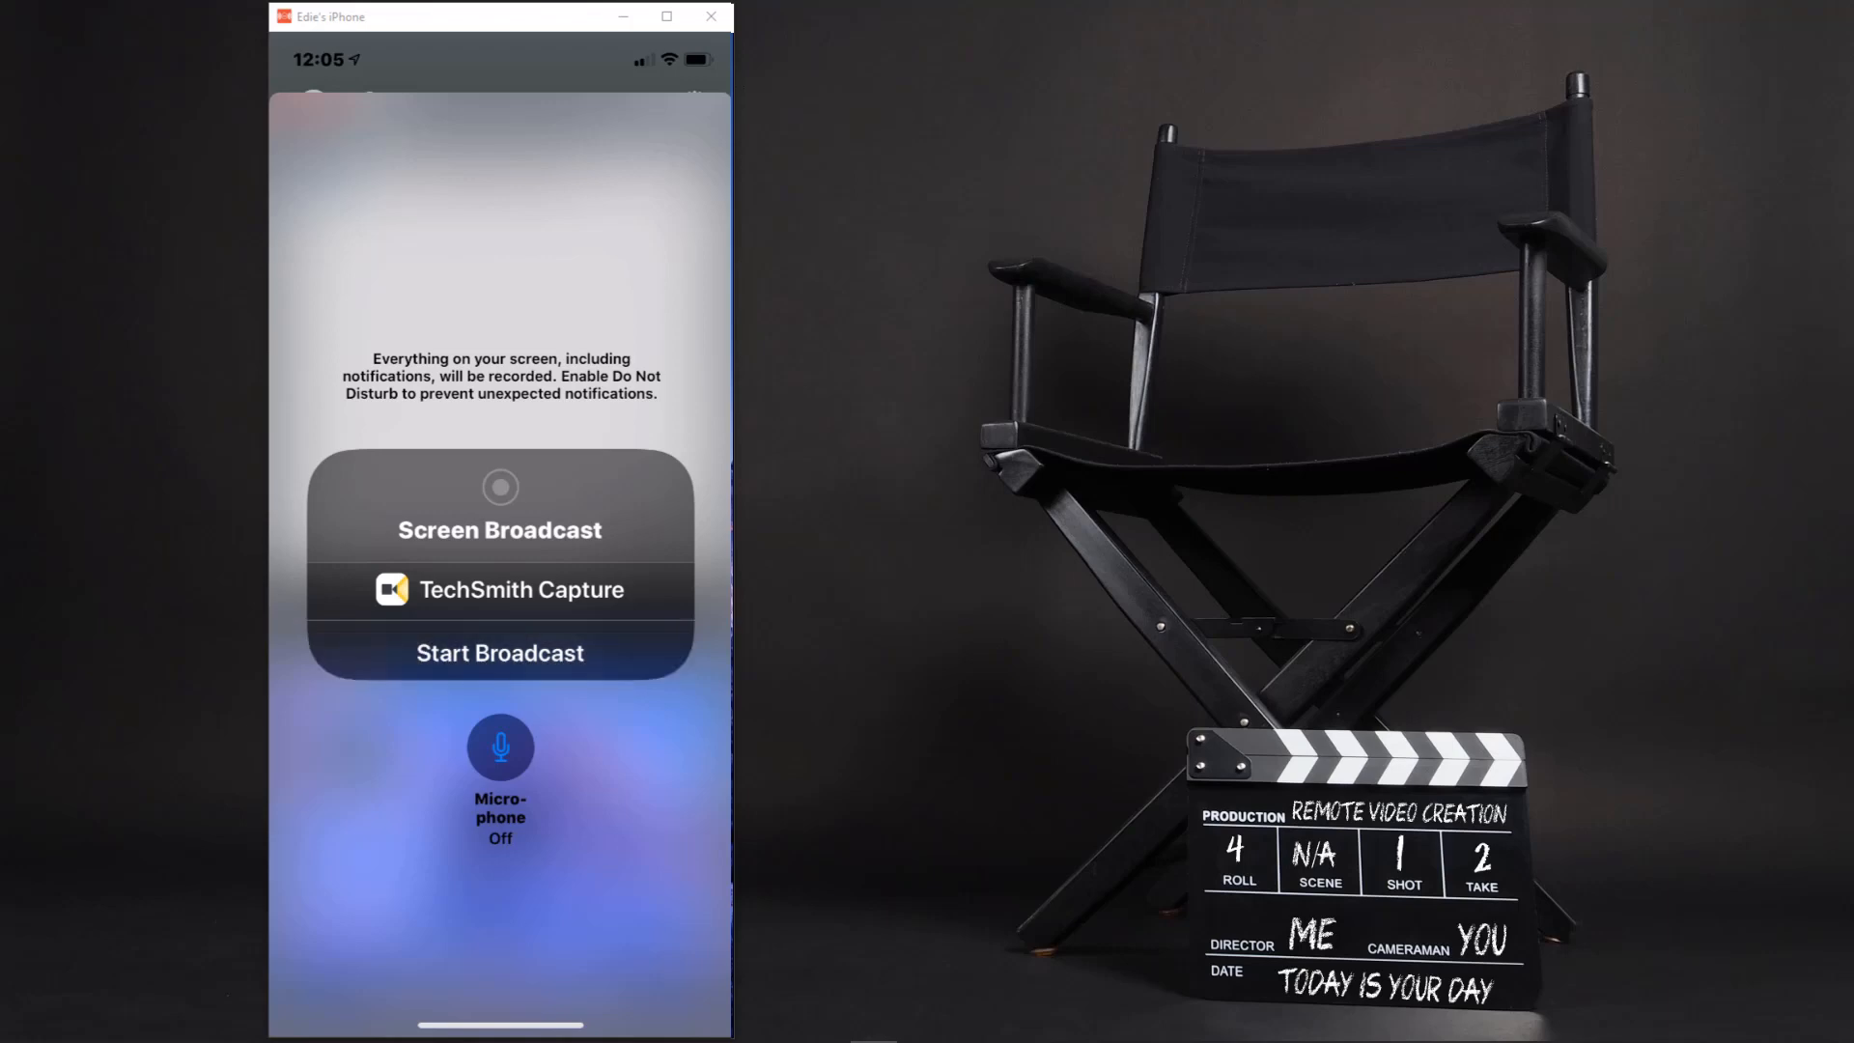
{"action": "left_click", "coordinate": [500, 528]}
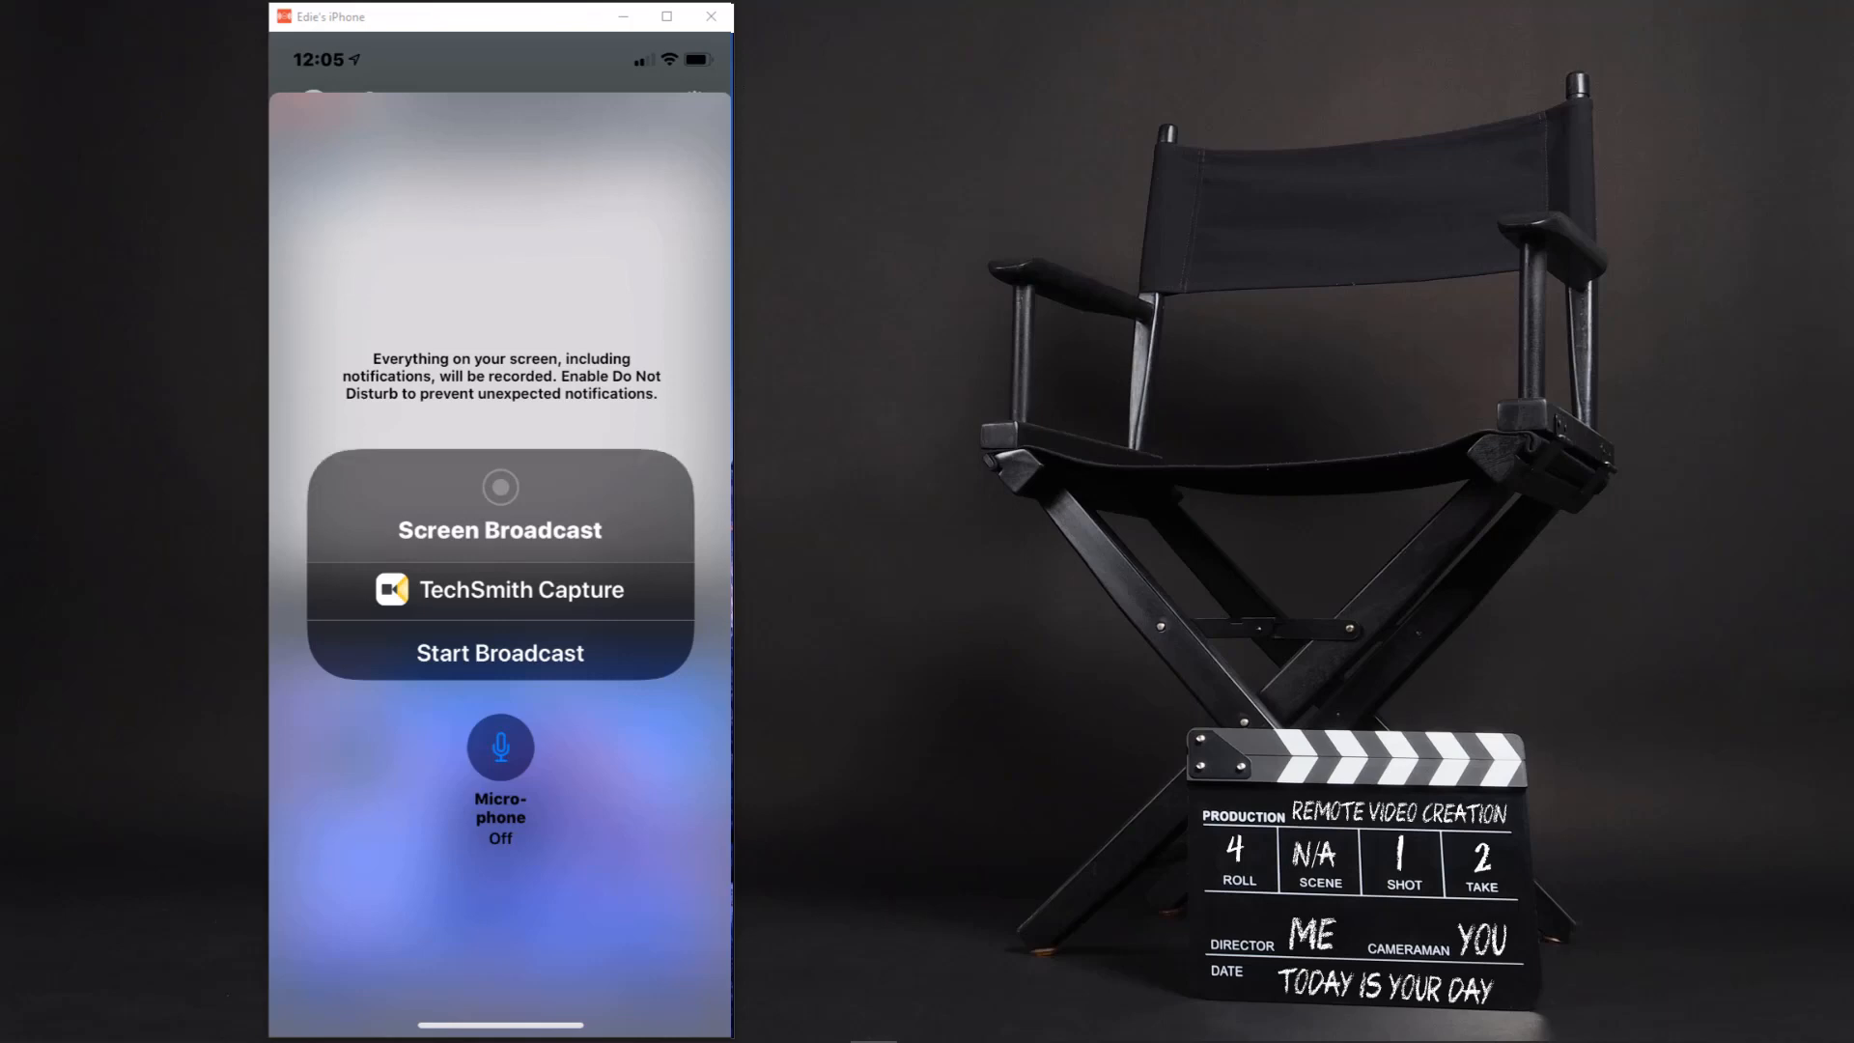
{"action": "left_click", "coordinate": [500, 653]}
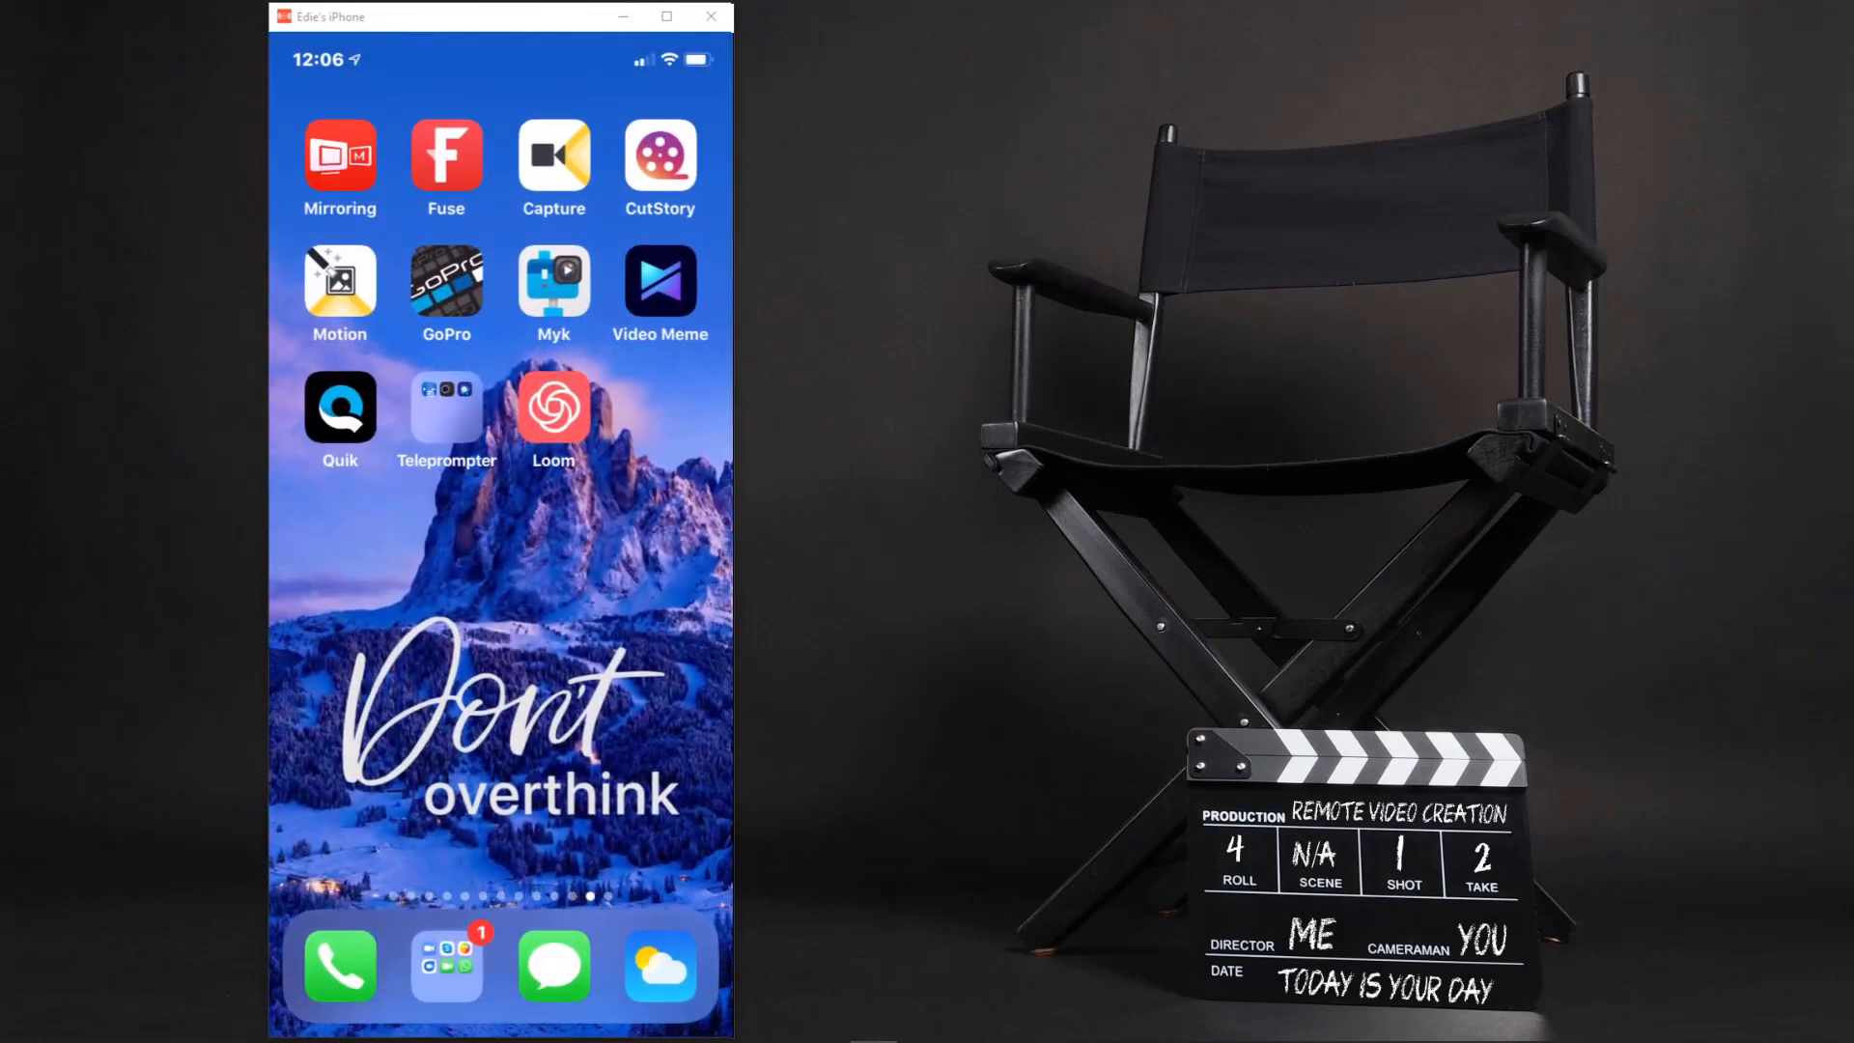
Reopen Capture and preview the January 13, 2020 Love Forecast recording
{"action": "left_click", "coordinate": [553, 157]}
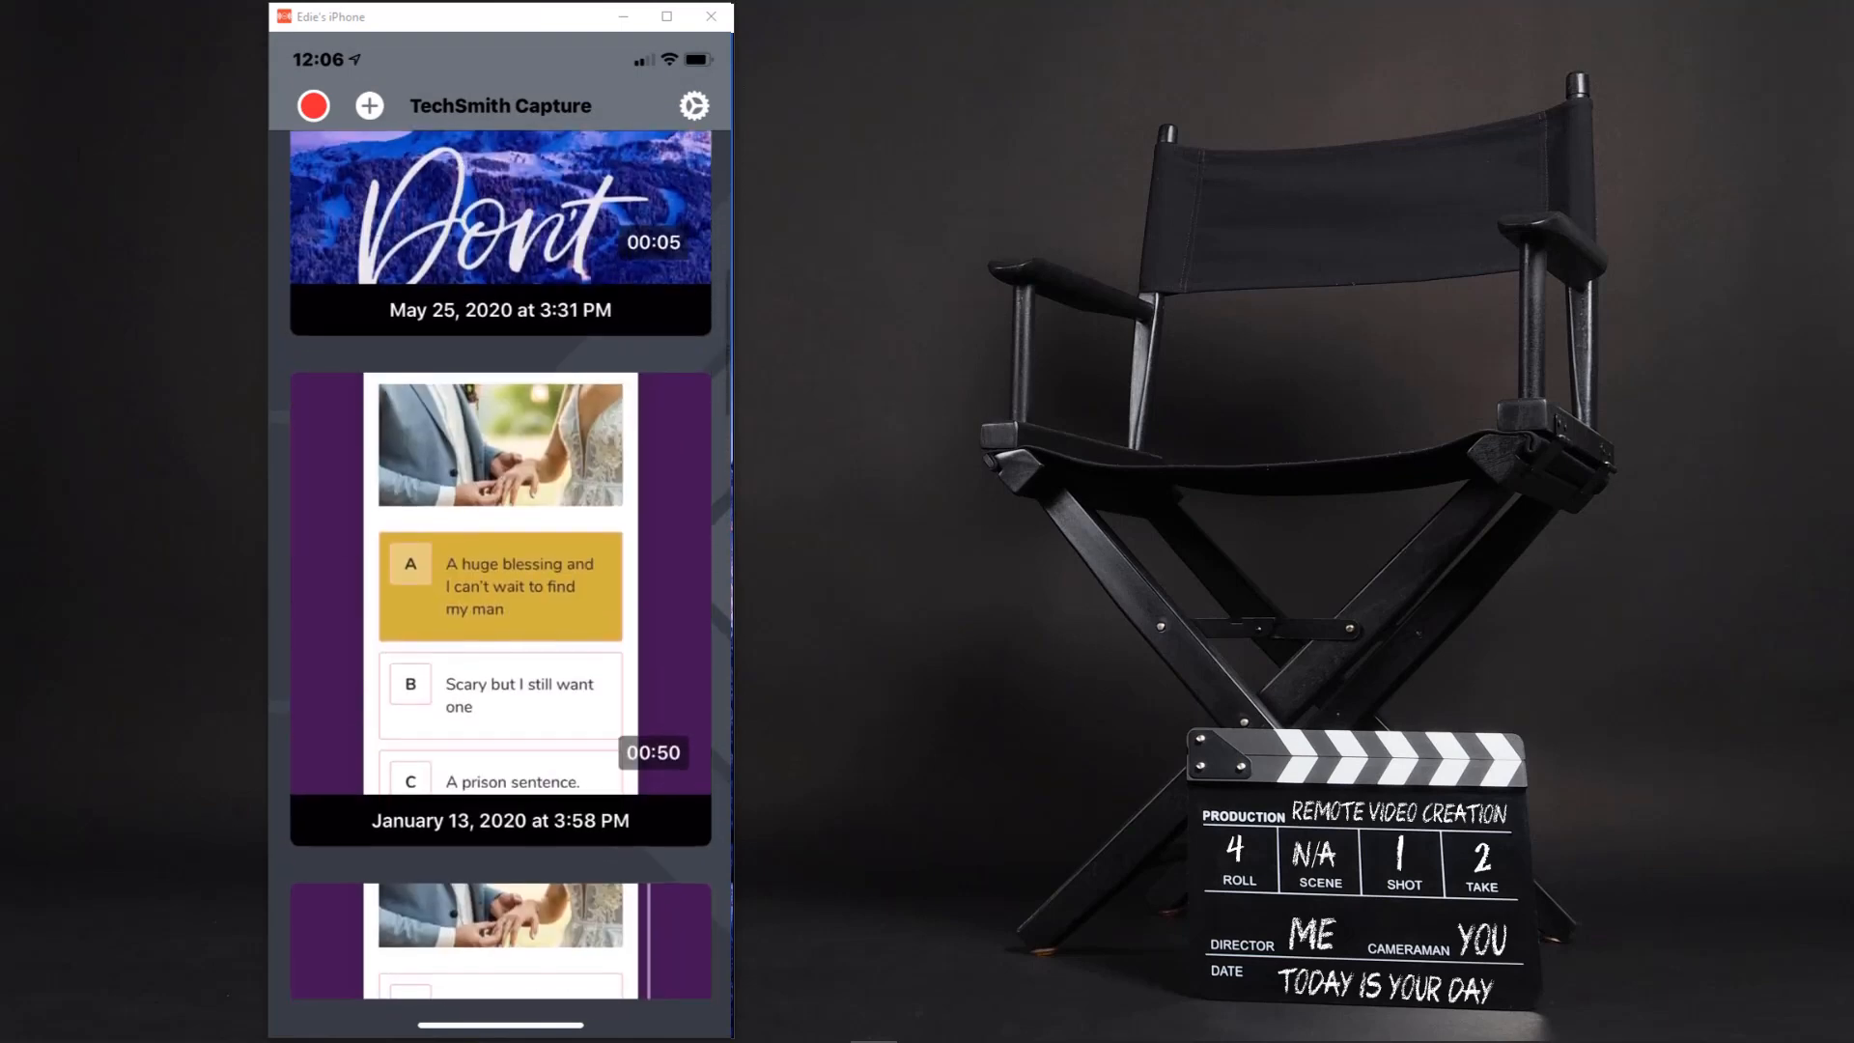
{"action": "left_click", "coordinate": [499, 615]}
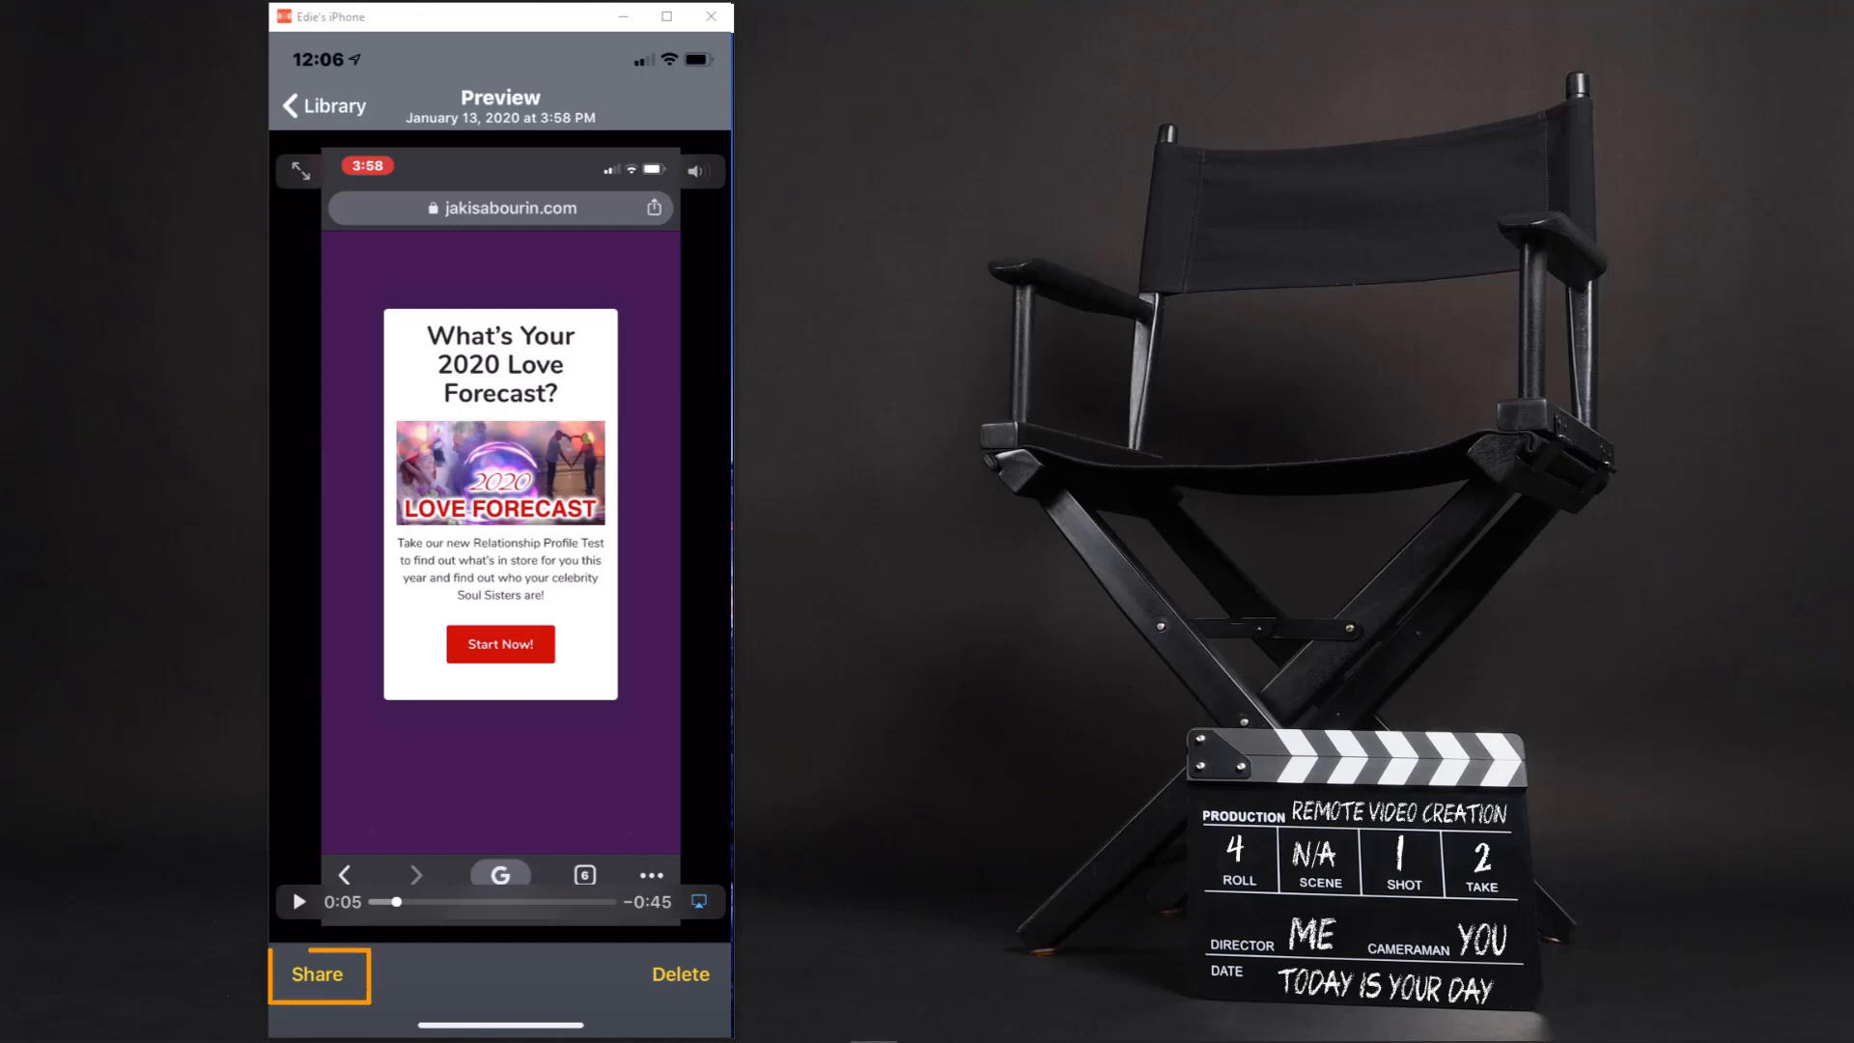
Share the recording, export to Camtasia, and pick the connected Camtasia computer
{"action": "left_click", "coordinate": [315, 974]}
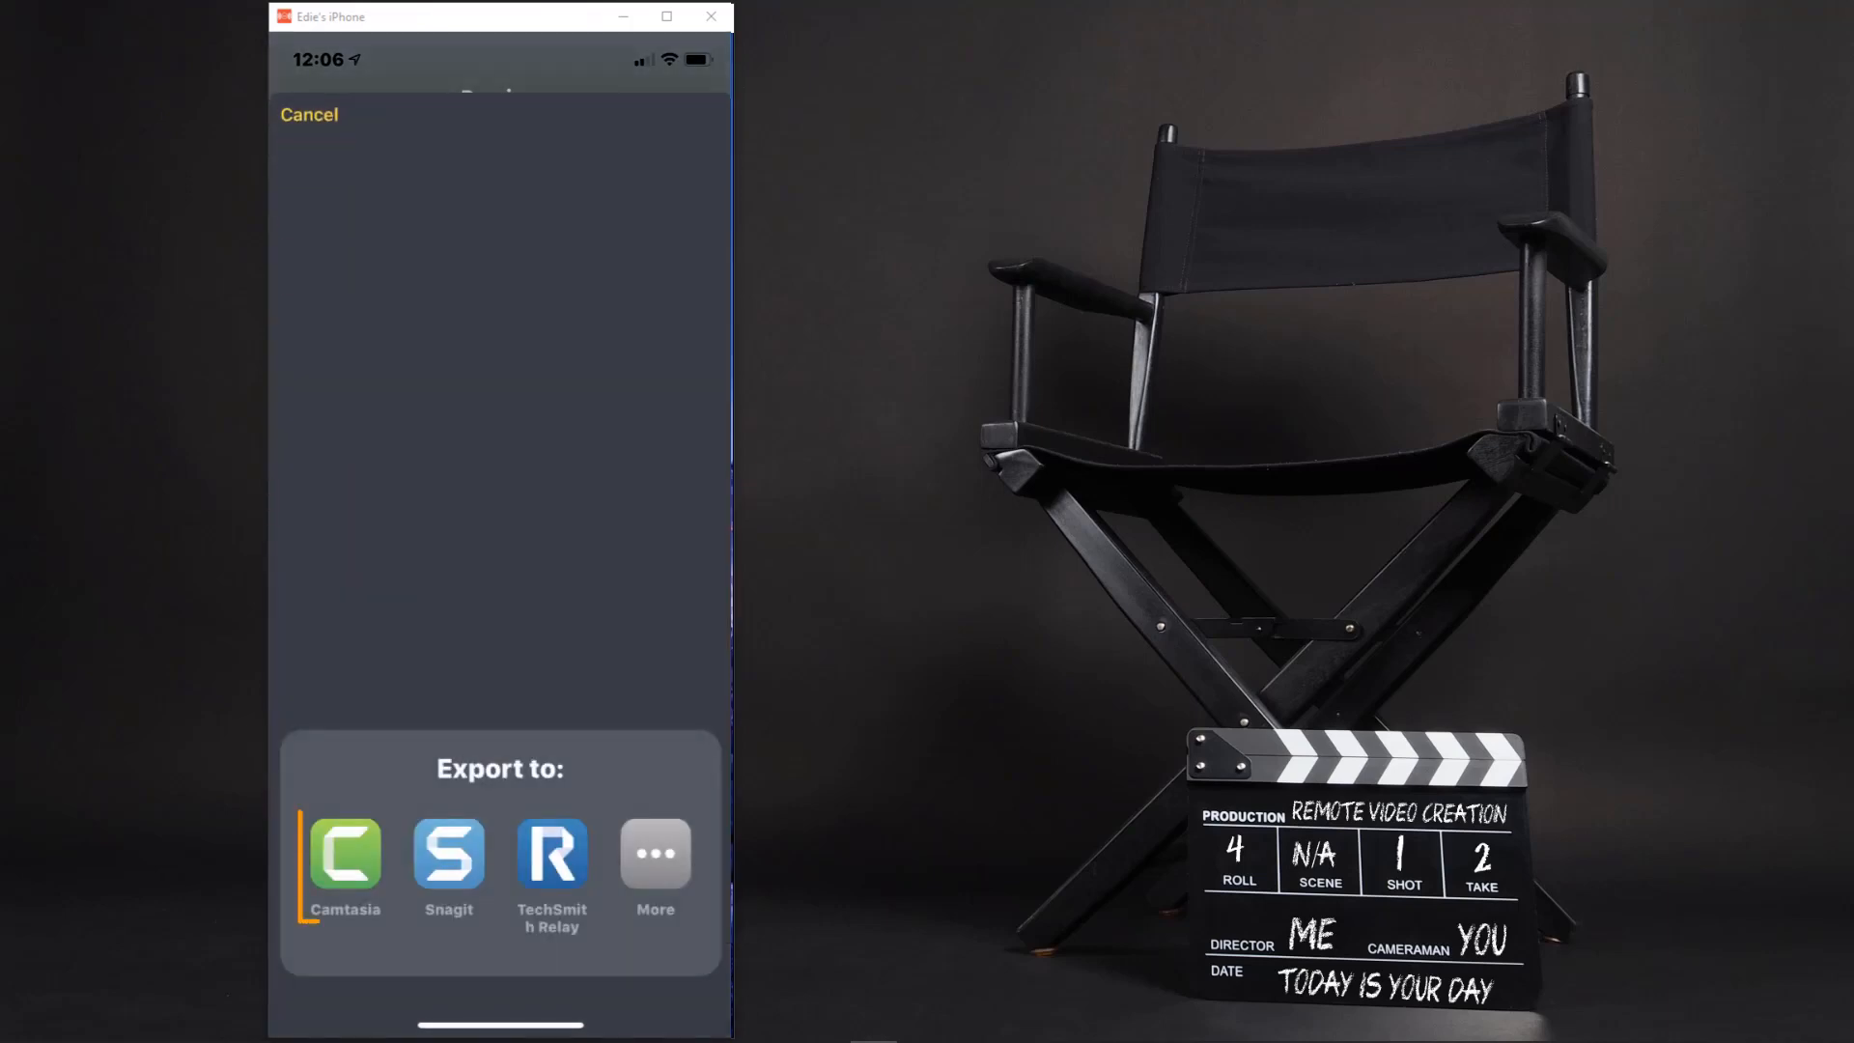
{"action": "left_click", "coordinate": [344, 854]}
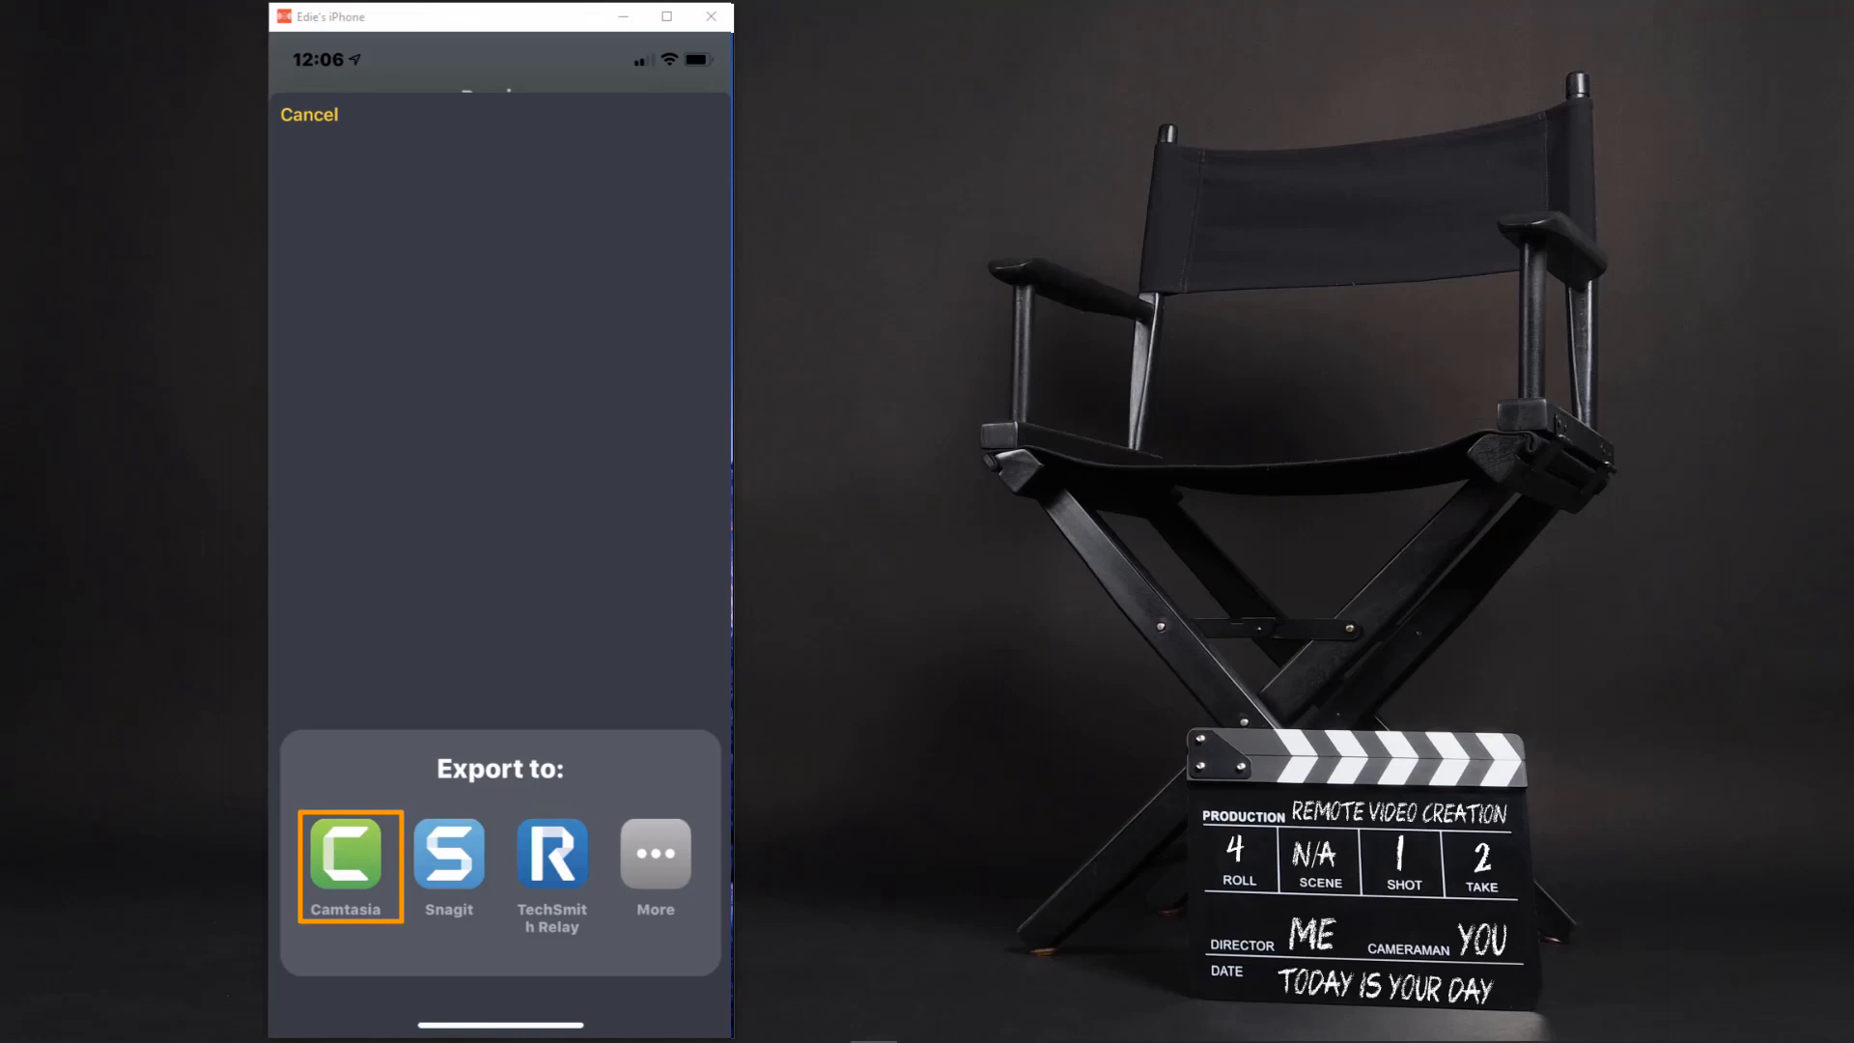
{"action": "left_click", "coordinate": [346, 859]}
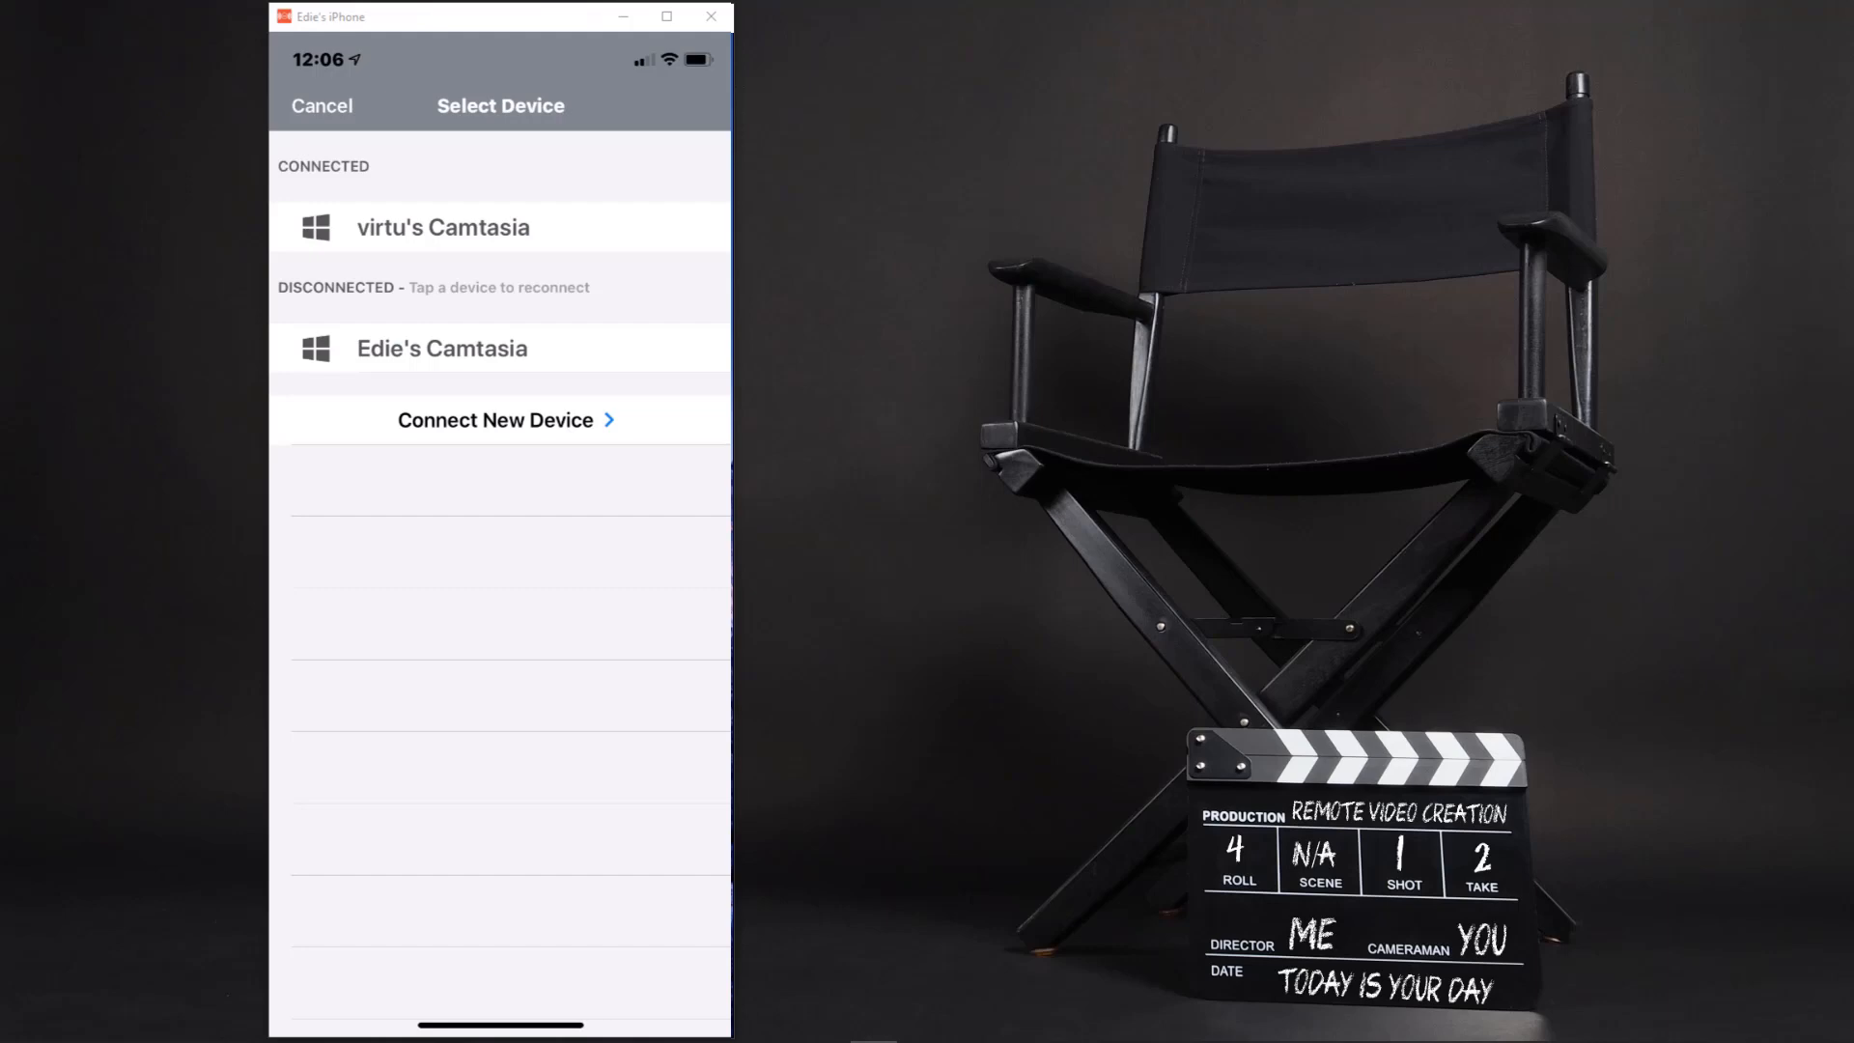
{"action": "left_click", "coordinate": [495, 420]}
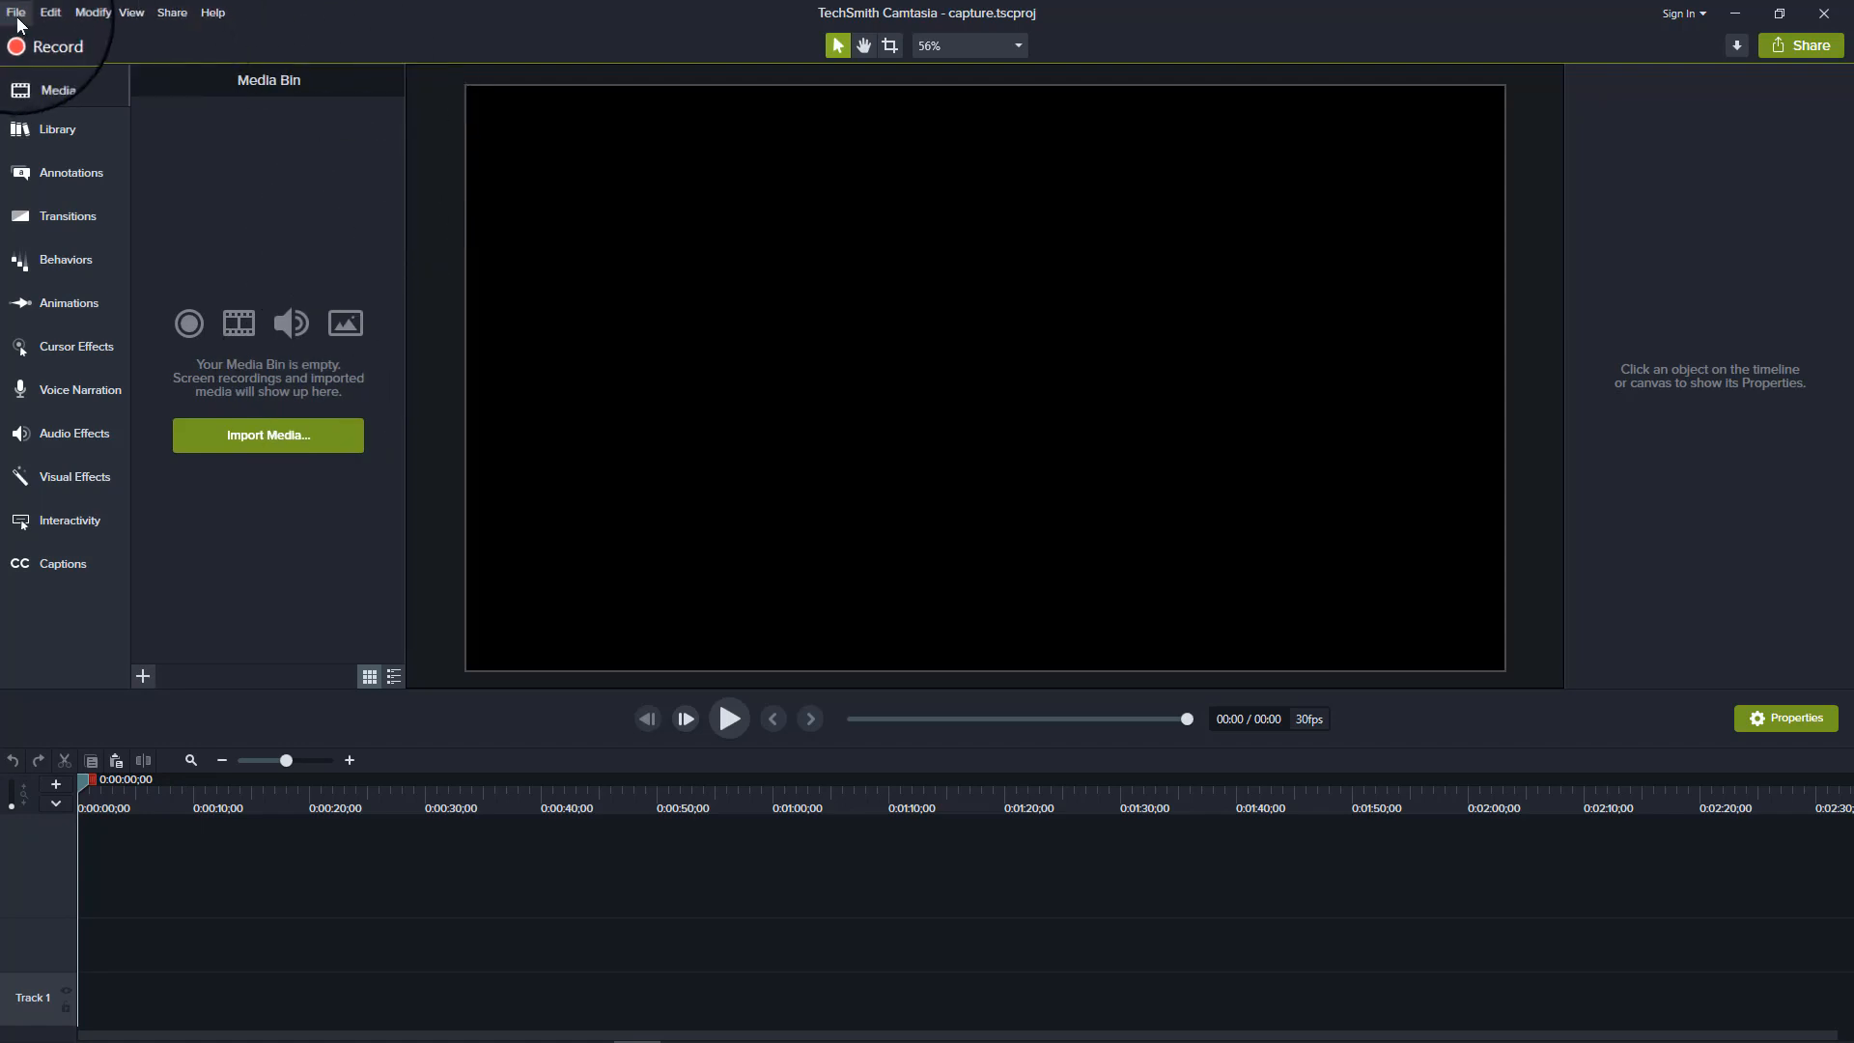
{"action": "left_click", "coordinate": [16, 11]}
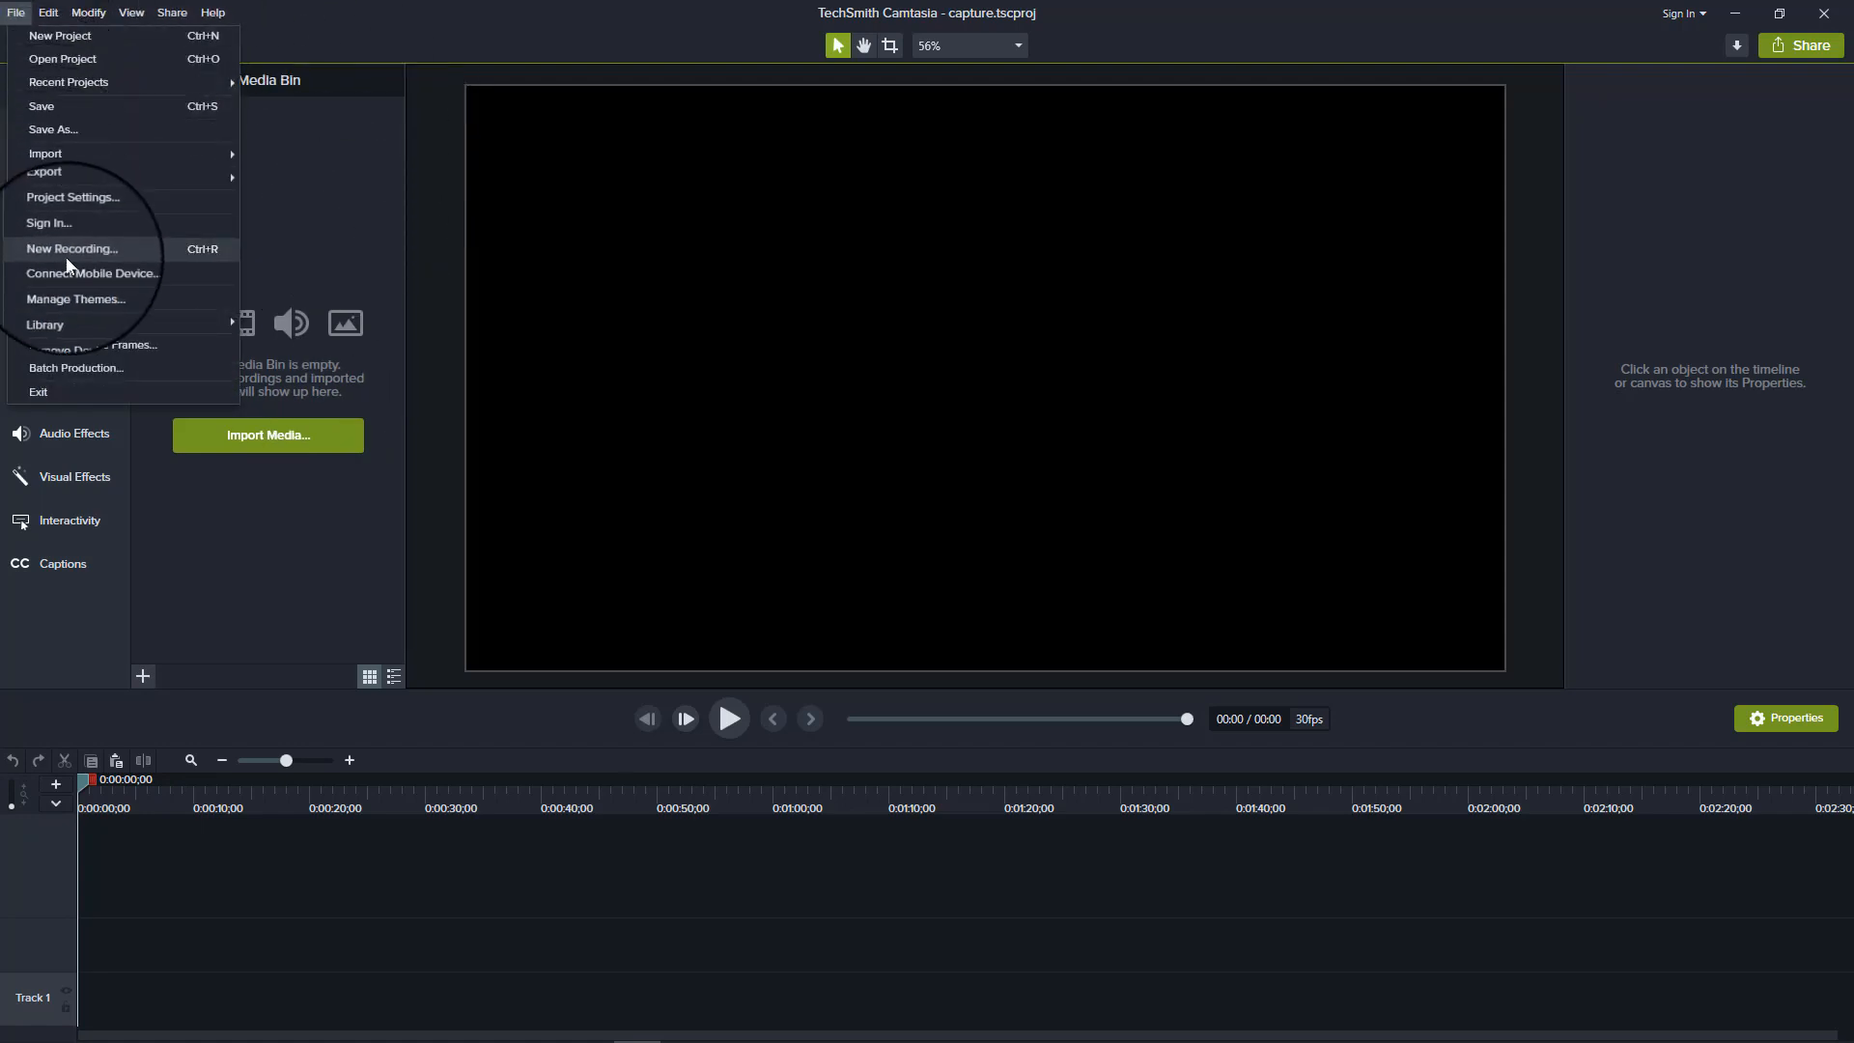
{"action": "left_click", "coordinate": [93, 273]}
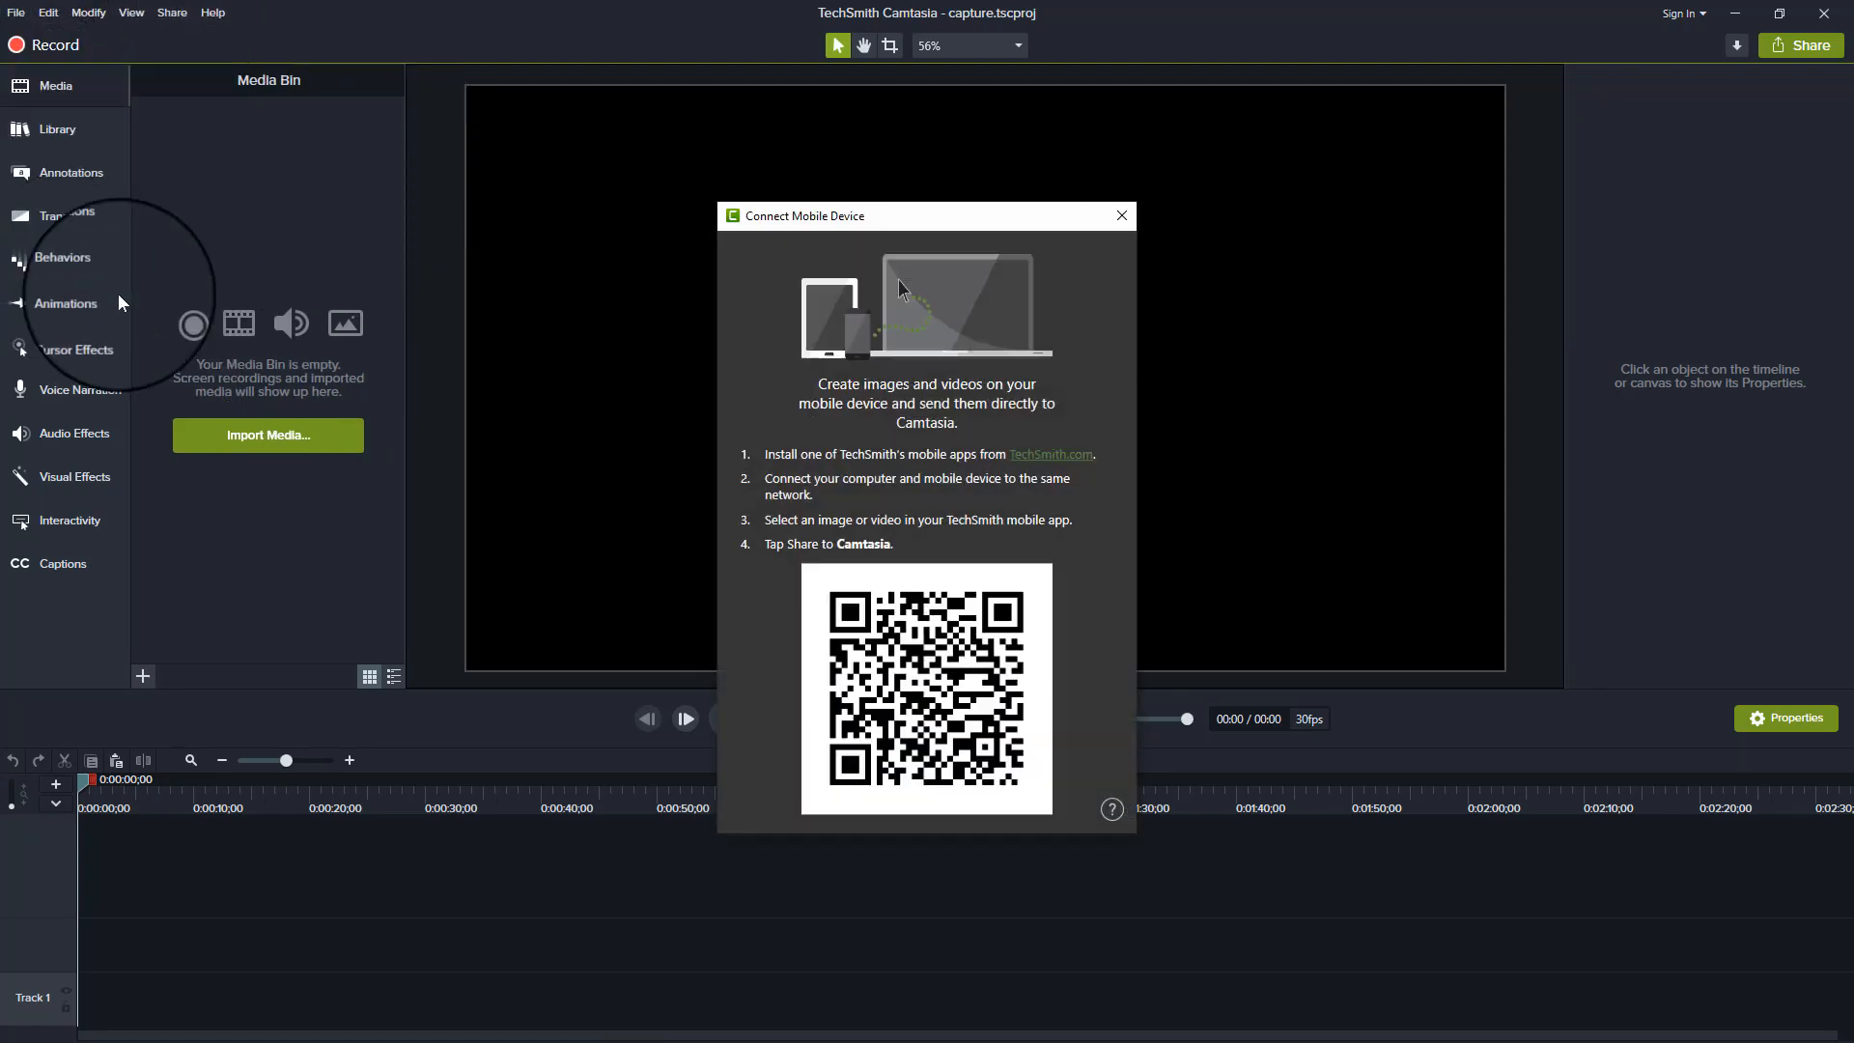
{"action": "mouse_move", "coordinate": [1070, 706]}
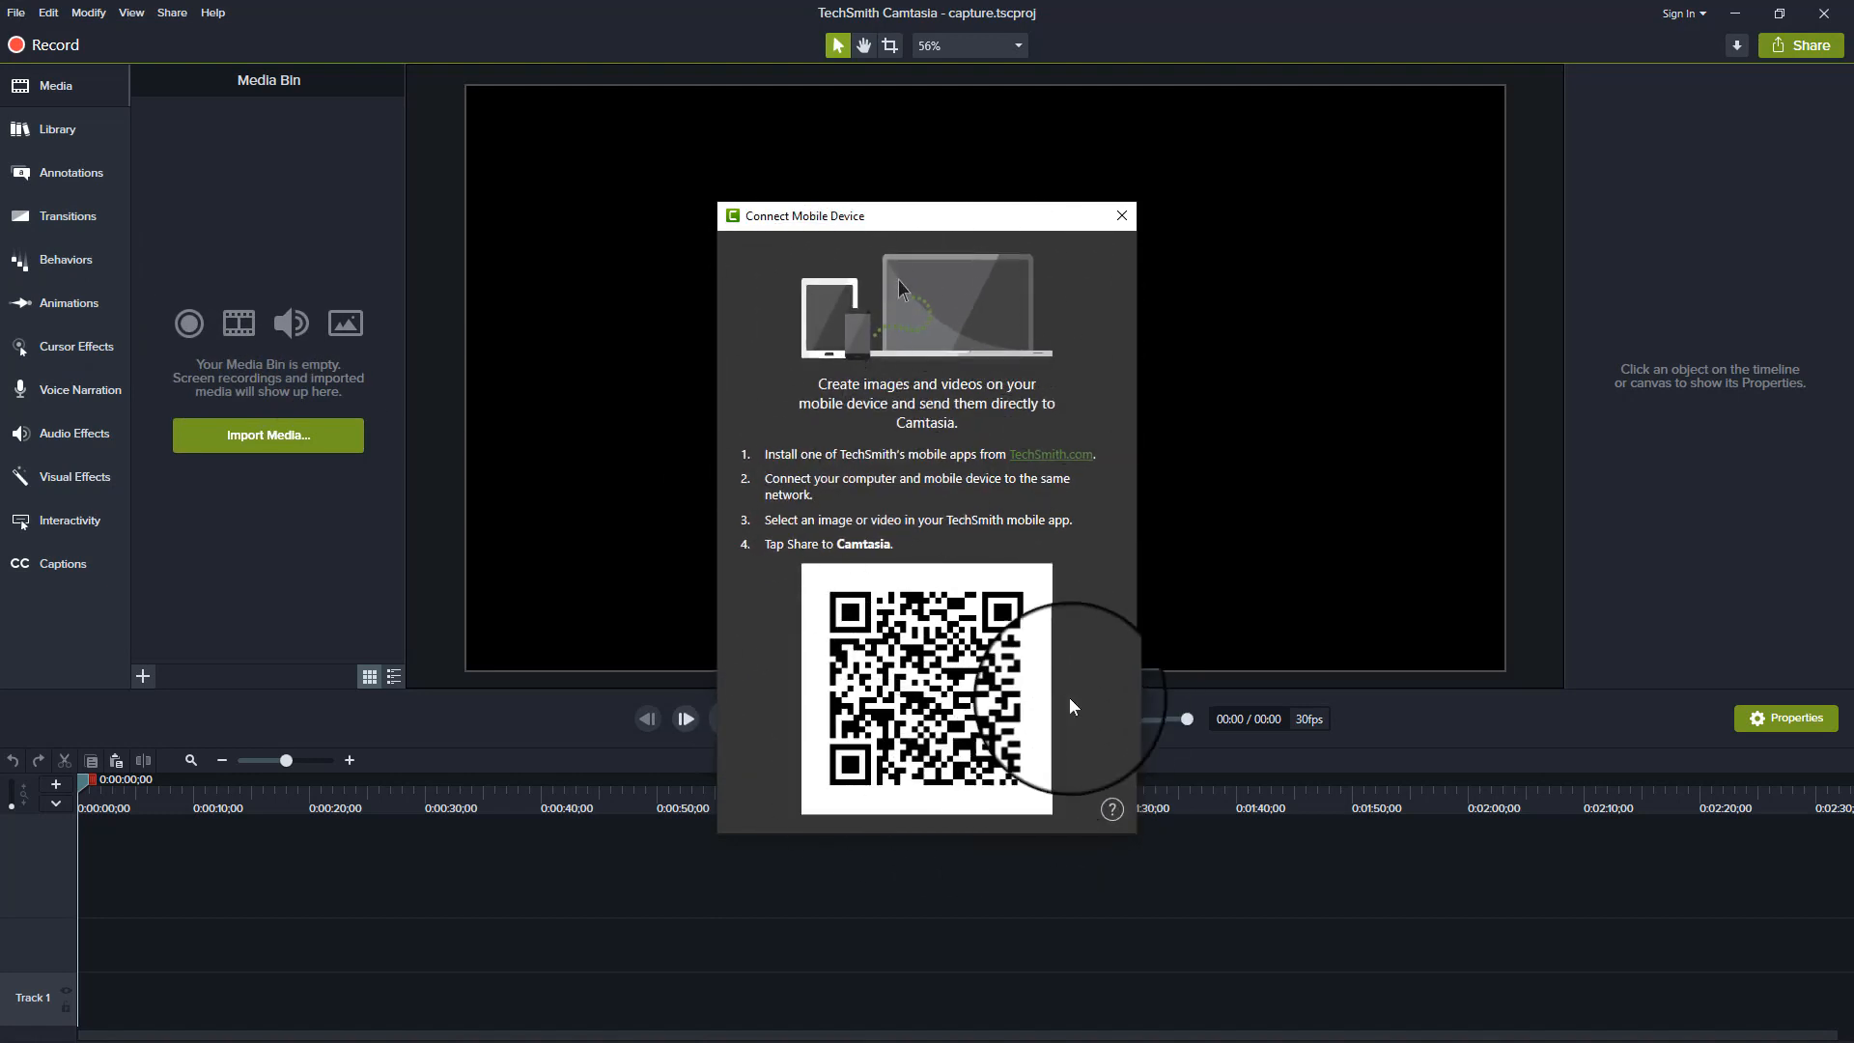
{"action": "mouse_move", "coordinate": [1056, 695]}
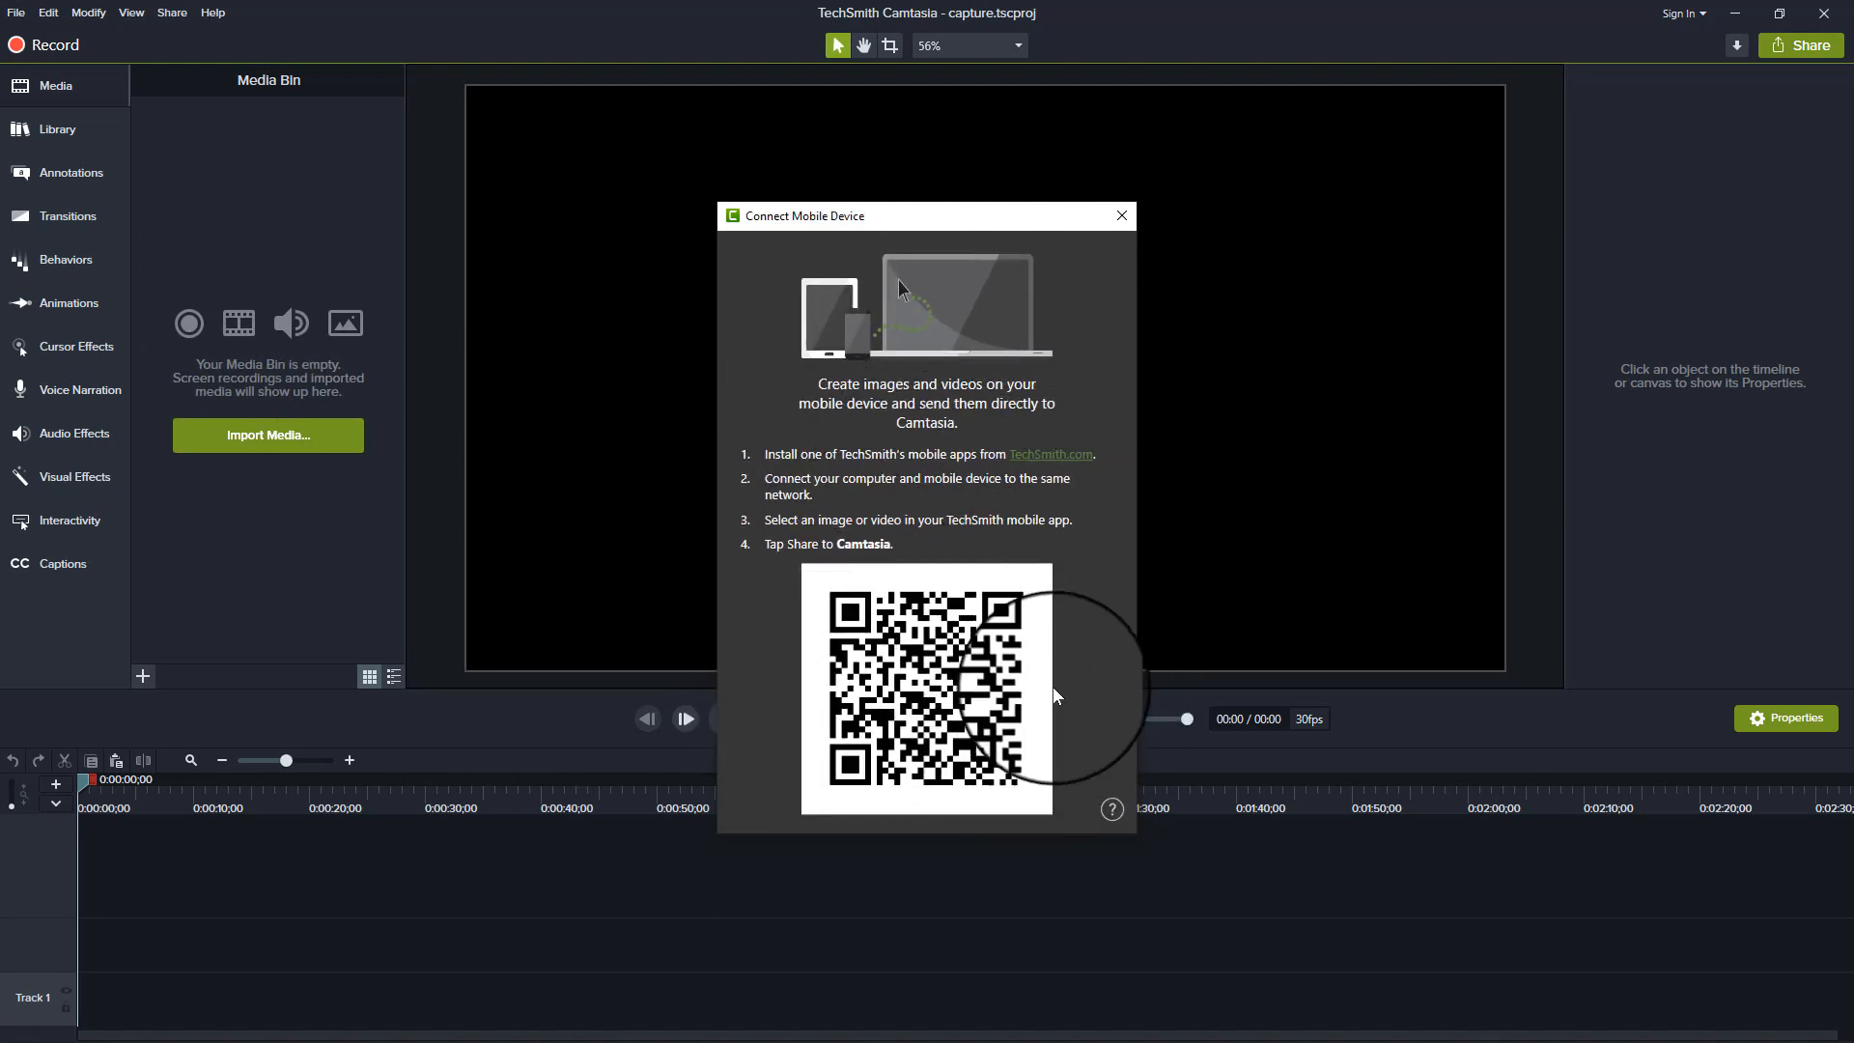
{"action": "mouse_move", "coordinate": [804, 591]}
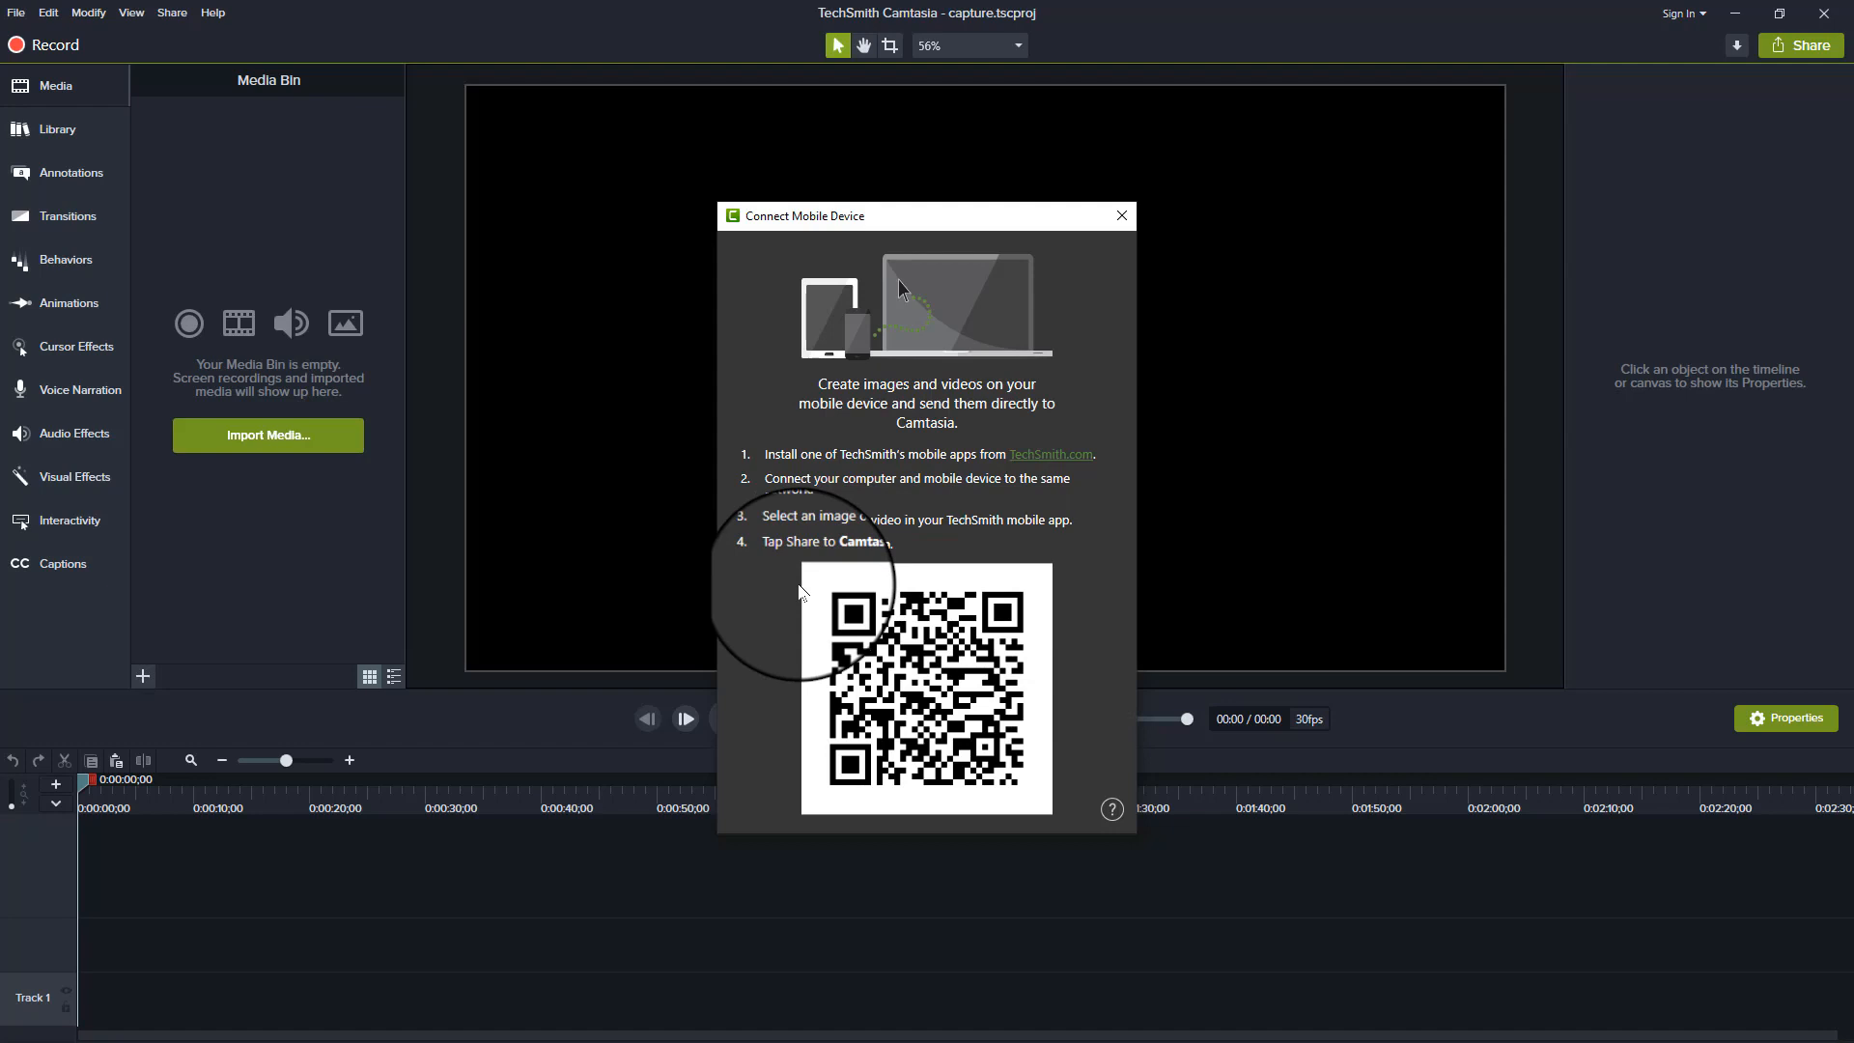
{"action": "mouse_move", "coordinate": [834, 575]}
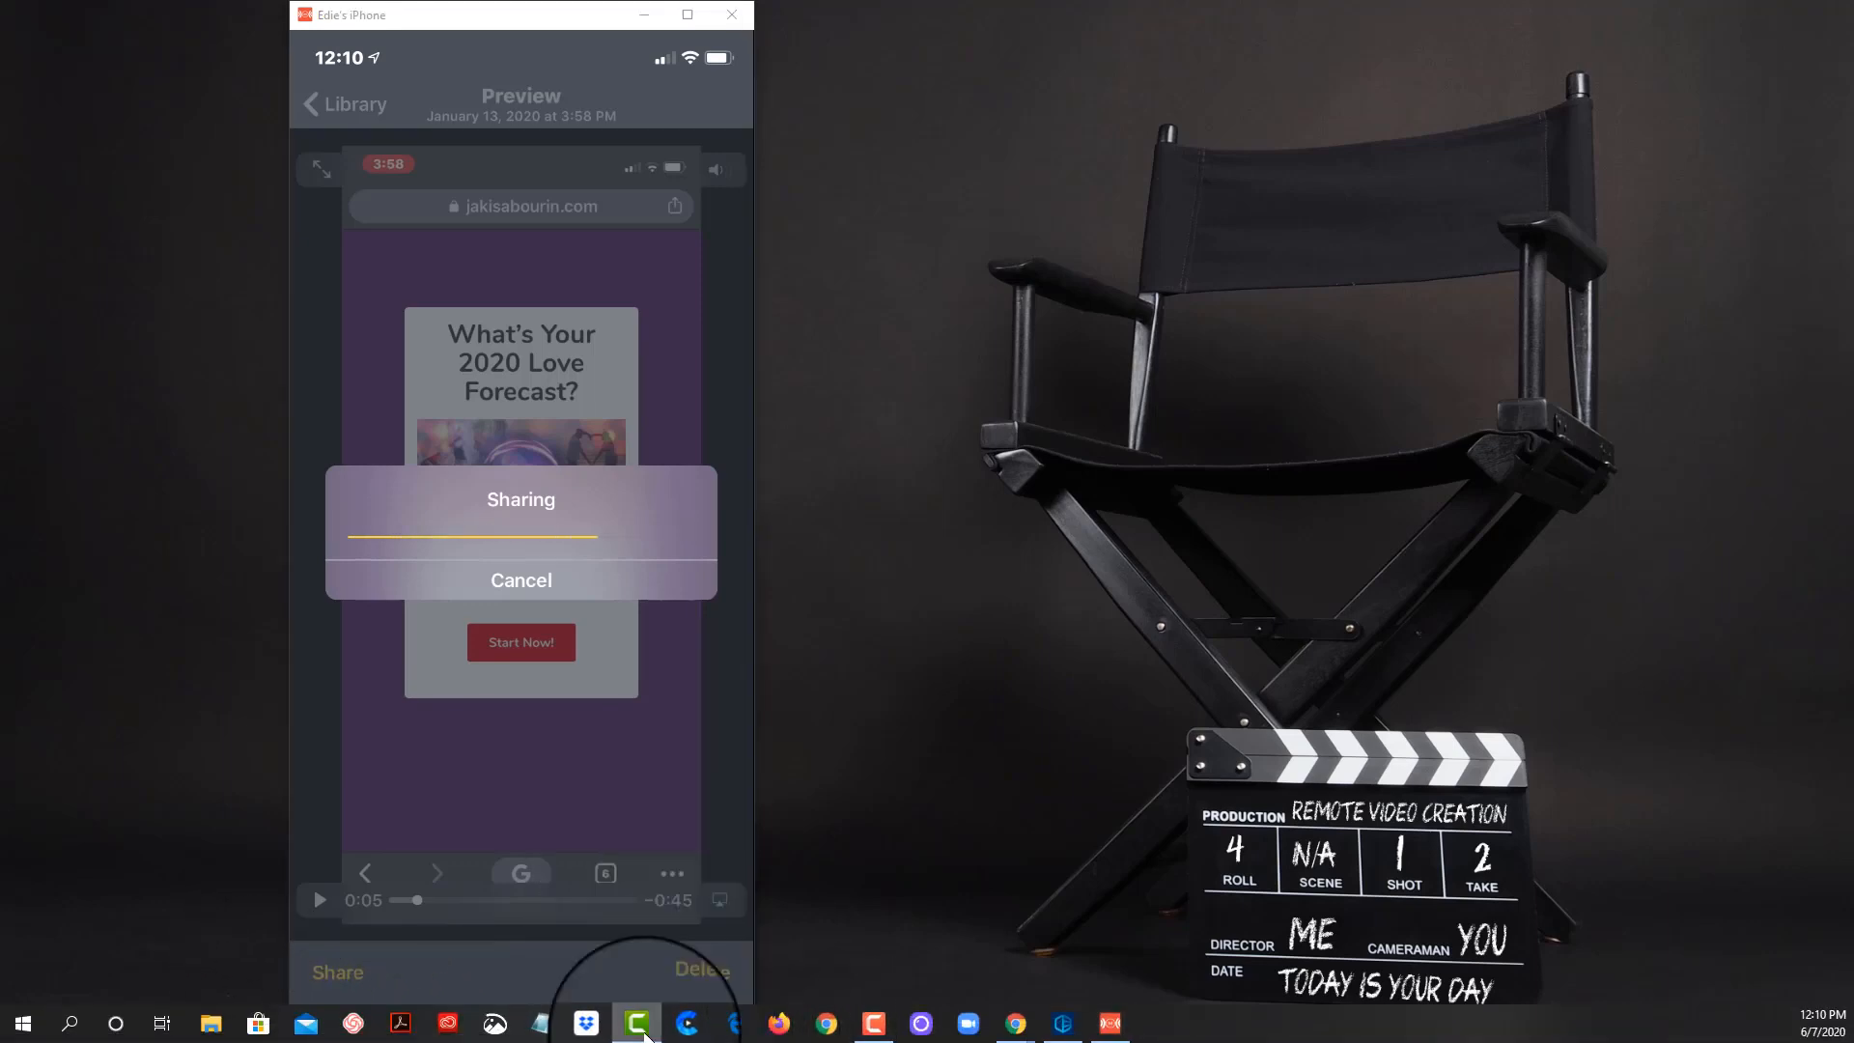
Switch to Camtasia to confirm the shared recording reached the Media Bin
{"action": "left_click", "coordinate": [636, 1023]}
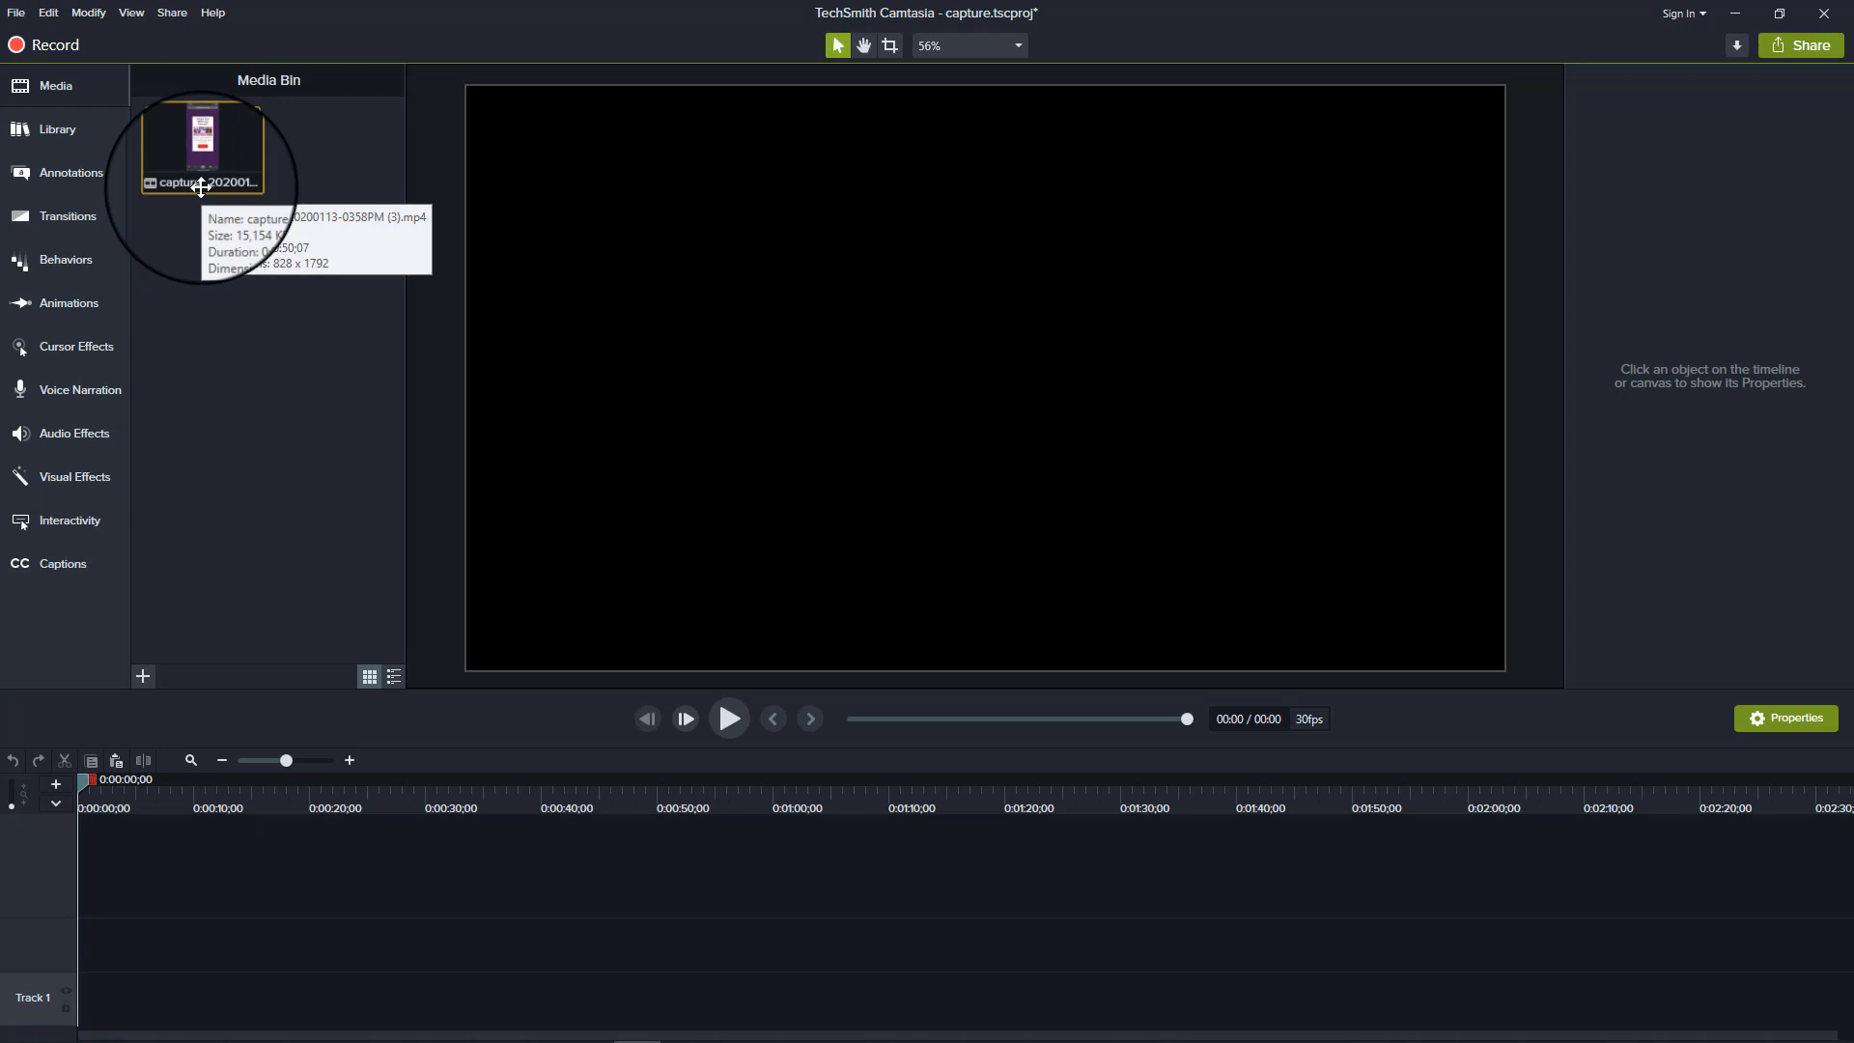
{"action": "mouse_move", "coordinate": [201, 184]}
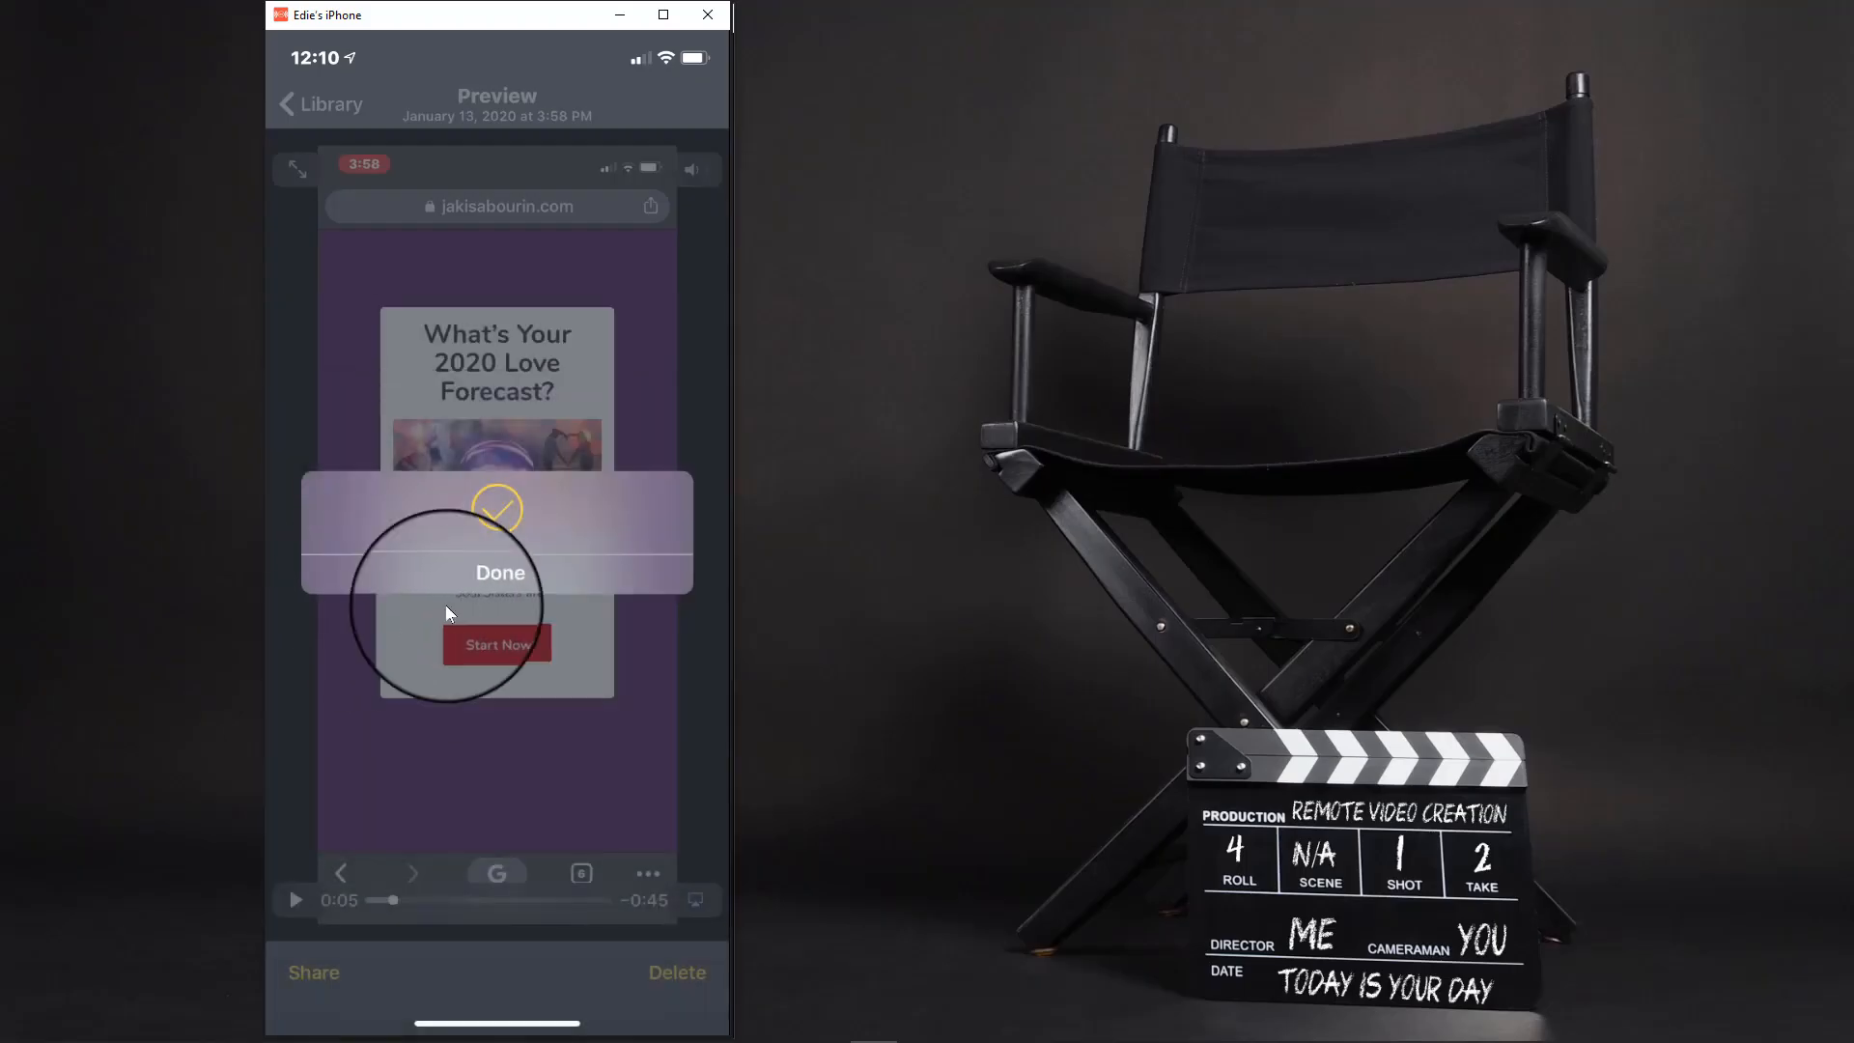
{"action": "mouse_move", "coordinate": [533, 557]}
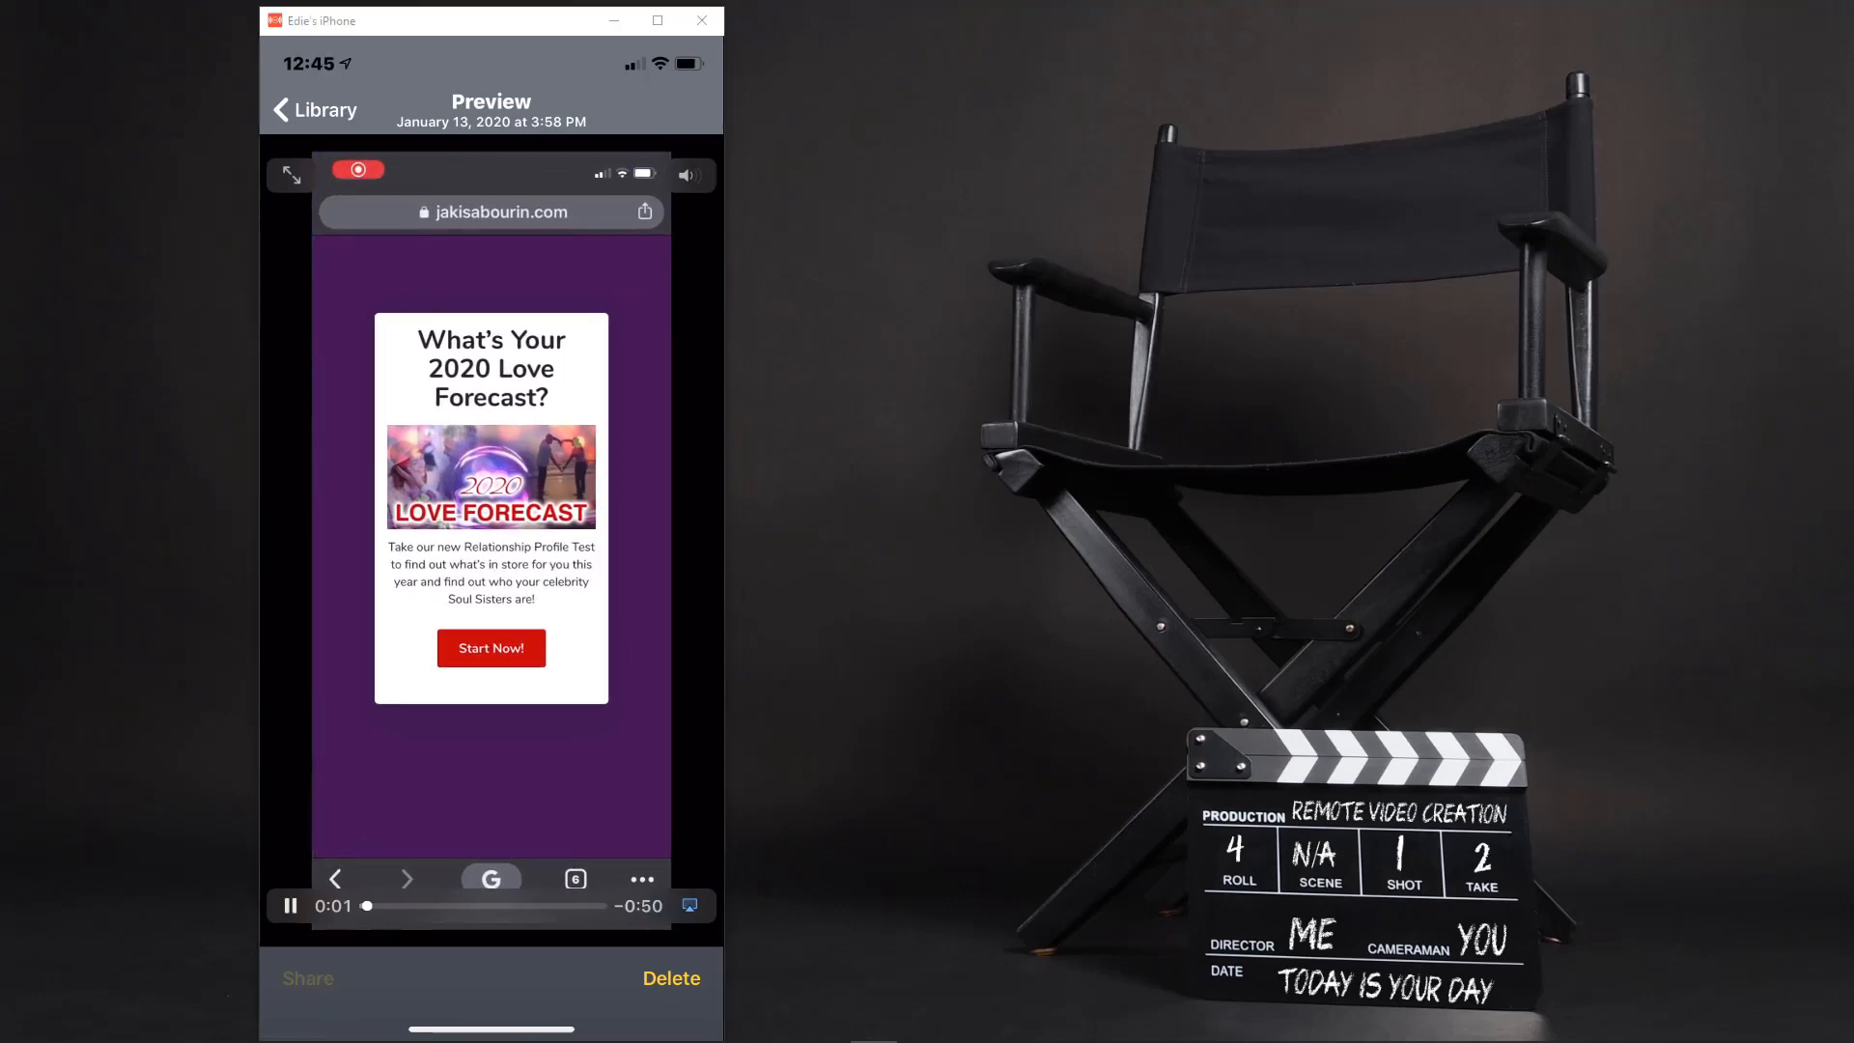
Browse the recording's iOS share sheet apps, then close the sheet
{"action": "left_click", "coordinate": [307, 978]}
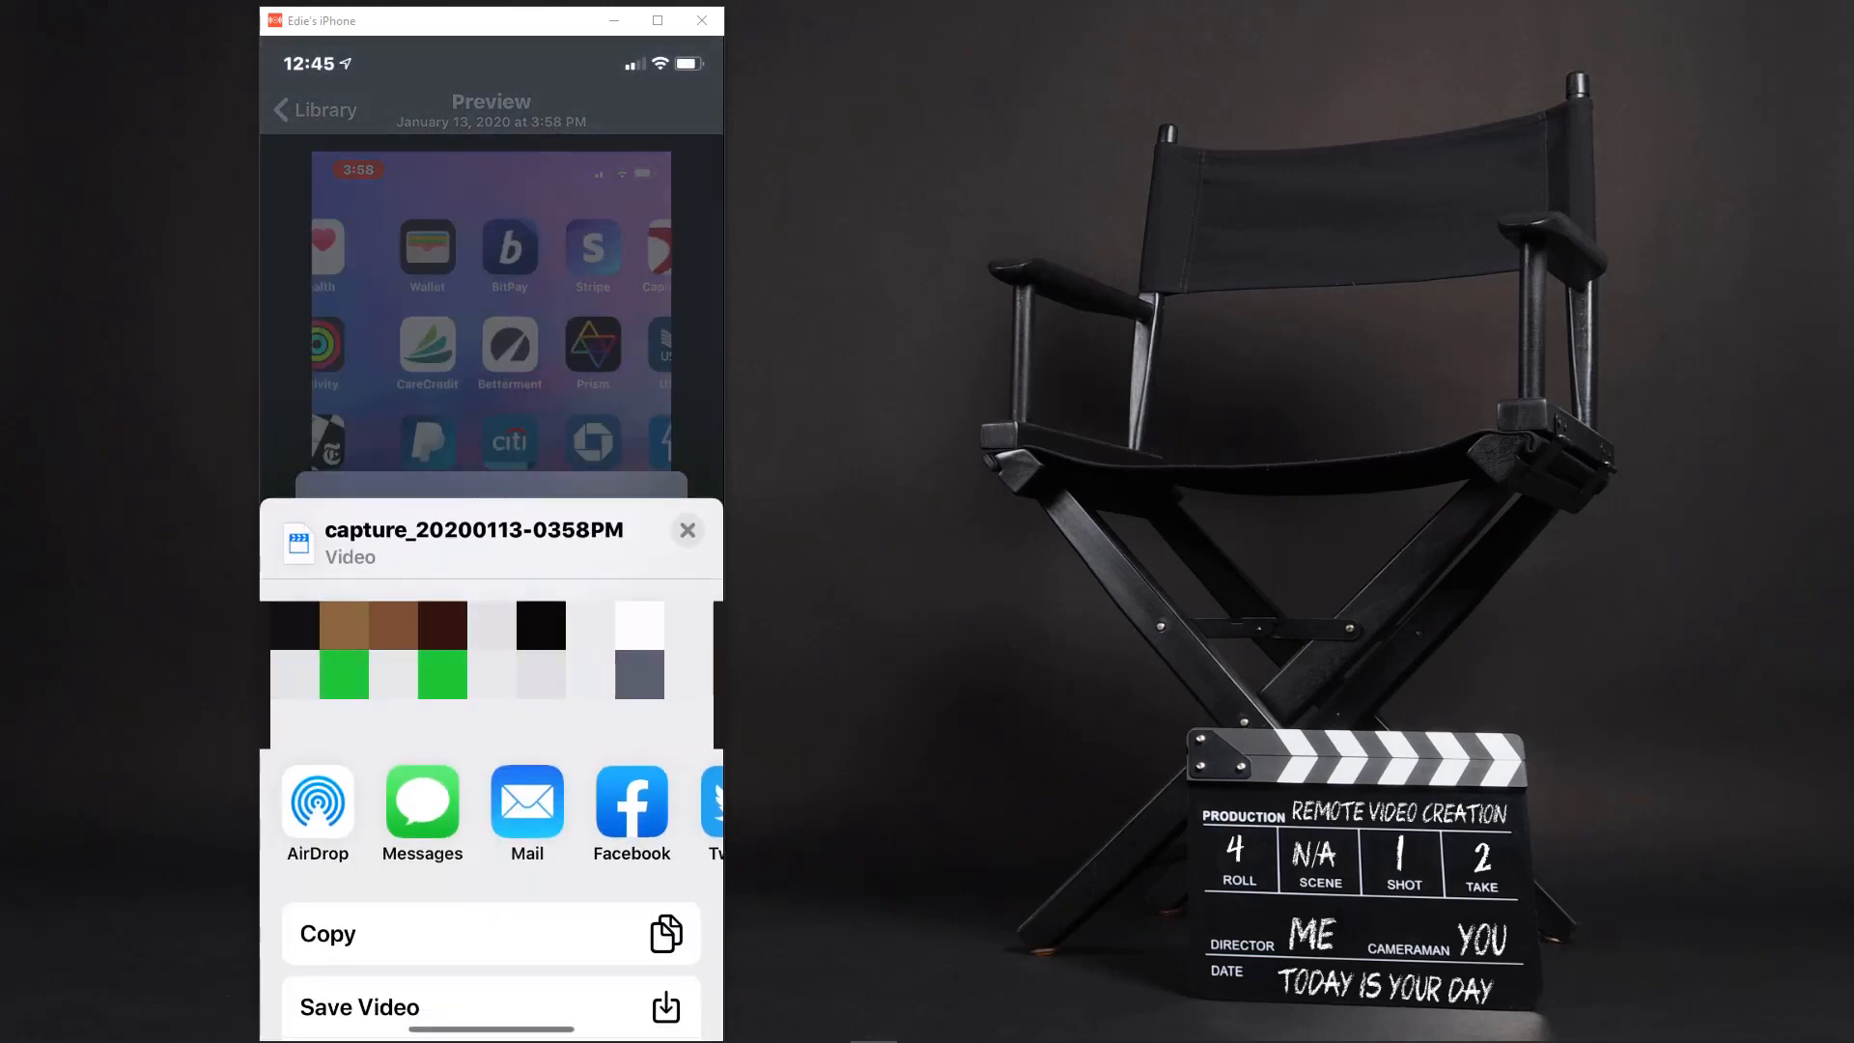
{"action": "scroll", "scroll_direction": "up", "scroll_amount": 3}
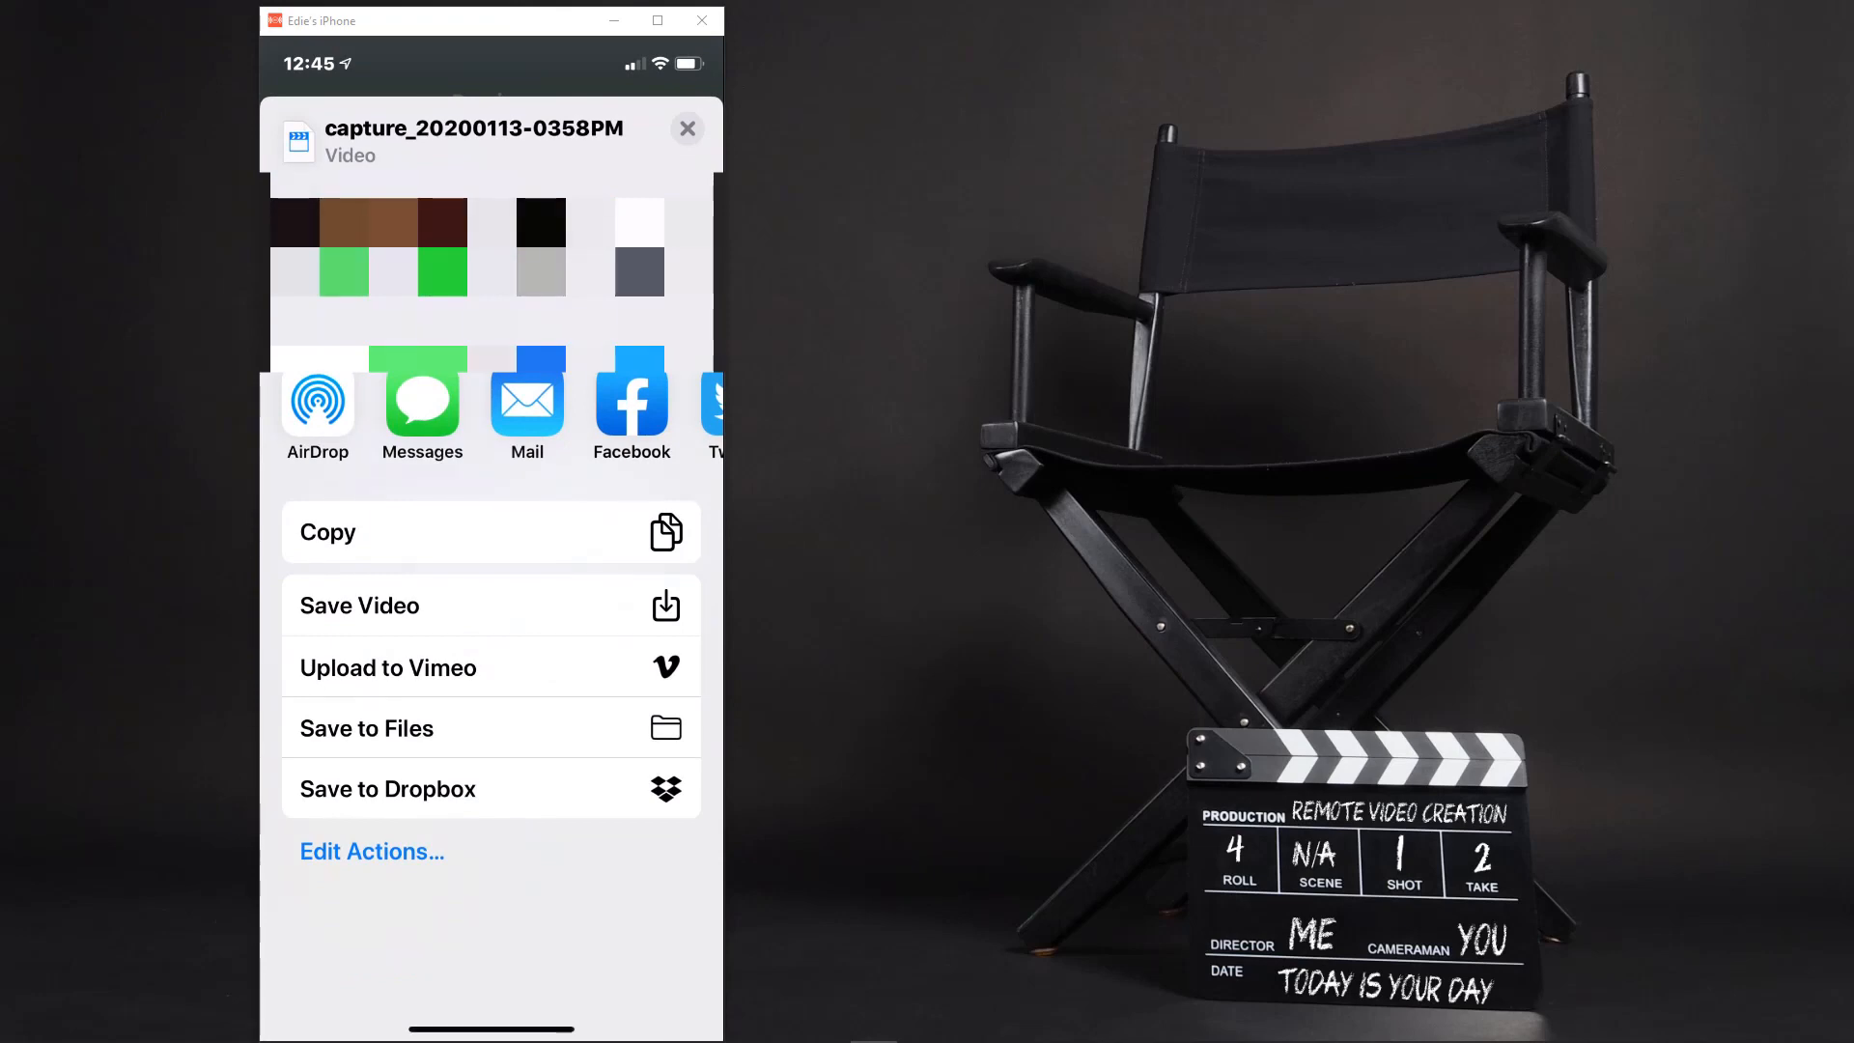
{"action": "scroll", "scroll_direction": "left", "scroll_amount": 3}
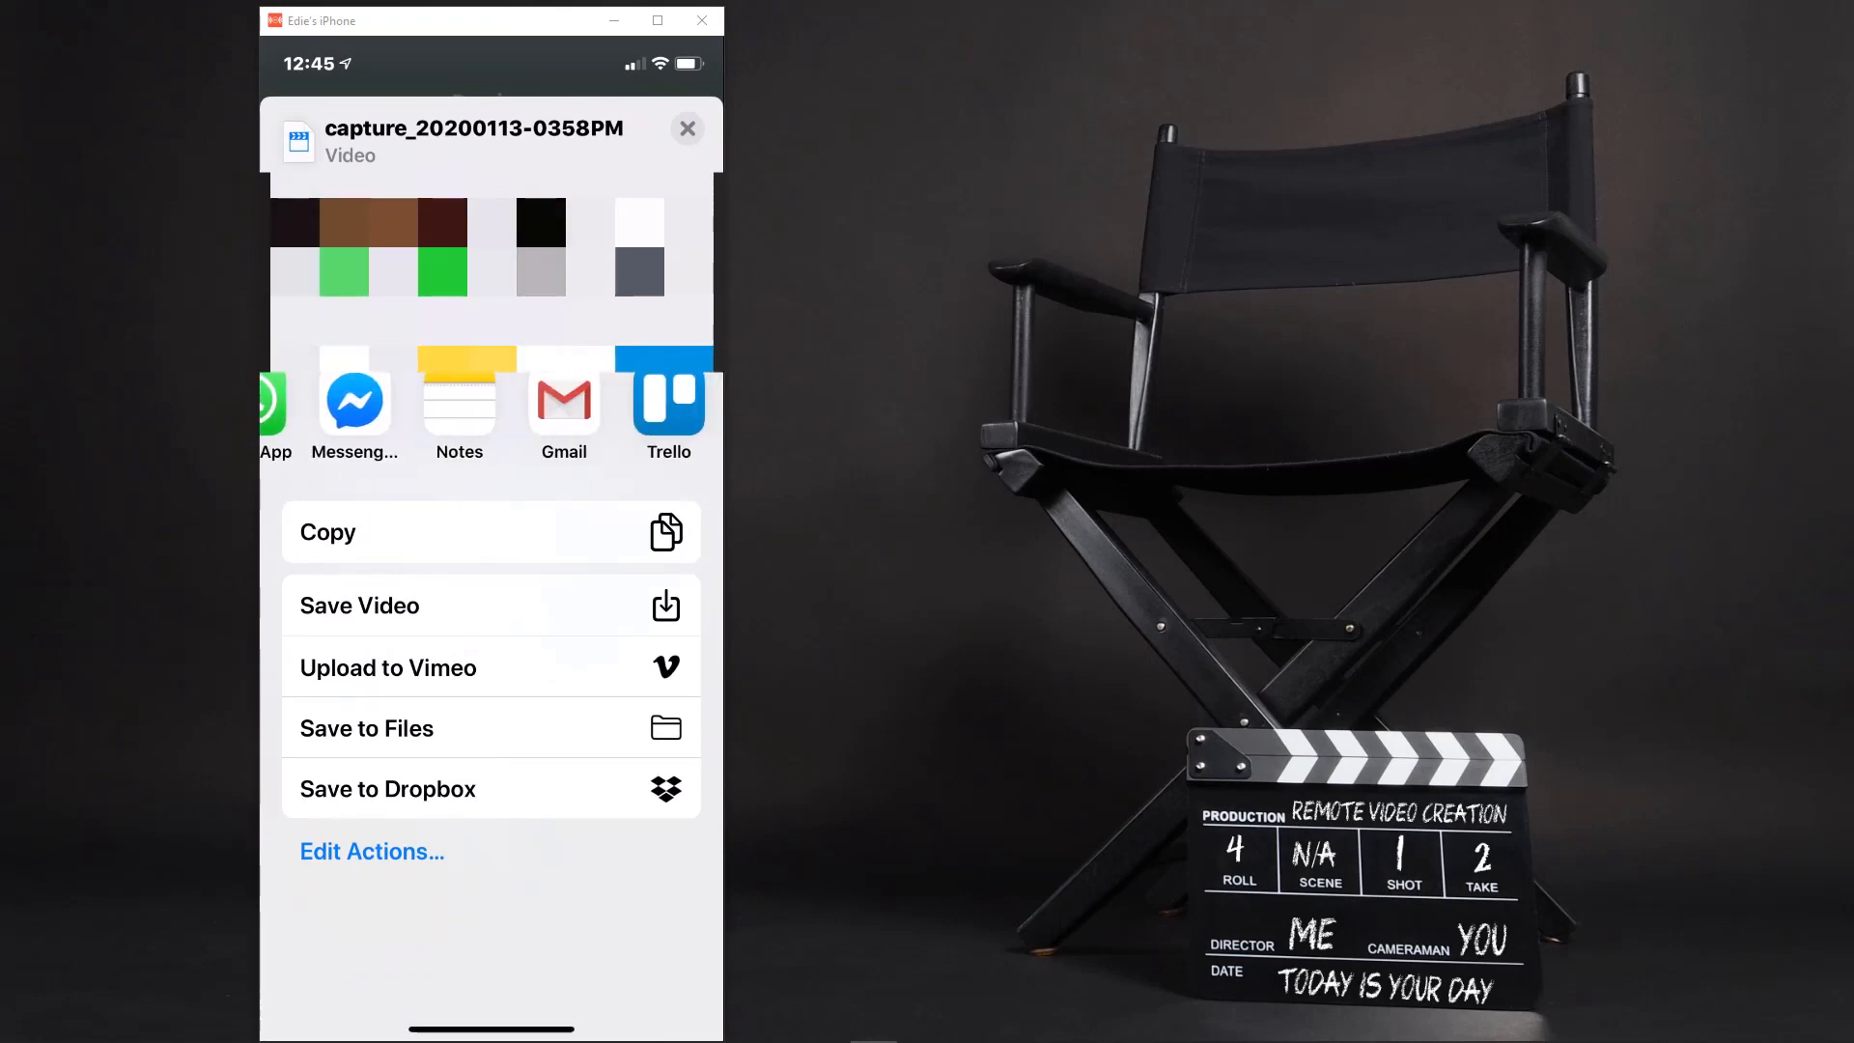
{"action": "scroll", "scroll_direction": "left", "scroll_amount": 3}
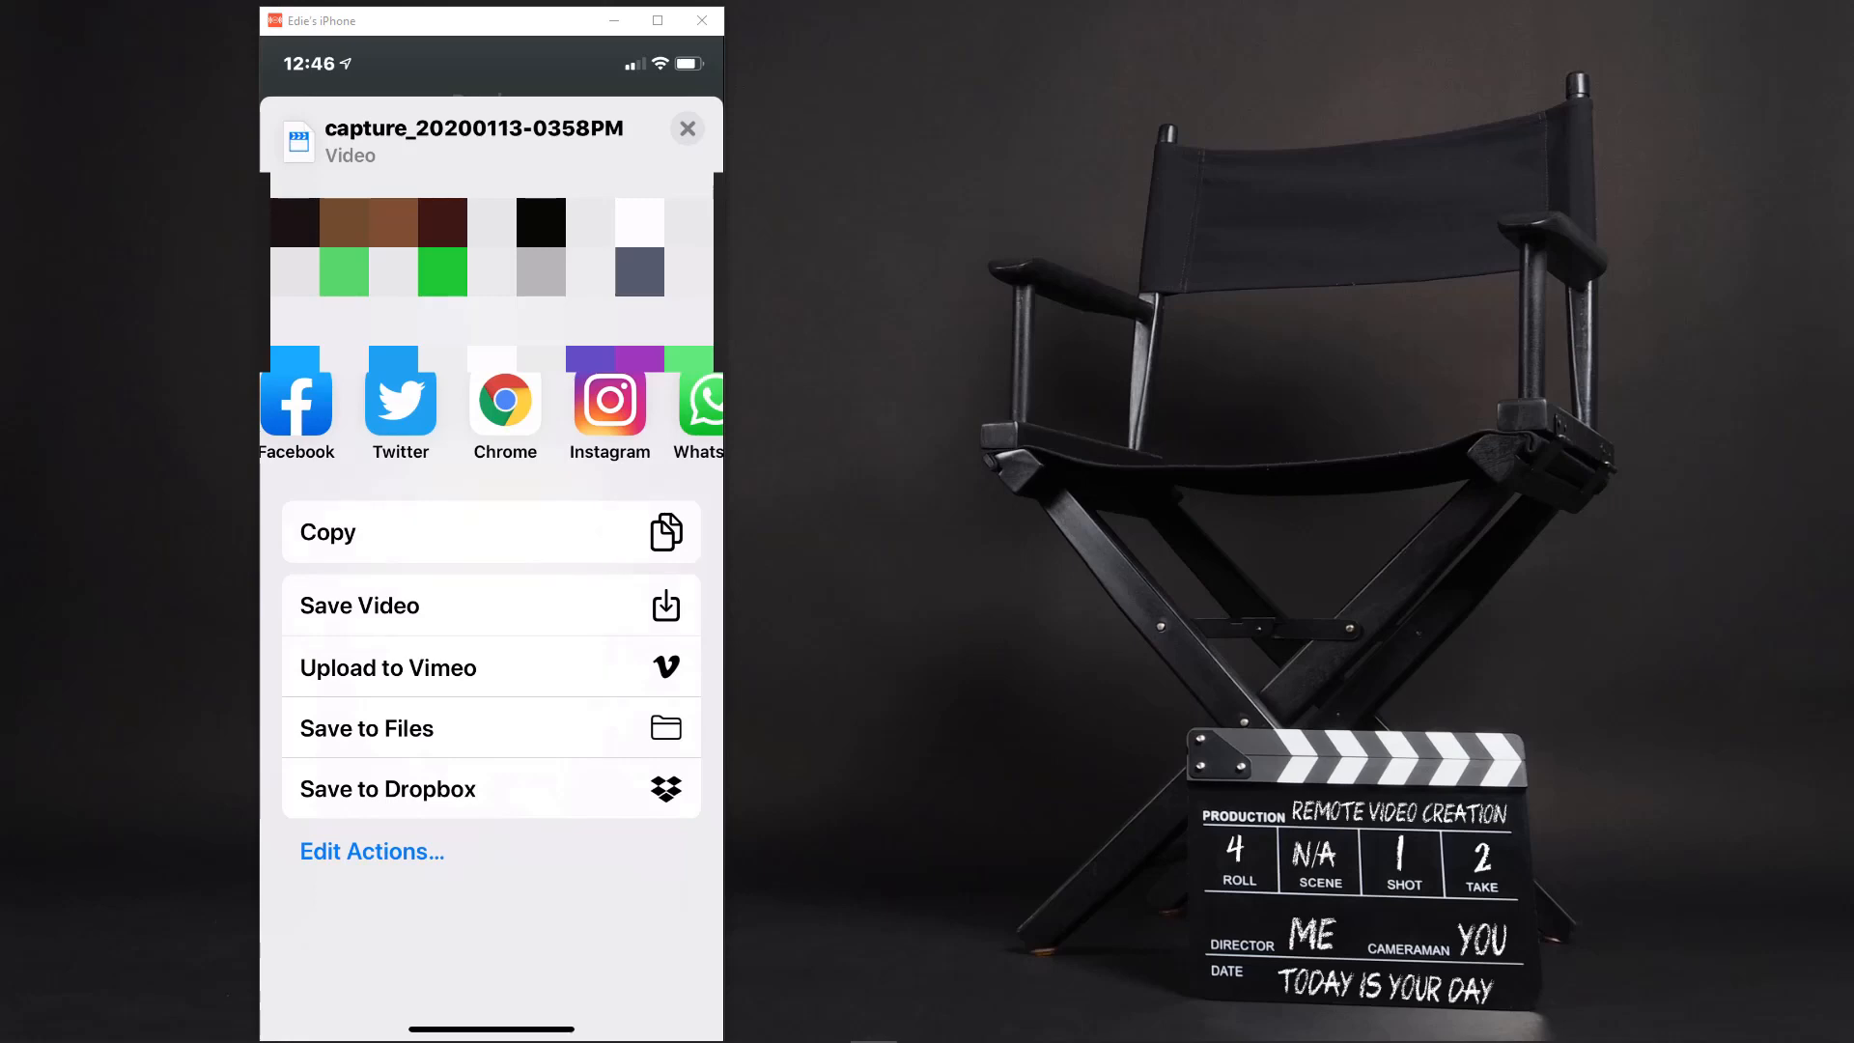
{"action": "left_click", "coordinate": [687, 127]}
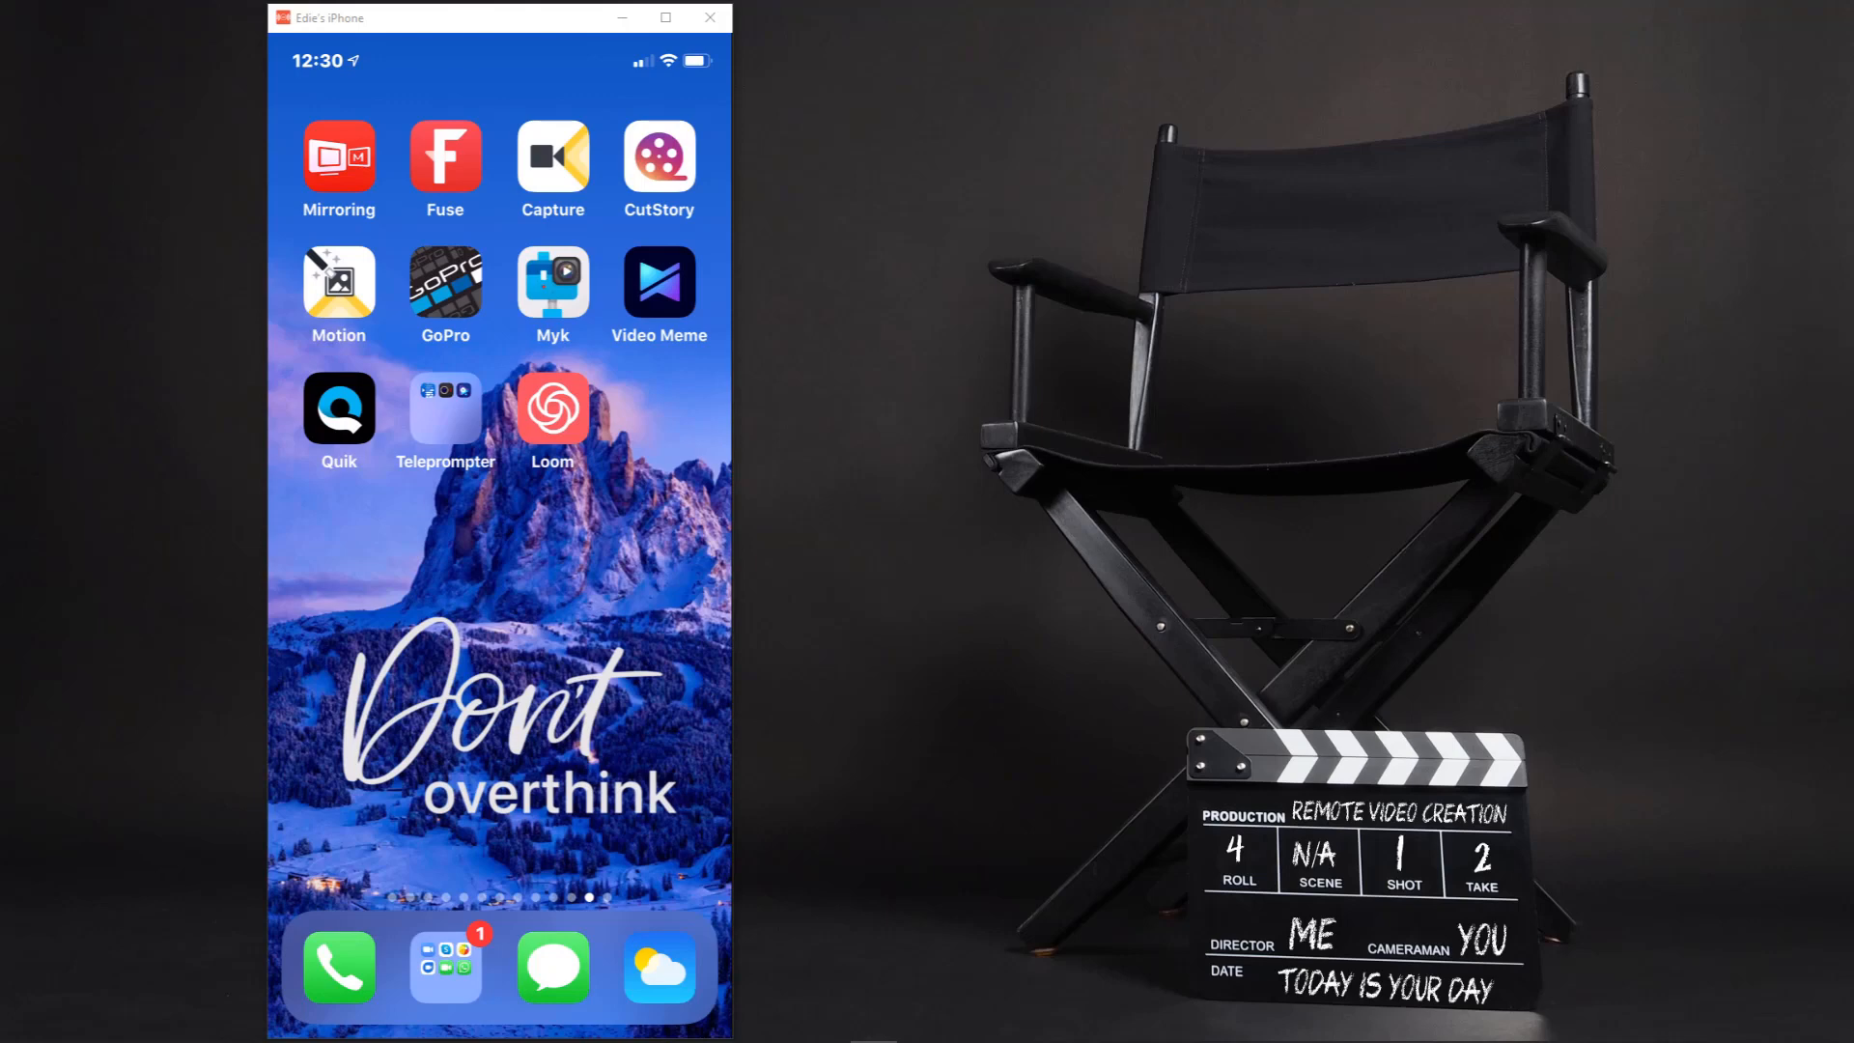
Launch Fuse, take a photo, record a short selfie video, then open the captures
{"action": "left_click", "coordinate": [446, 159]}
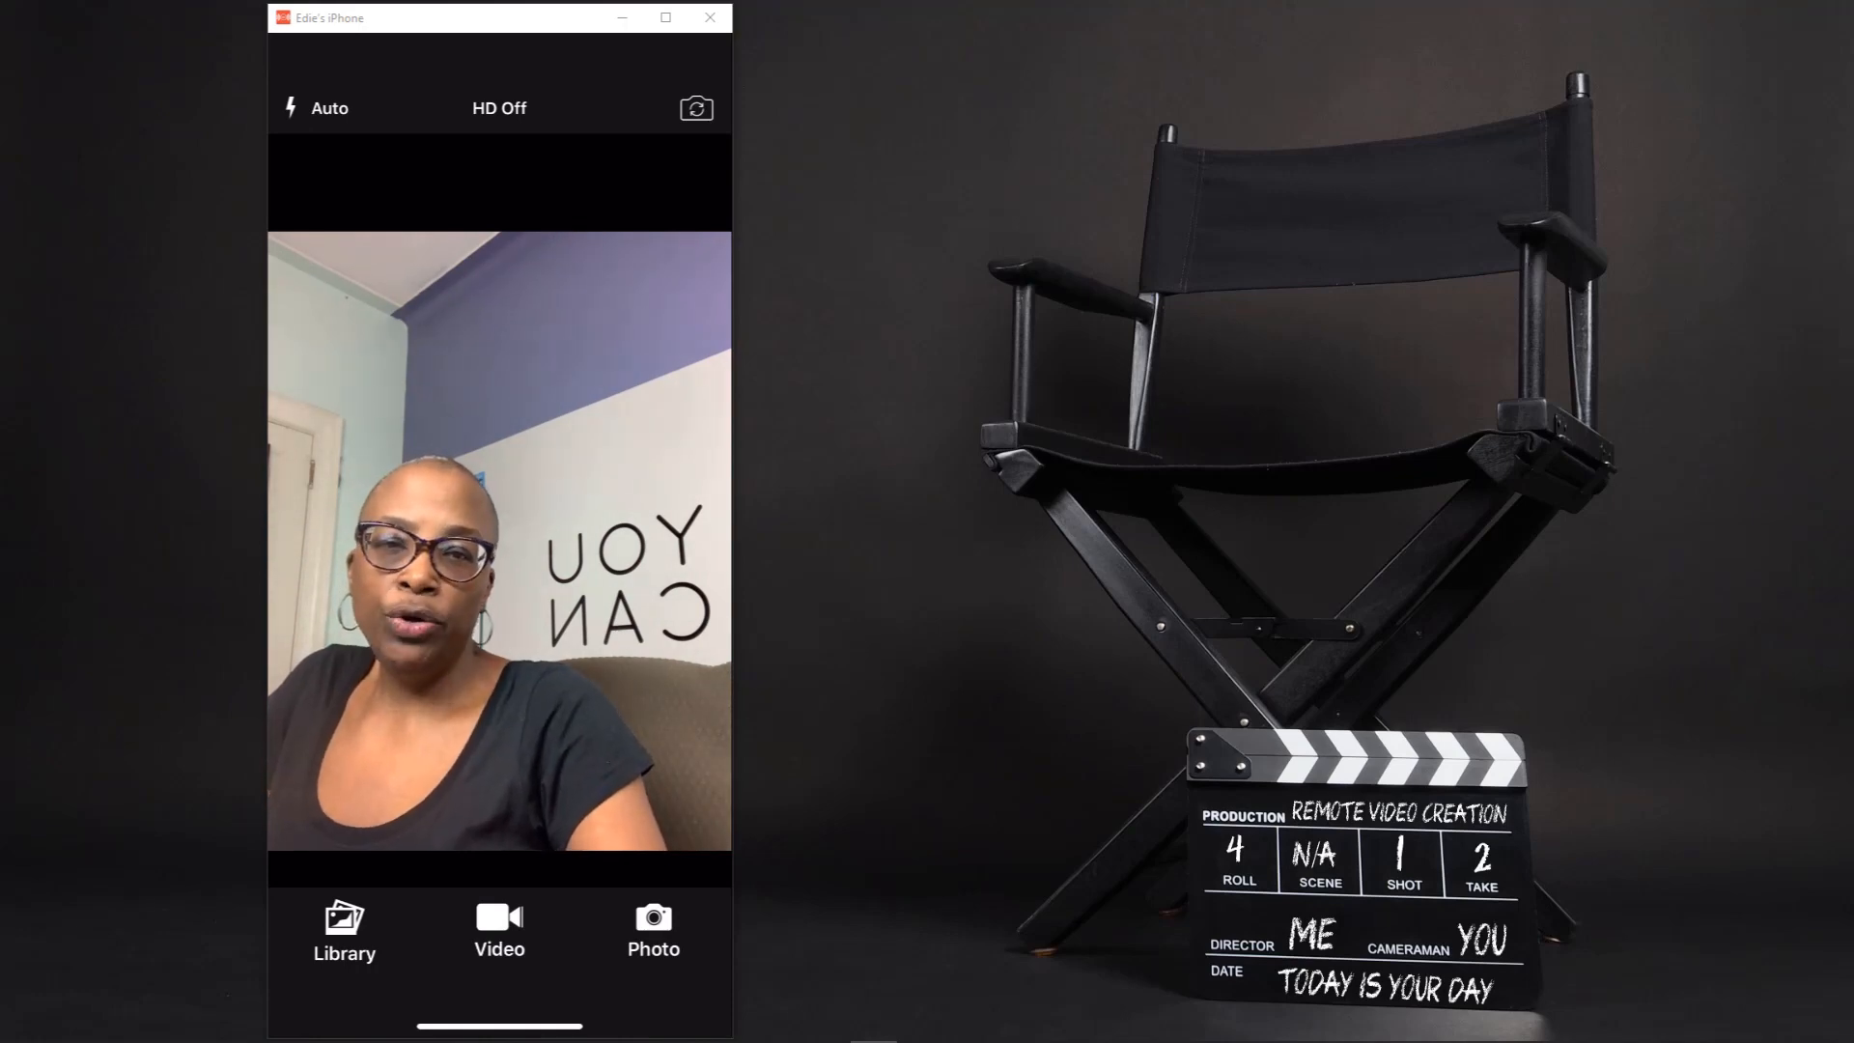
{"action": "left_click", "coordinate": [653, 916]}
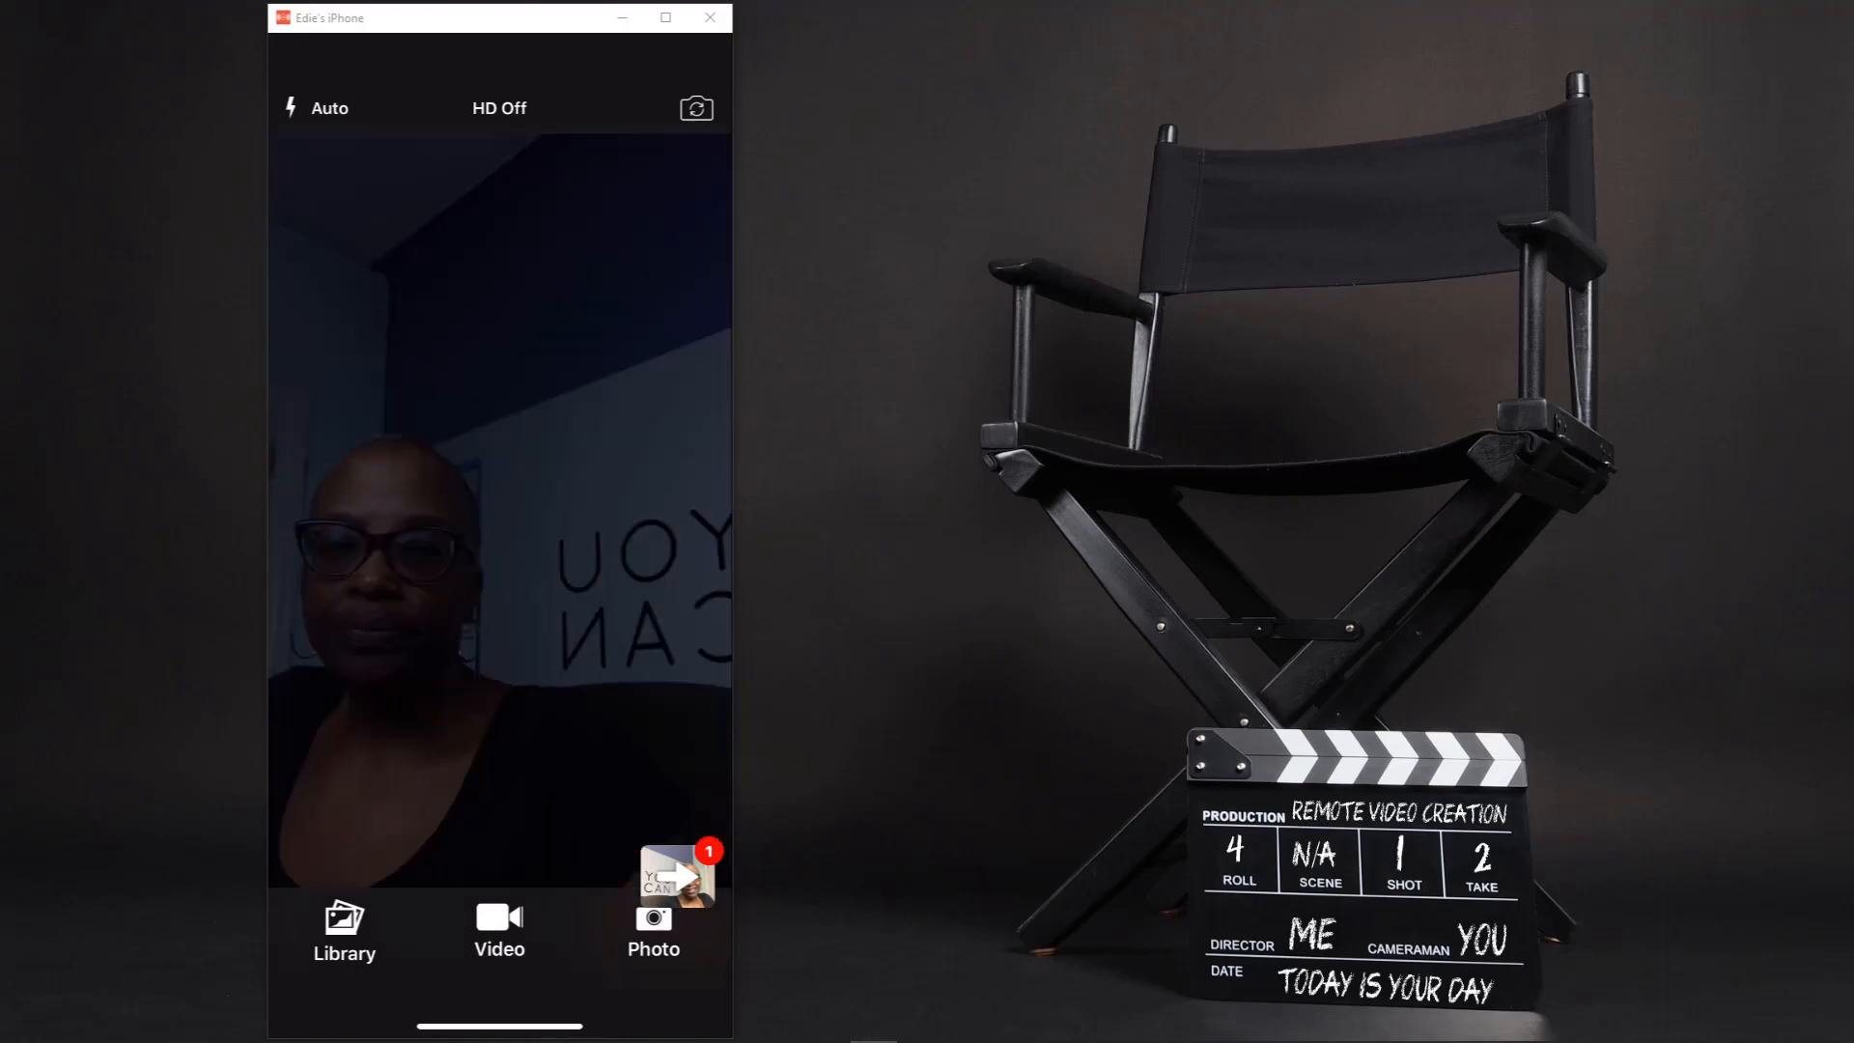
{"action": "left_click", "coordinate": [498, 931]}
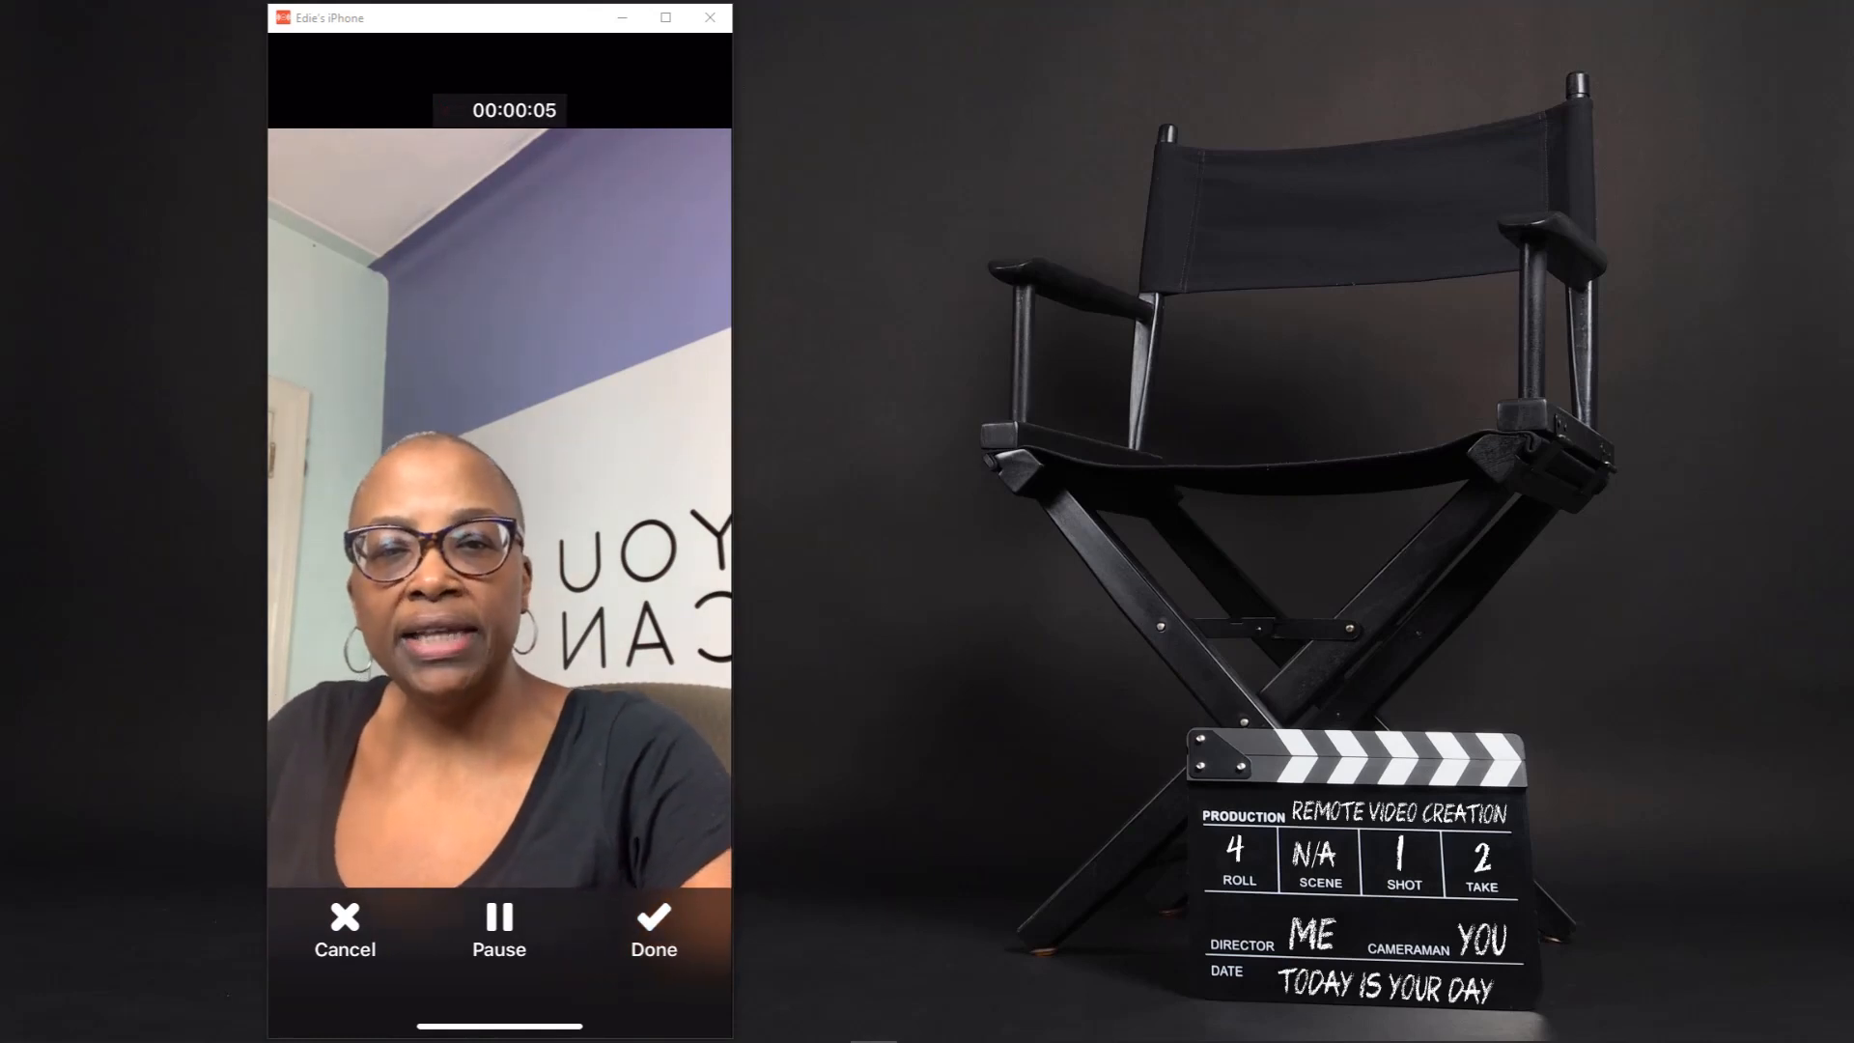
{"action": "left_click", "coordinate": [654, 928]}
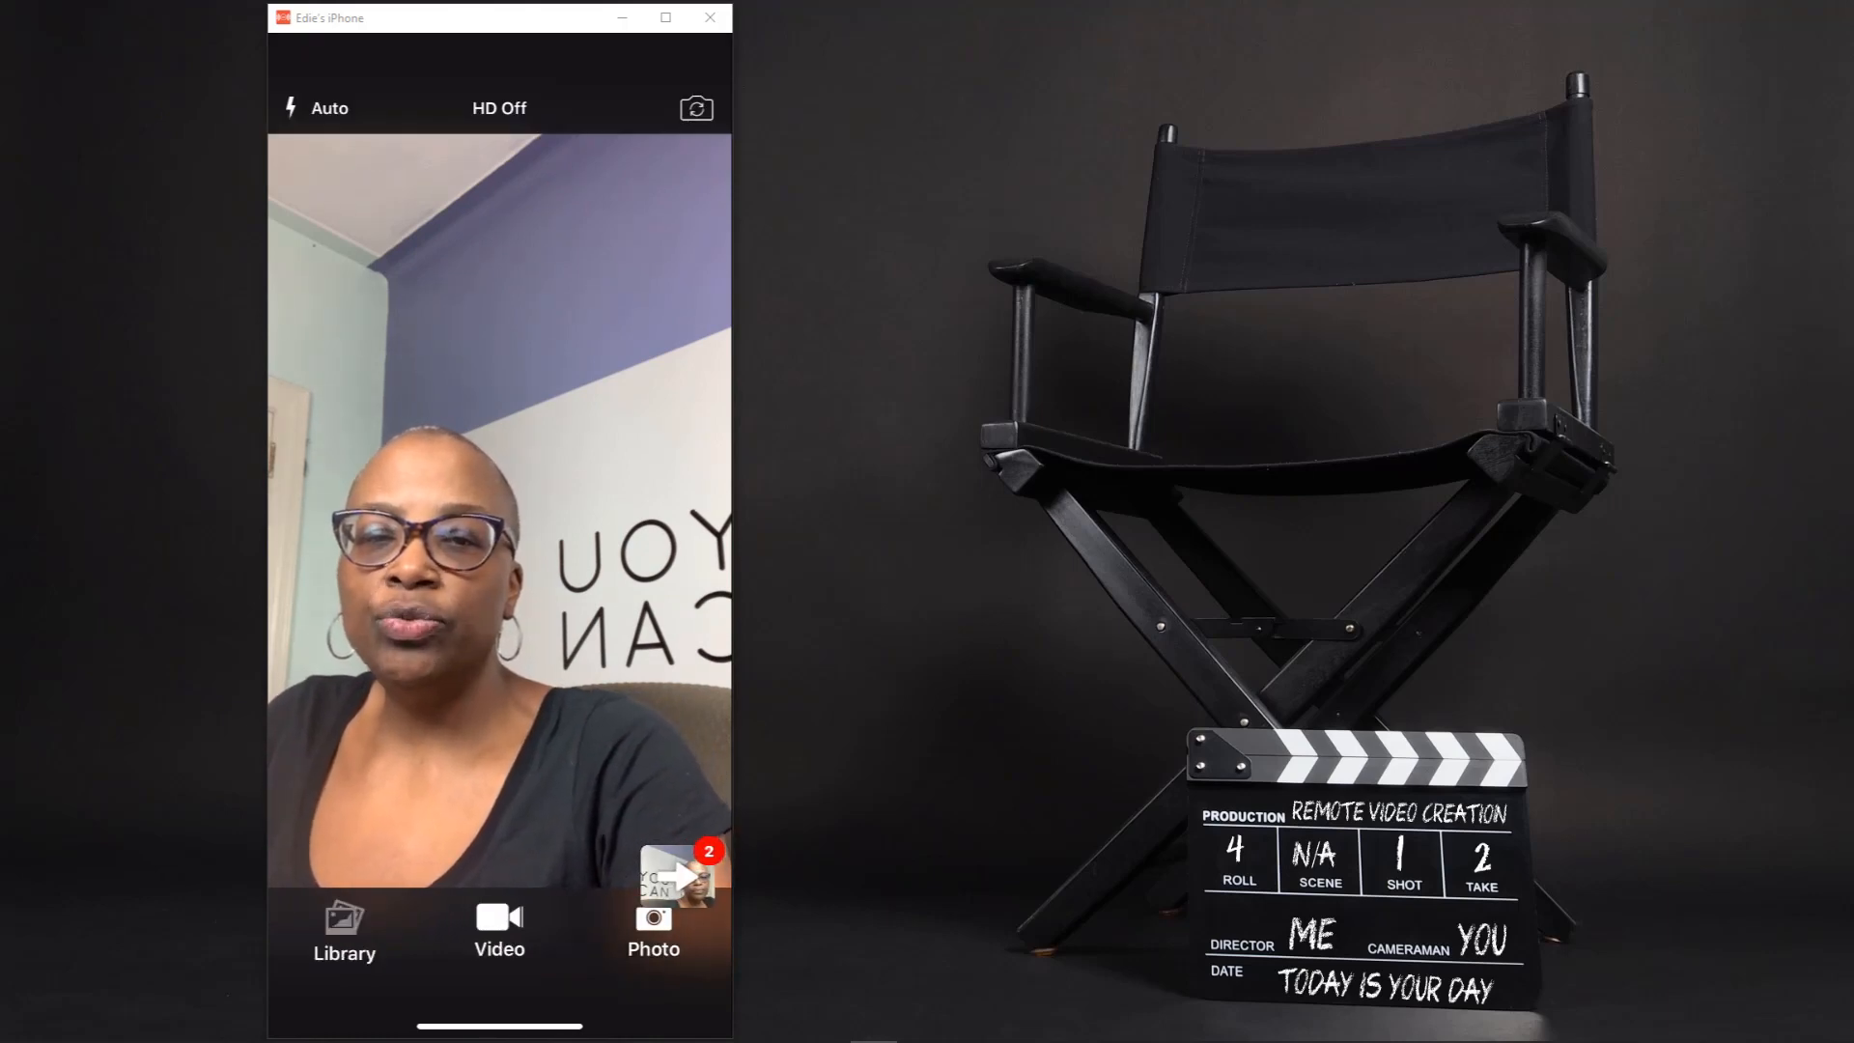
{"action": "left_click", "coordinate": [343, 931]}
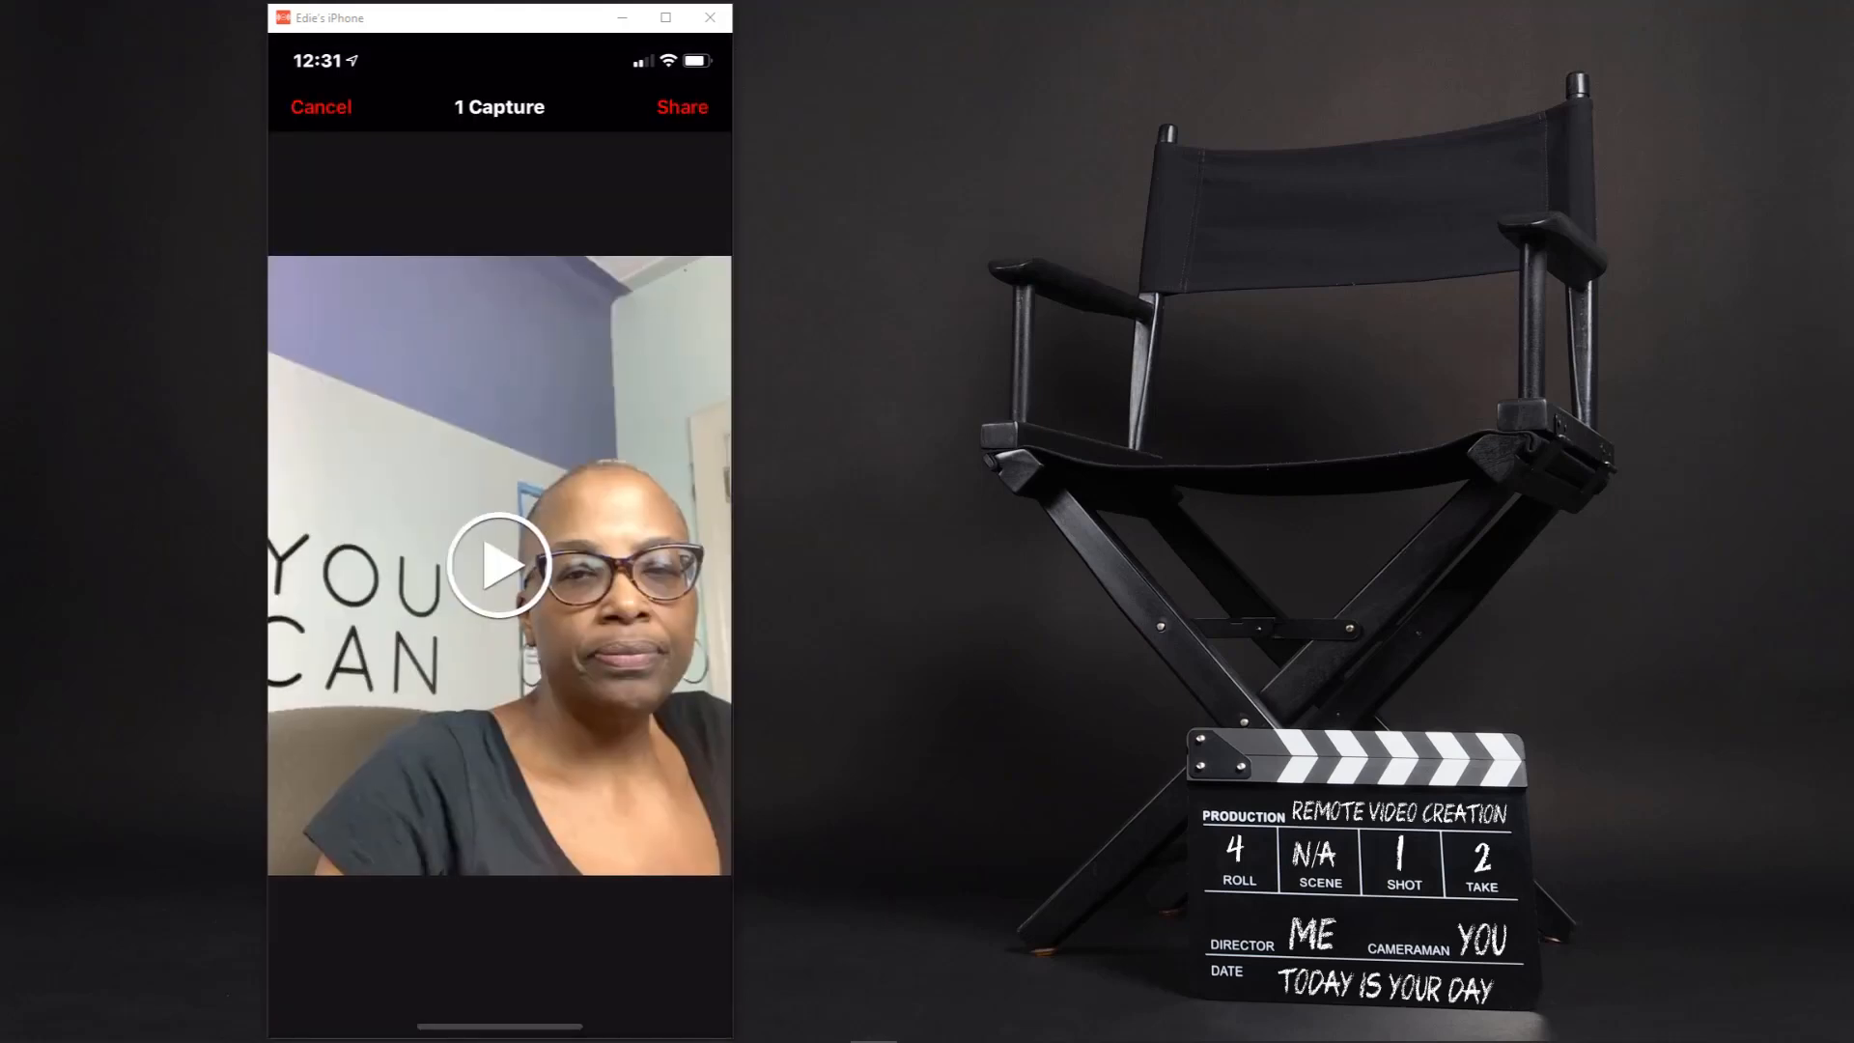
Share the selfie video capture from Fuse to Camtasia
{"action": "left_click", "coordinate": [681, 107]}
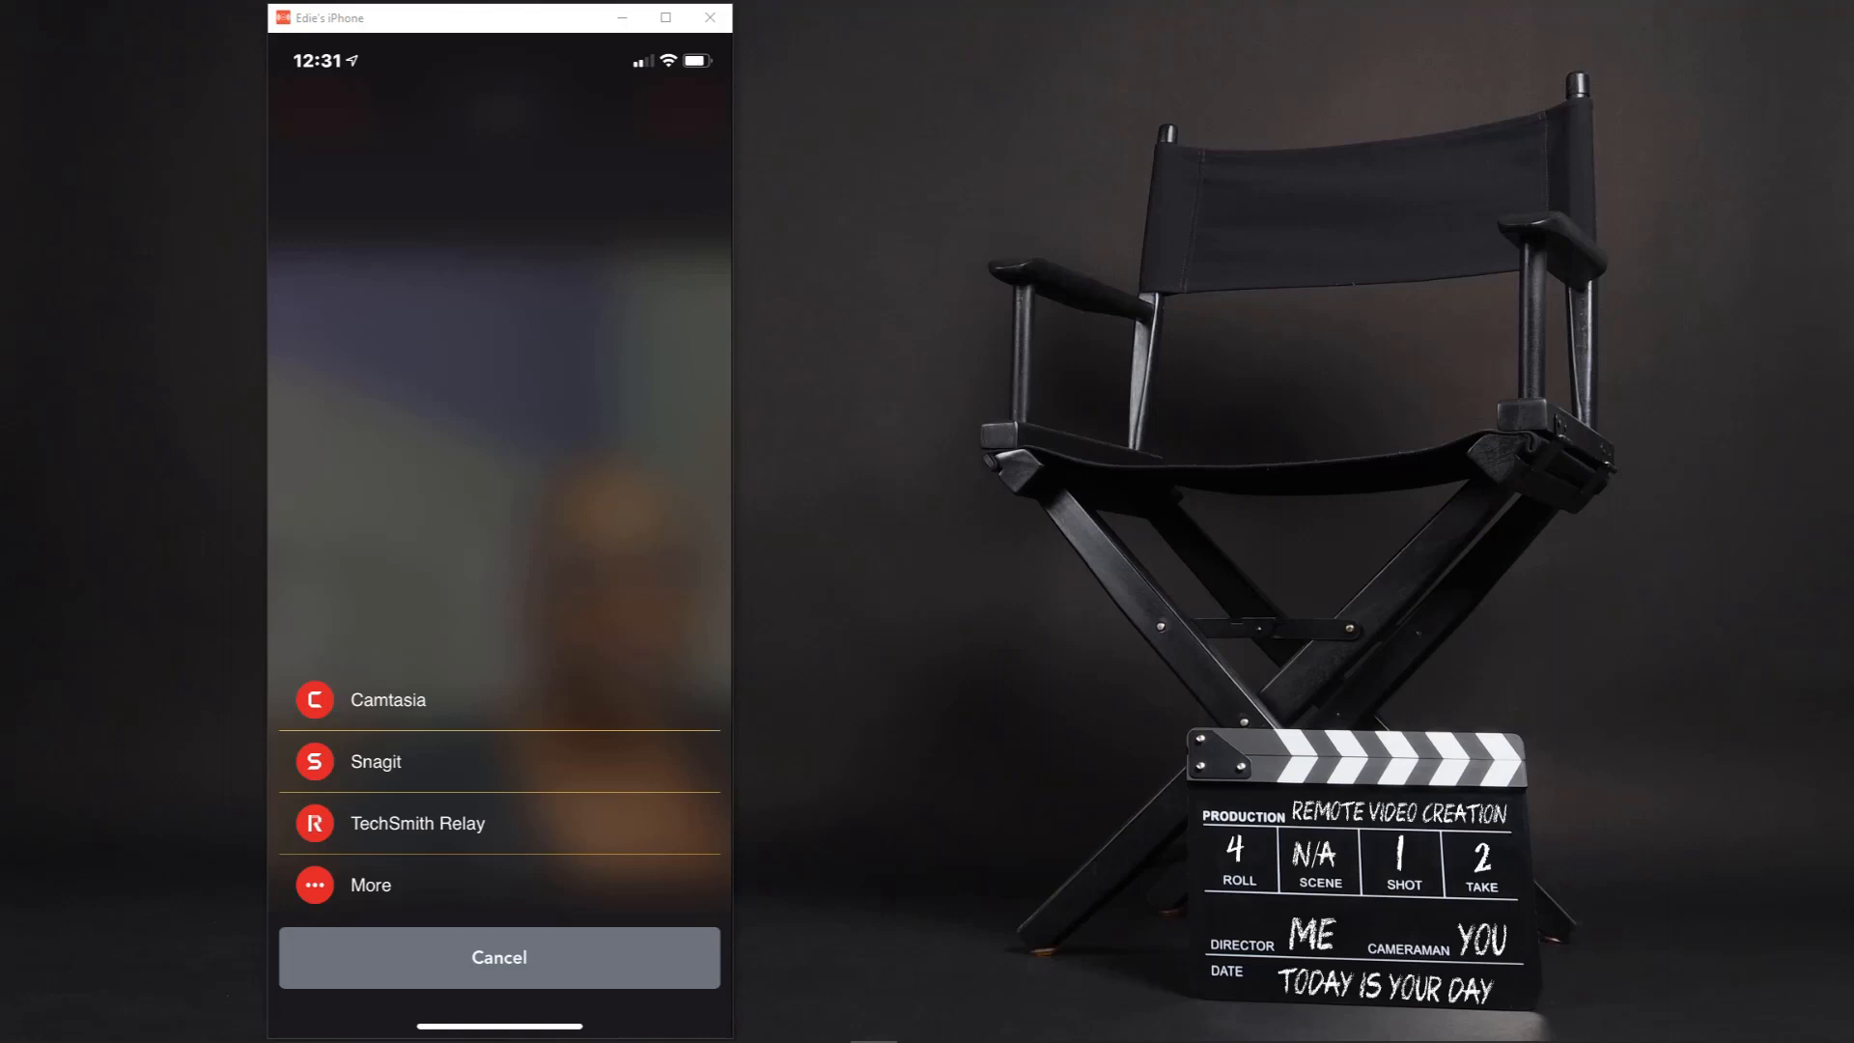
{"action": "left_click", "coordinate": [388, 699]}
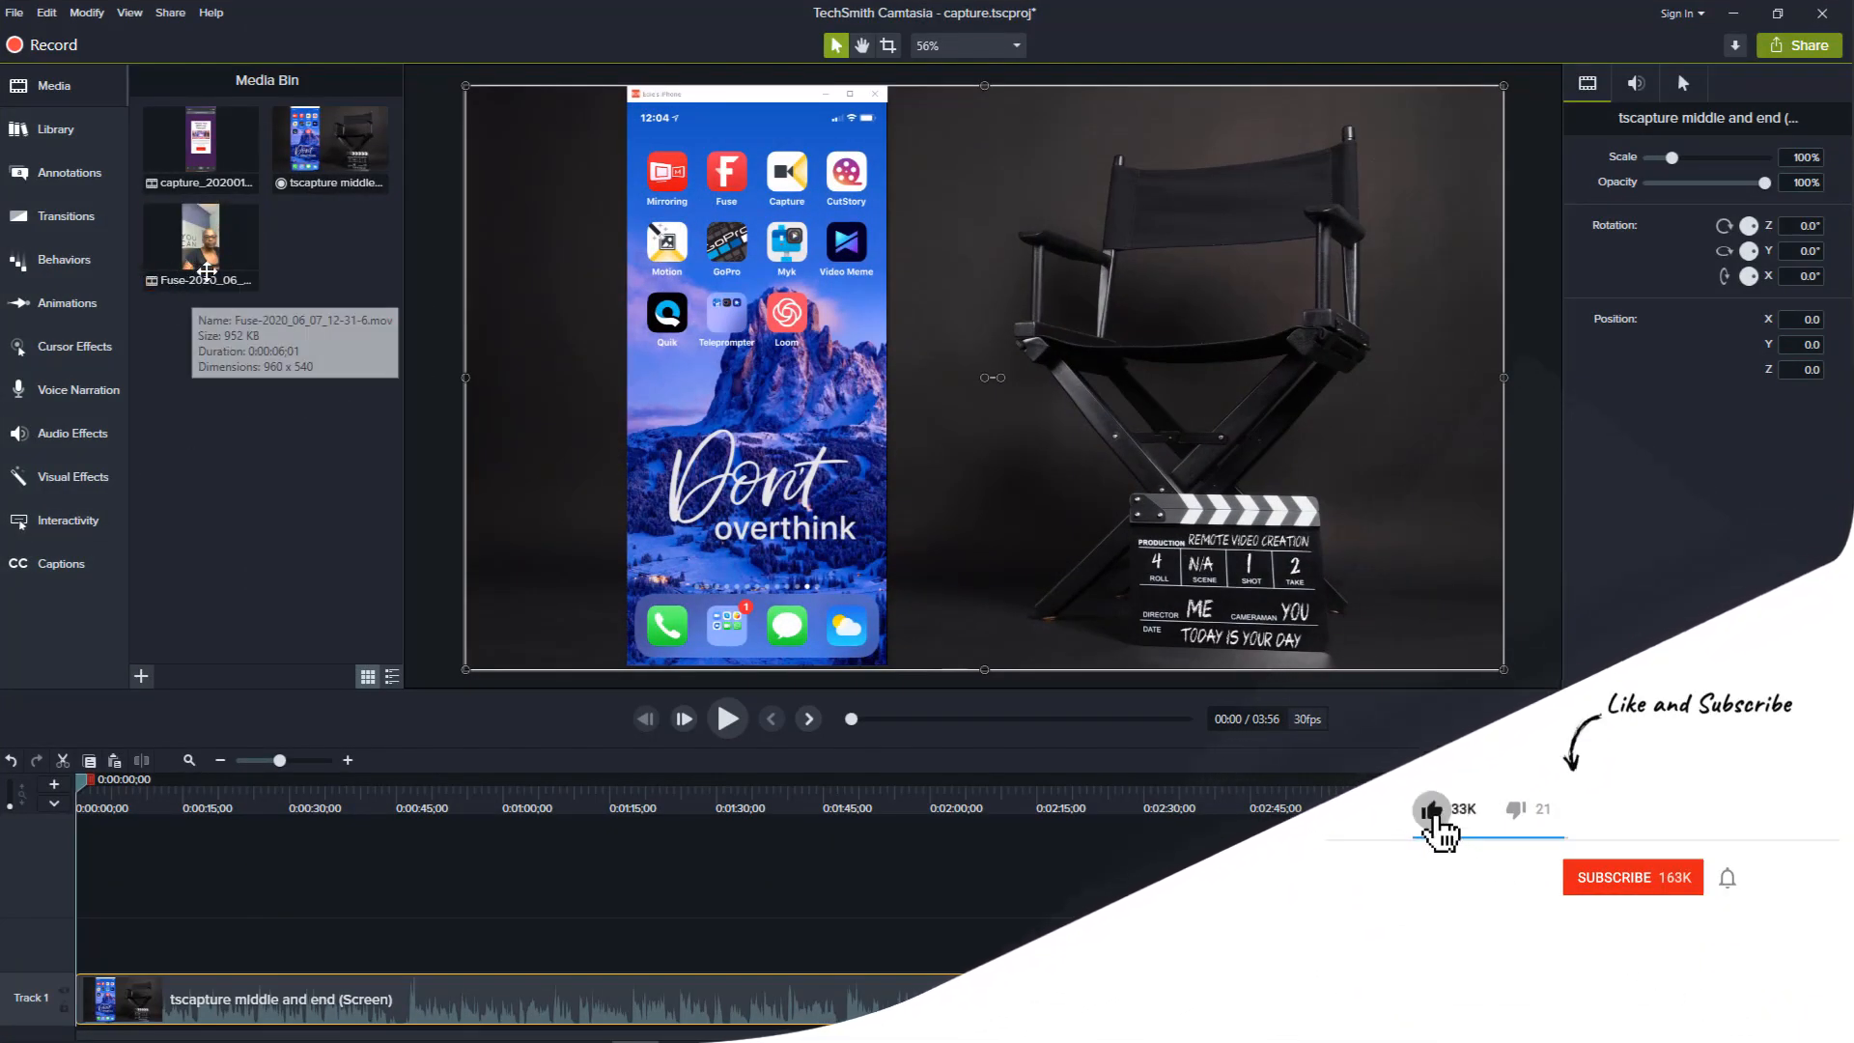
Select the newly arrived Fuse .mov clip in Camtasia's Media Bin
{"action": "left_click", "coordinate": [199, 242]}
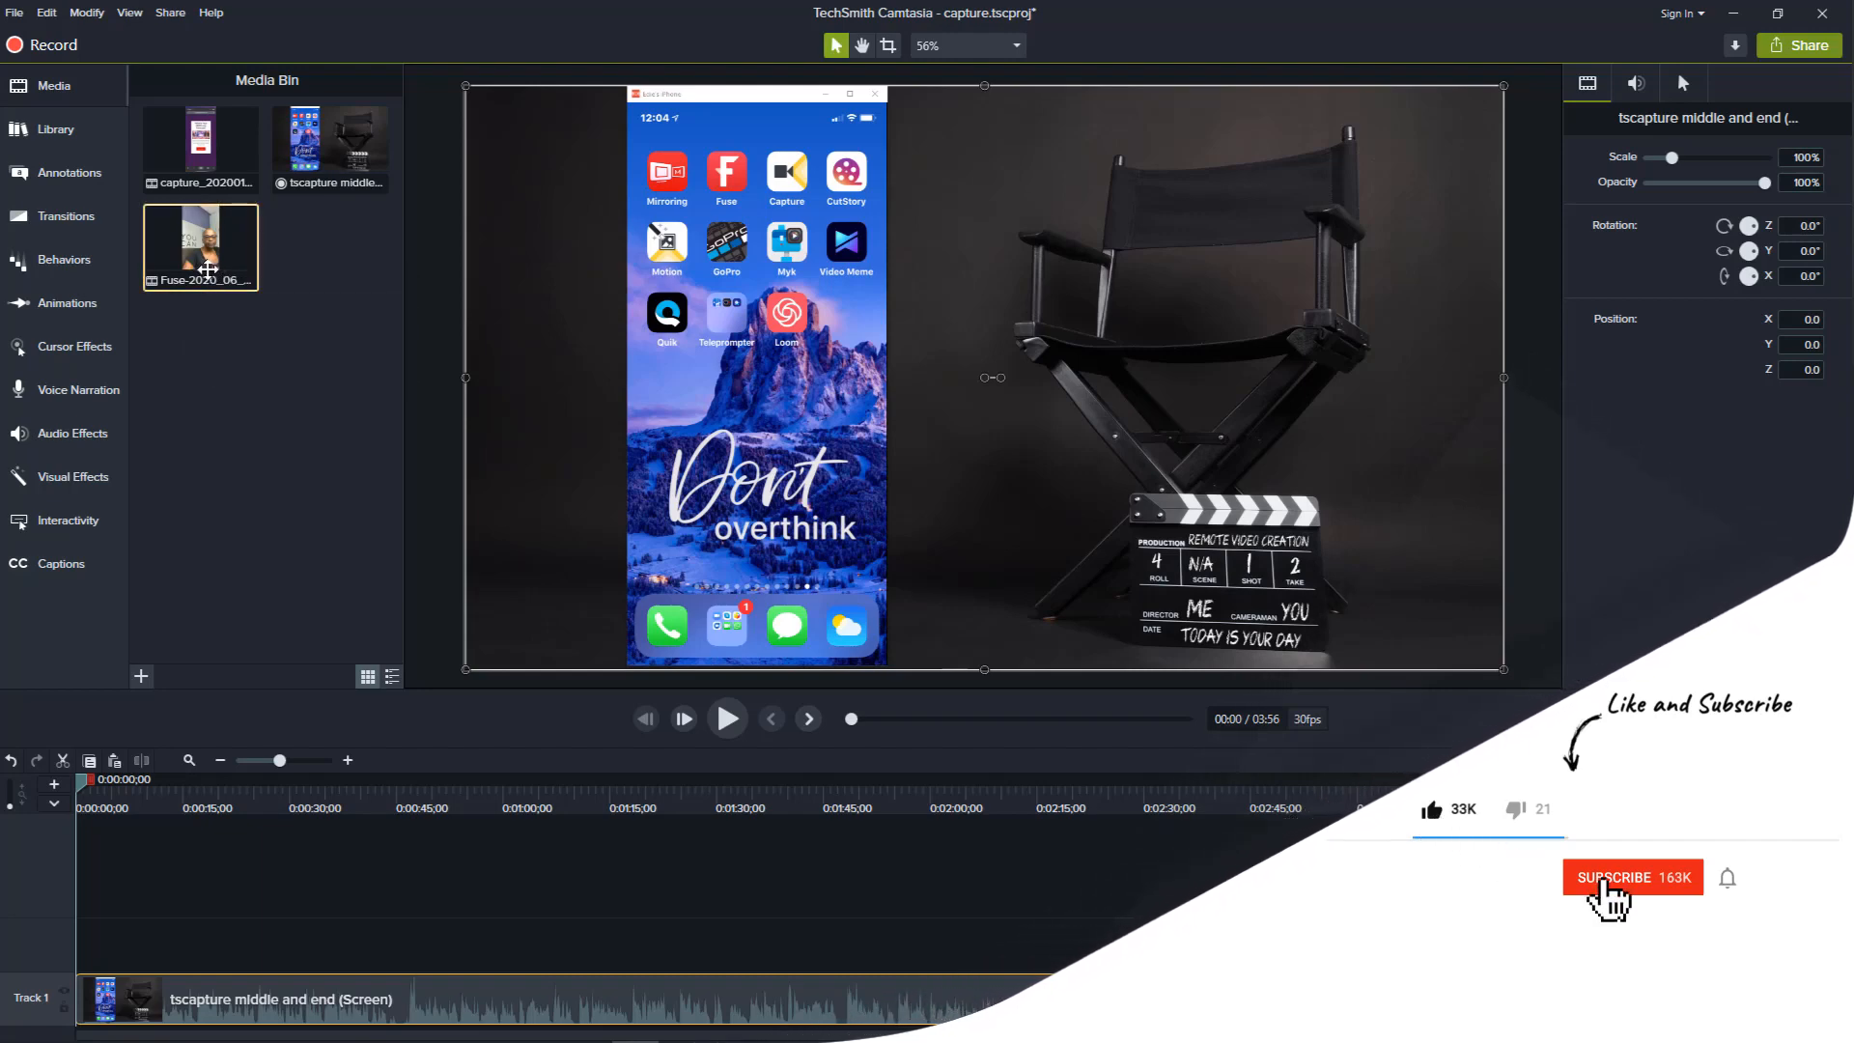
{"action": "left_click", "coordinate": [1631, 876]}
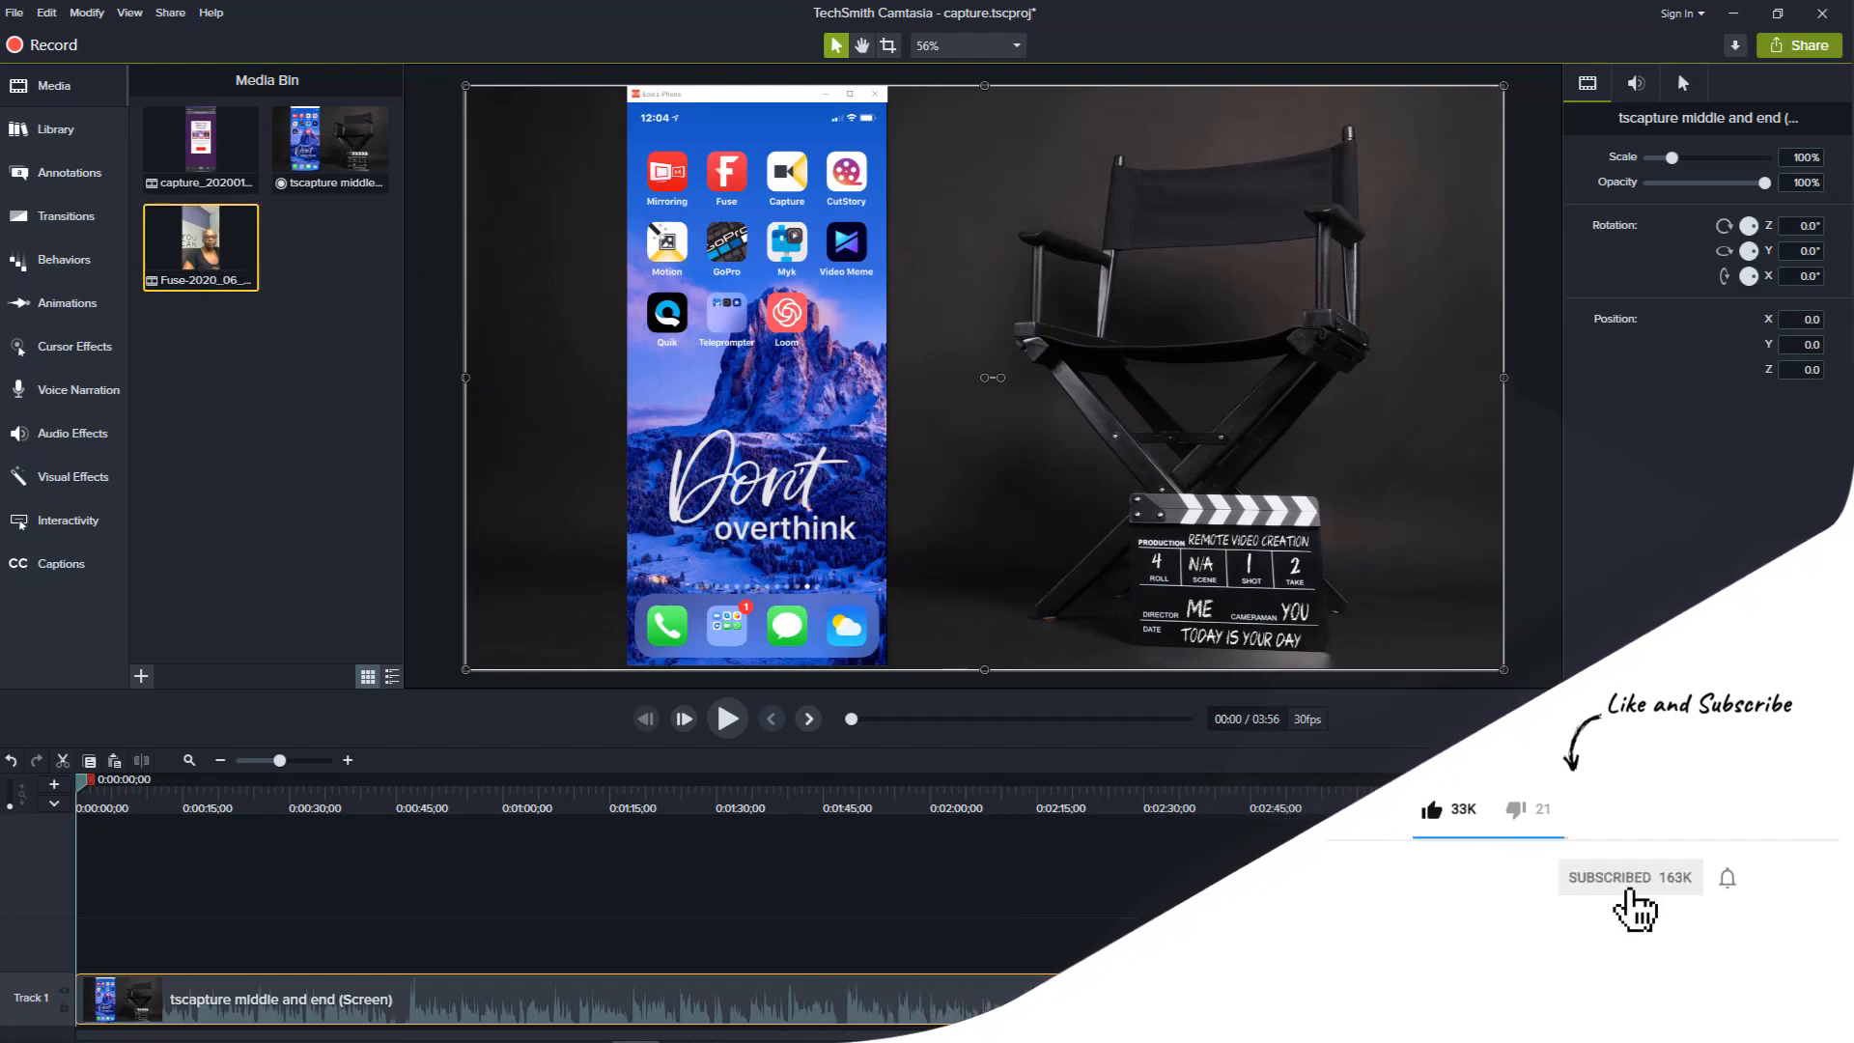